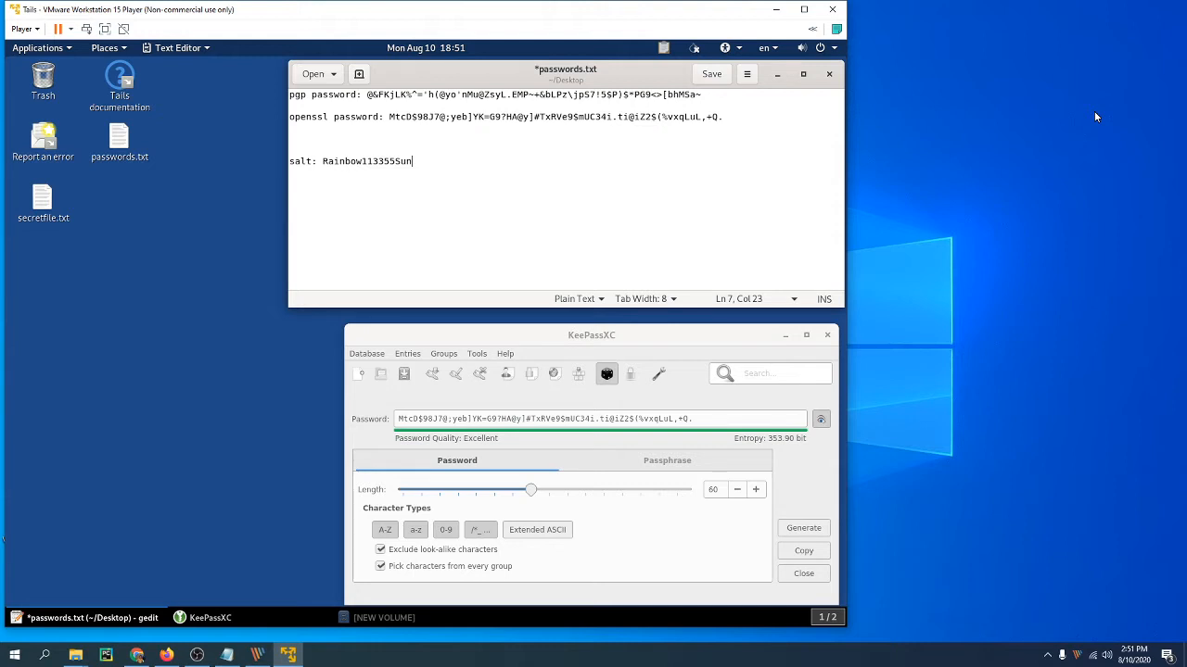
pyautogui.moveTo(1002, 263)
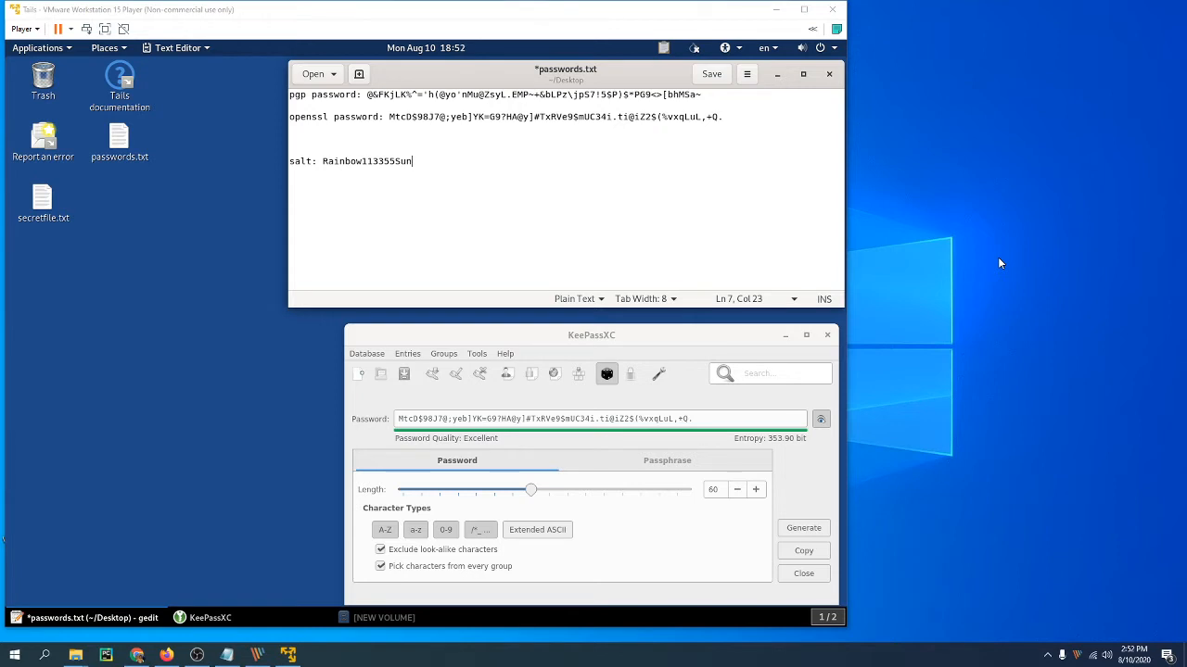
pyautogui.moveTo(1002, 200)
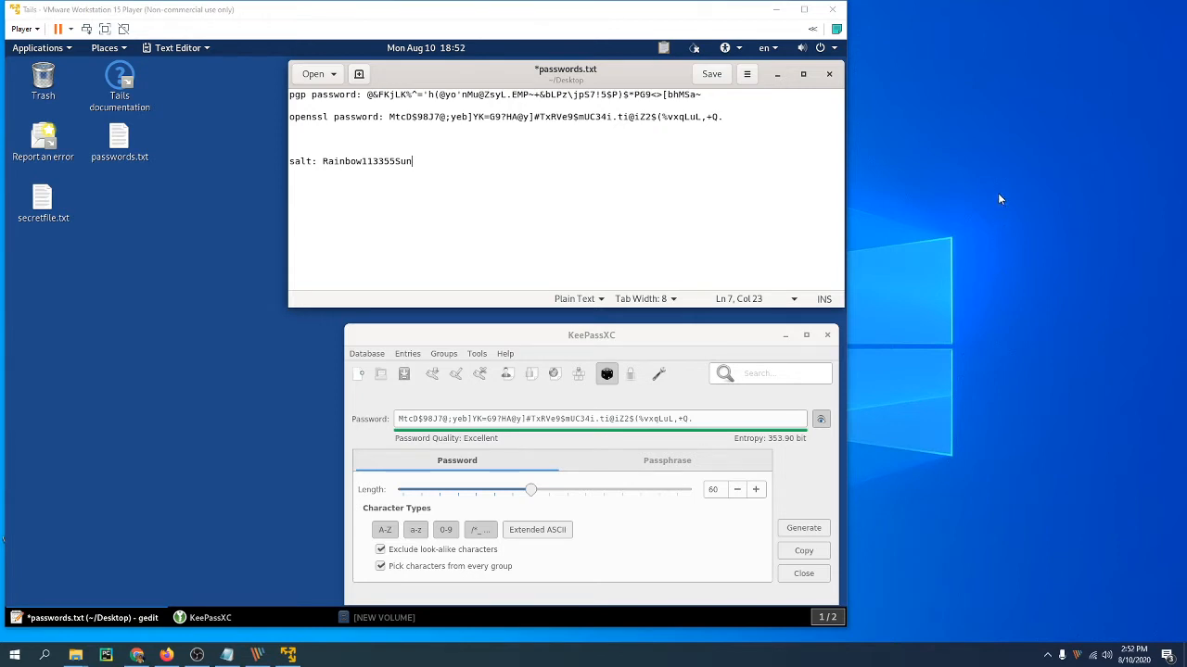
pyautogui.moveTo(567, 250)
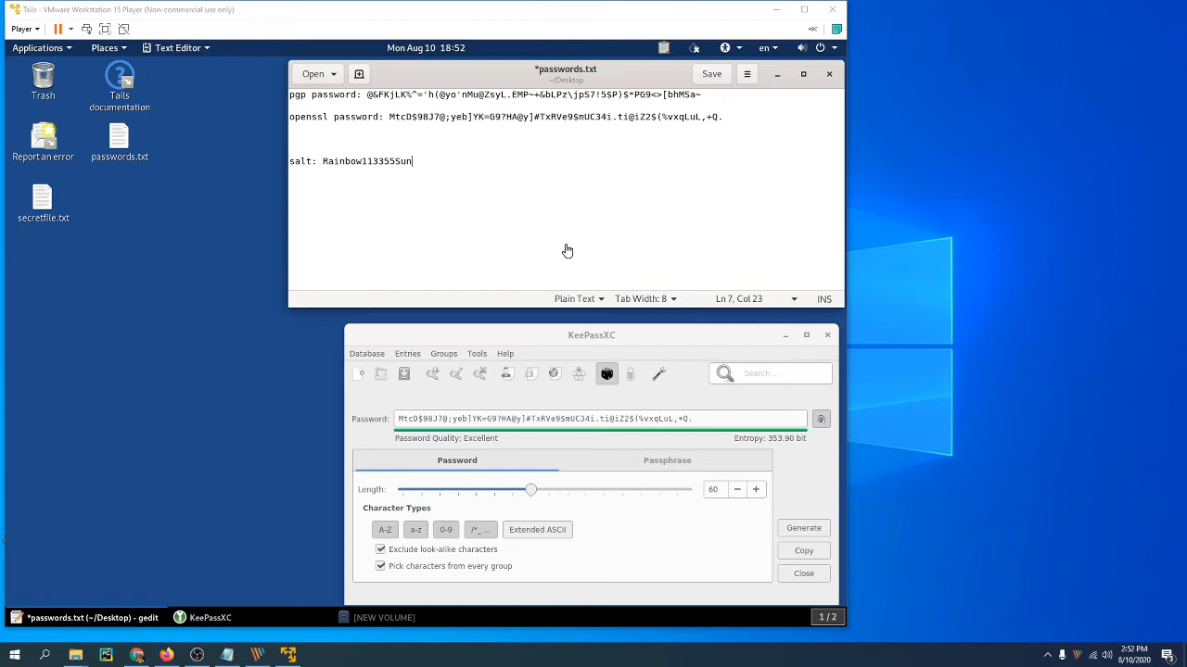
pyautogui.moveTo(545, 221)
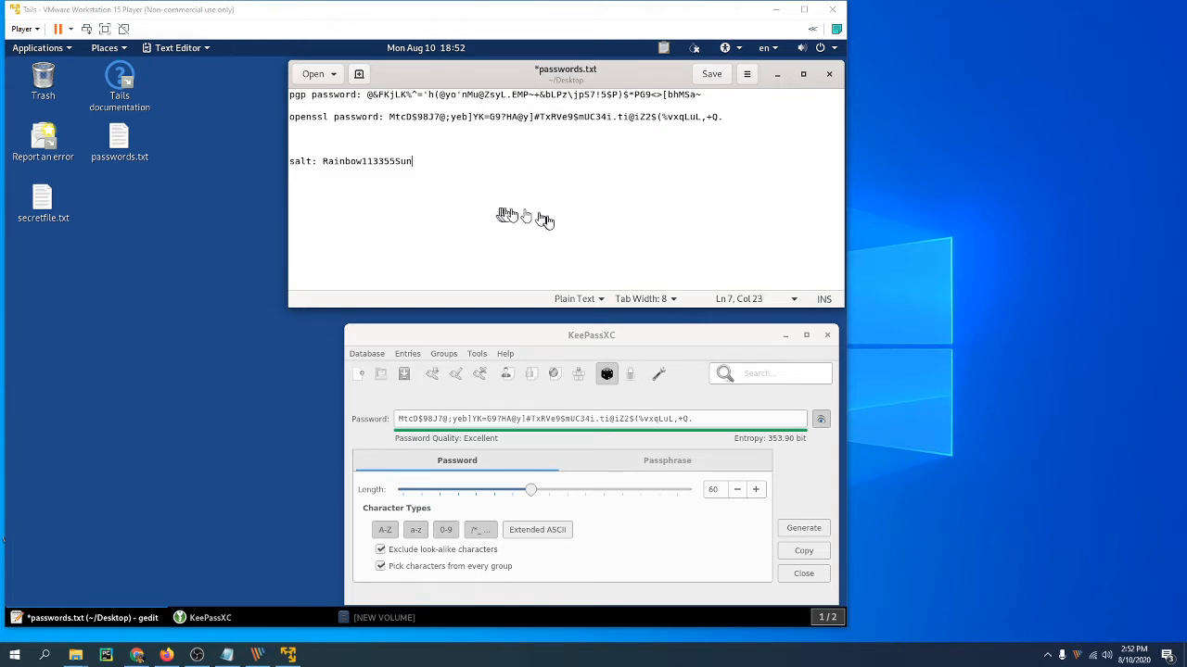
pyautogui.moveTo(512, 222)
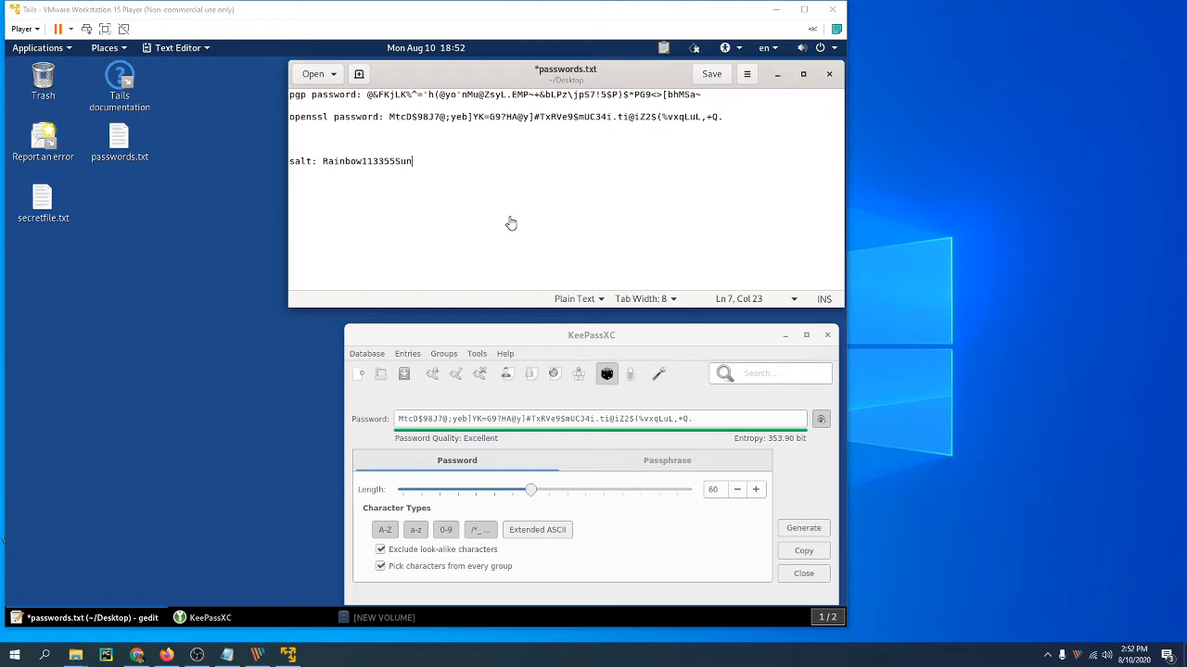
pyautogui.moveTo(497, 226)
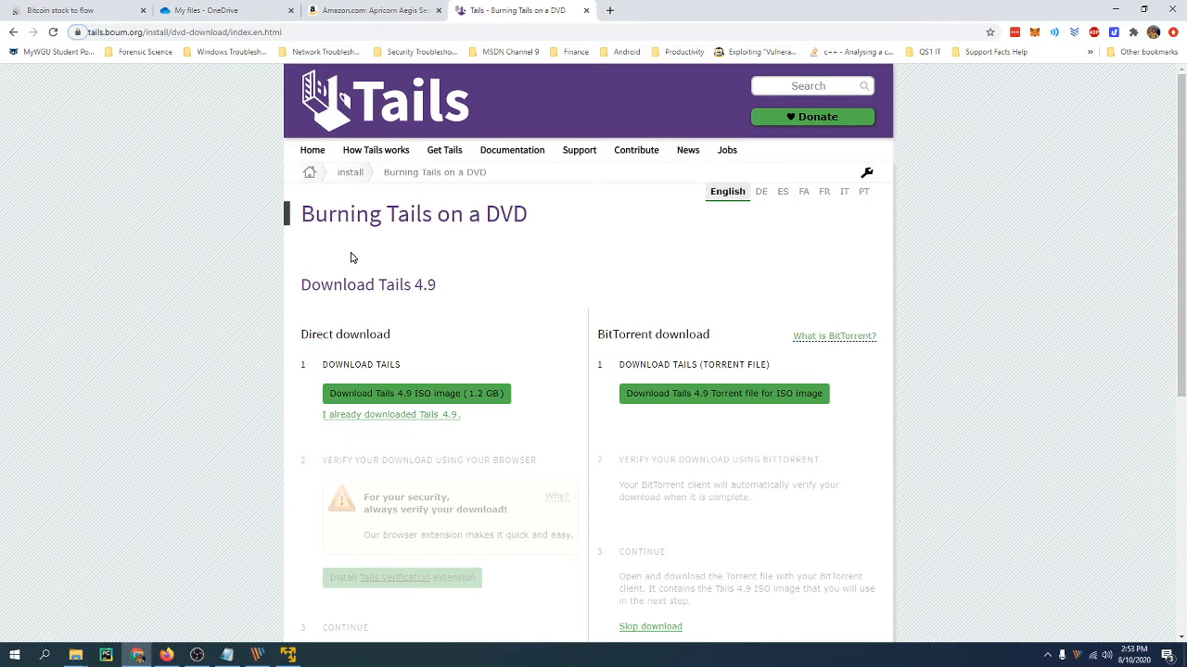
pyautogui.moveTo(311, 238)
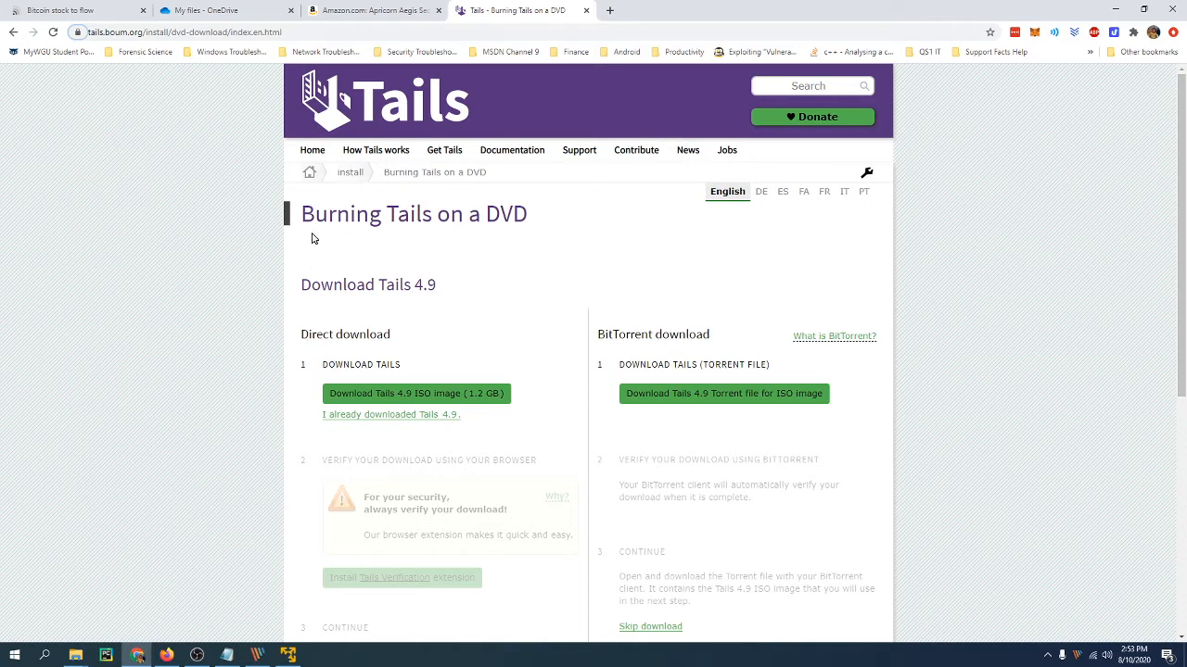
pyautogui.moveTo(351, 173)
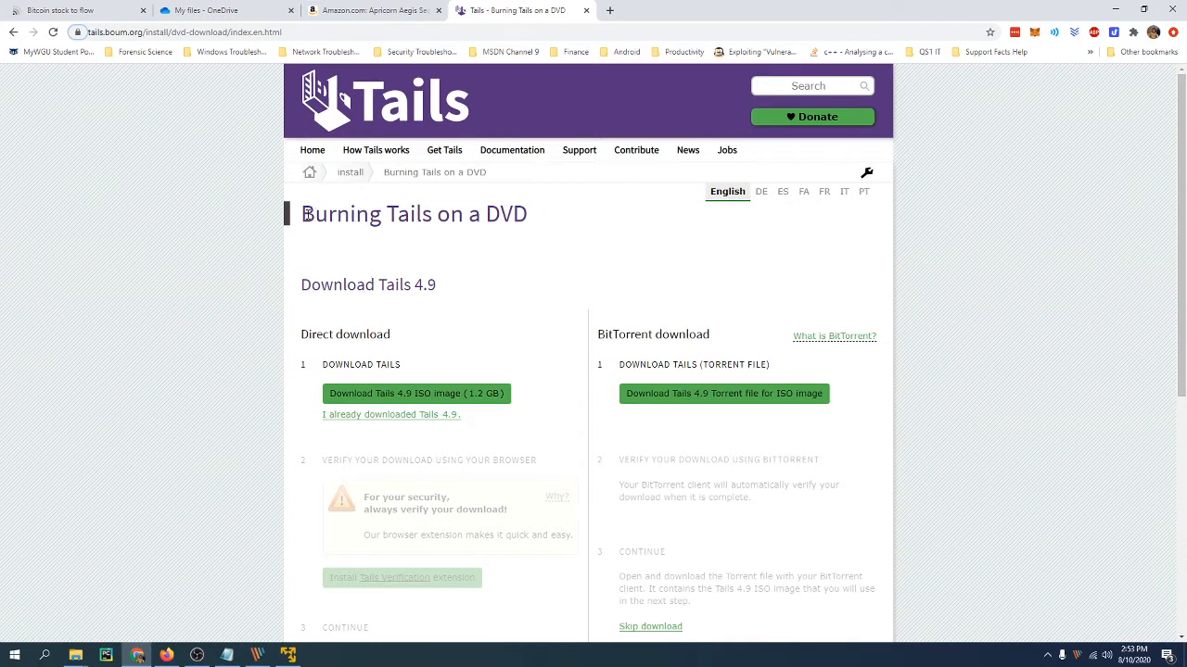
pyautogui.moveTo(350, 230)
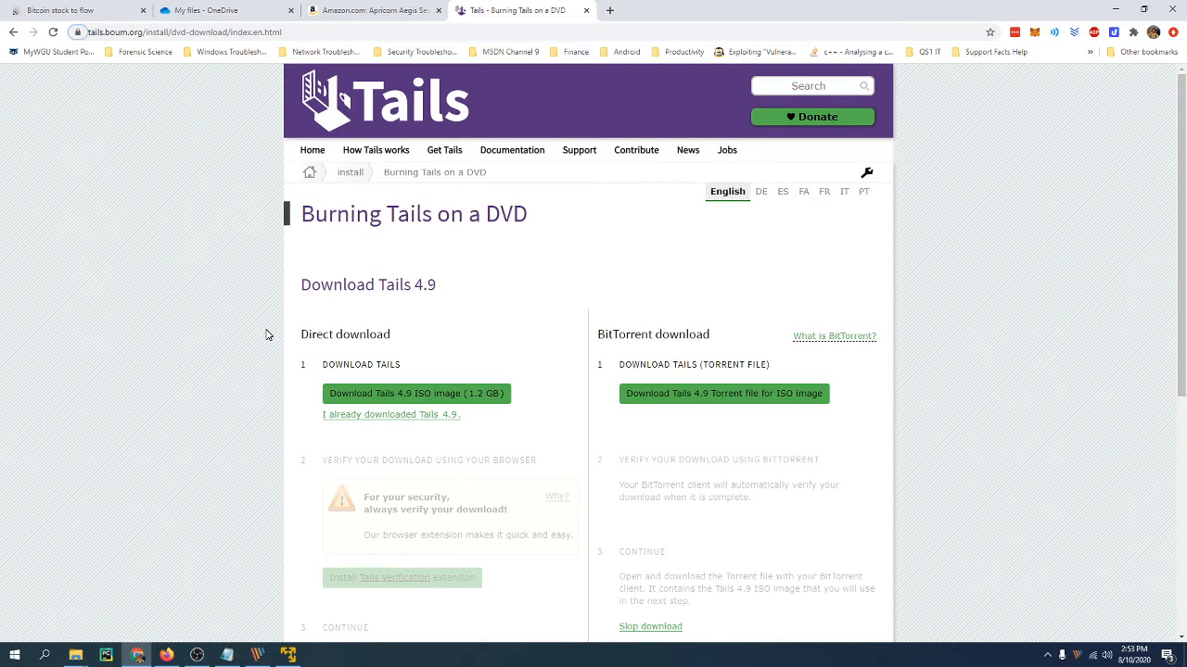
pyautogui.moveTo(417, 167)
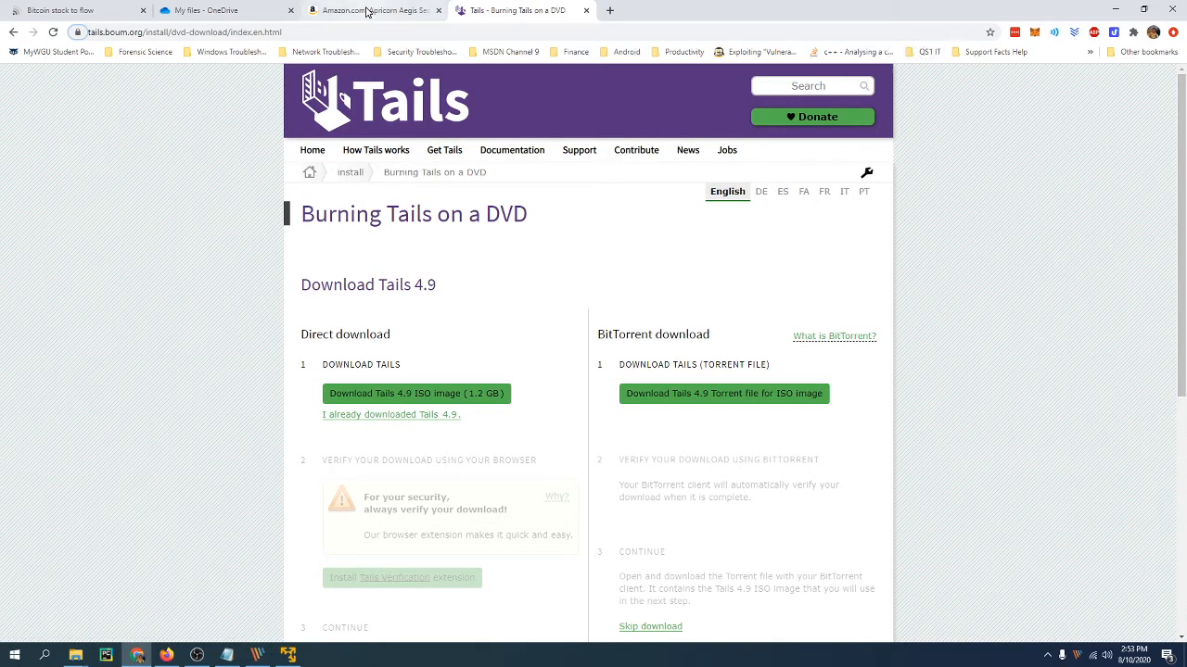
# Switch to the Amazon listing for the Apricorn Aegis Secure Key encrypted USB drive
pyautogui.click(370, 11)
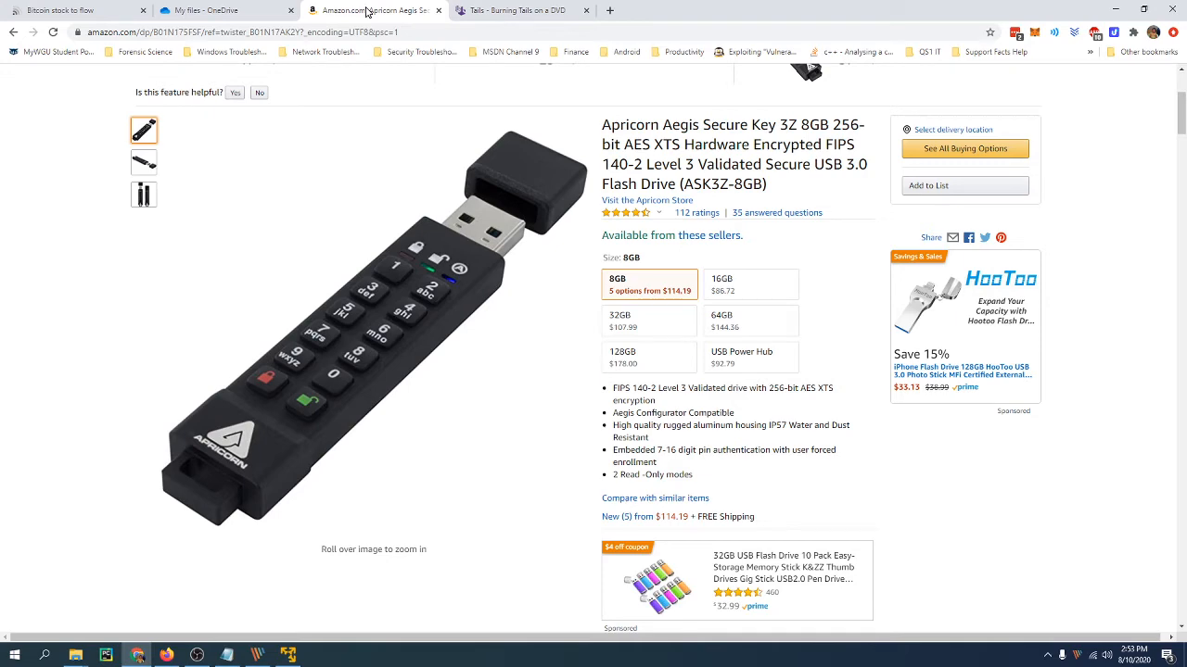
pyautogui.moveTo(343, 348)
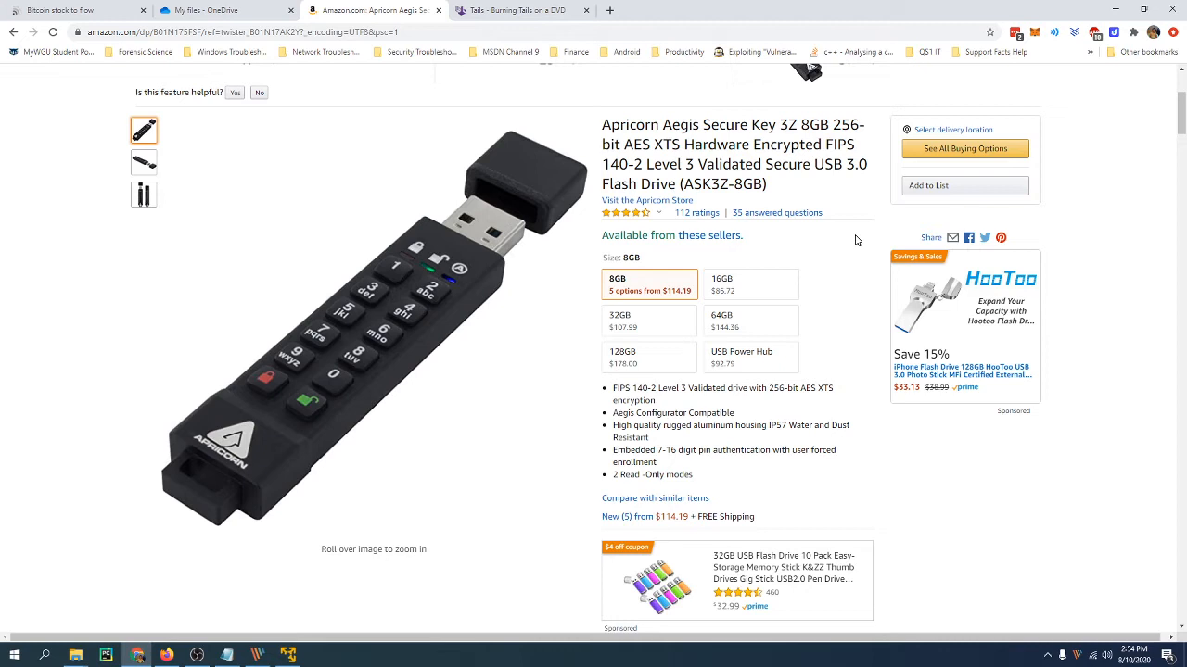
pyautogui.moveTo(751, 160)
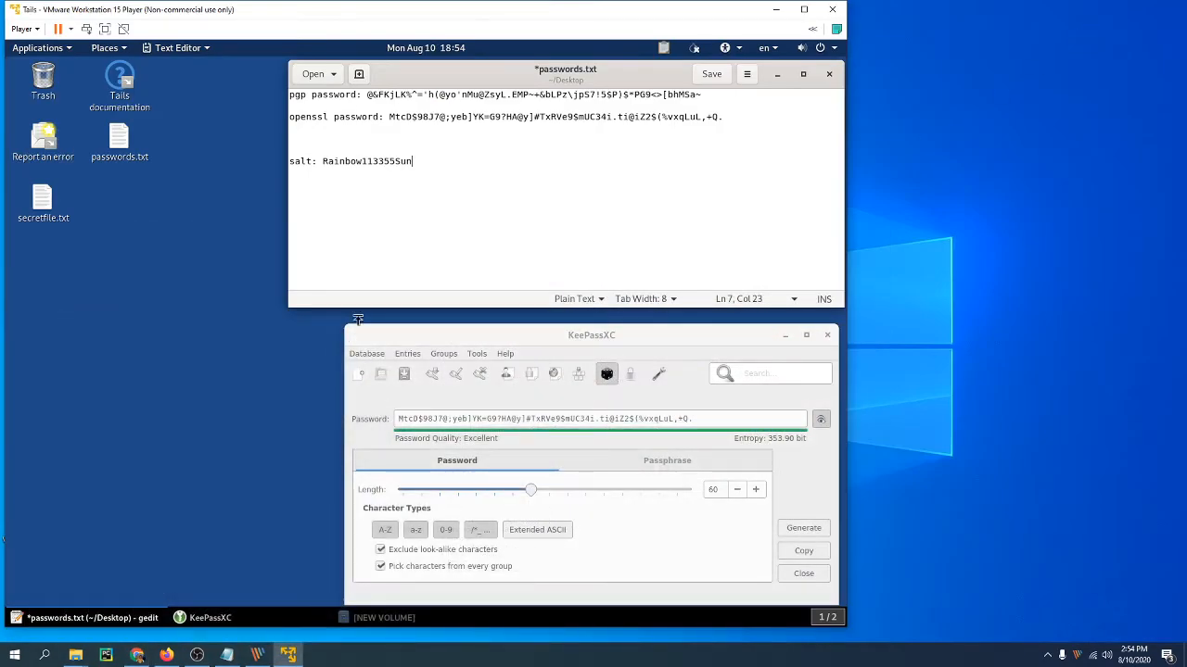
pyautogui.moveTo(230, 389)
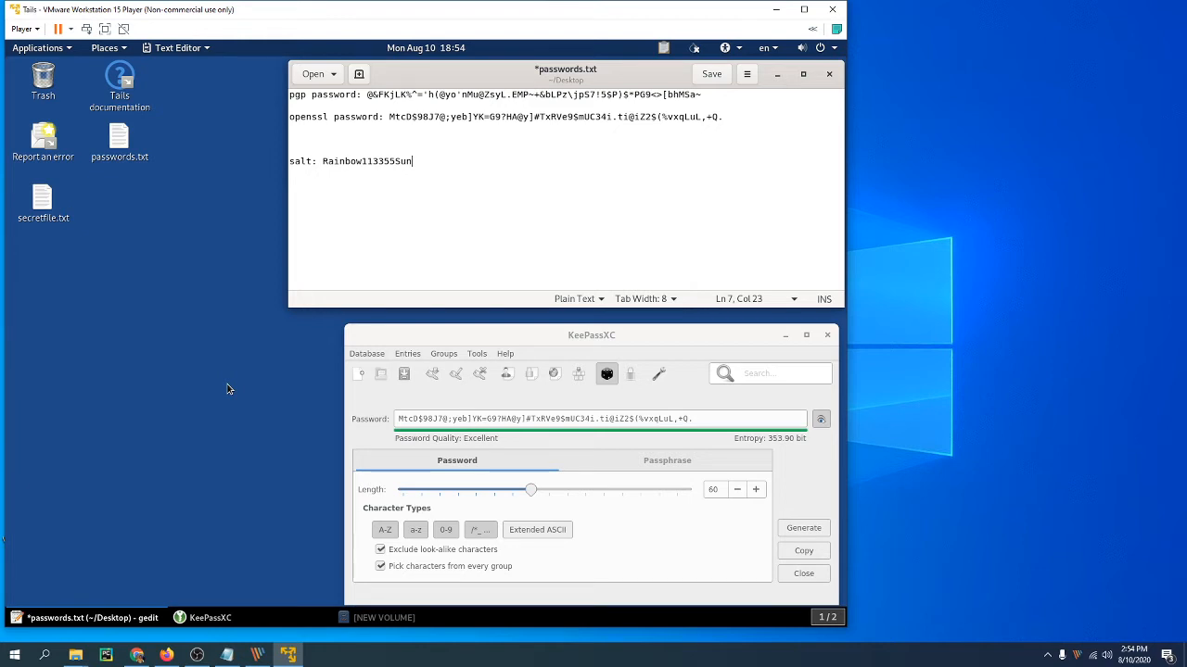
pyautogui.moveTo(222, 401)
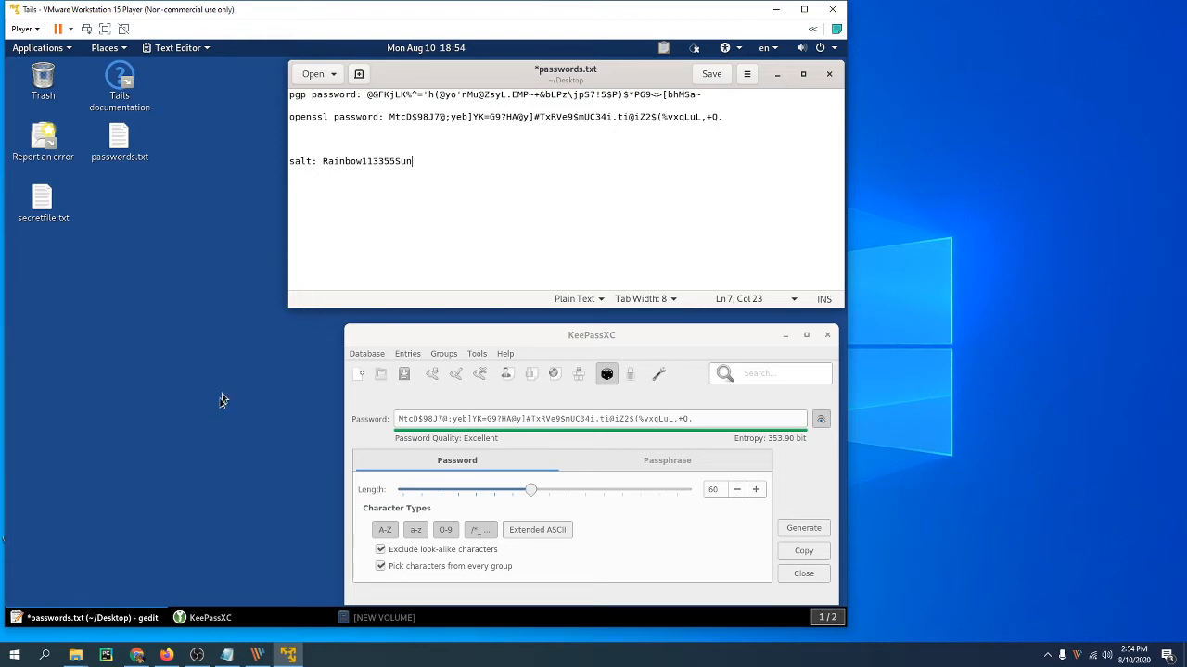
pyautogui.moveTo(234, 41)
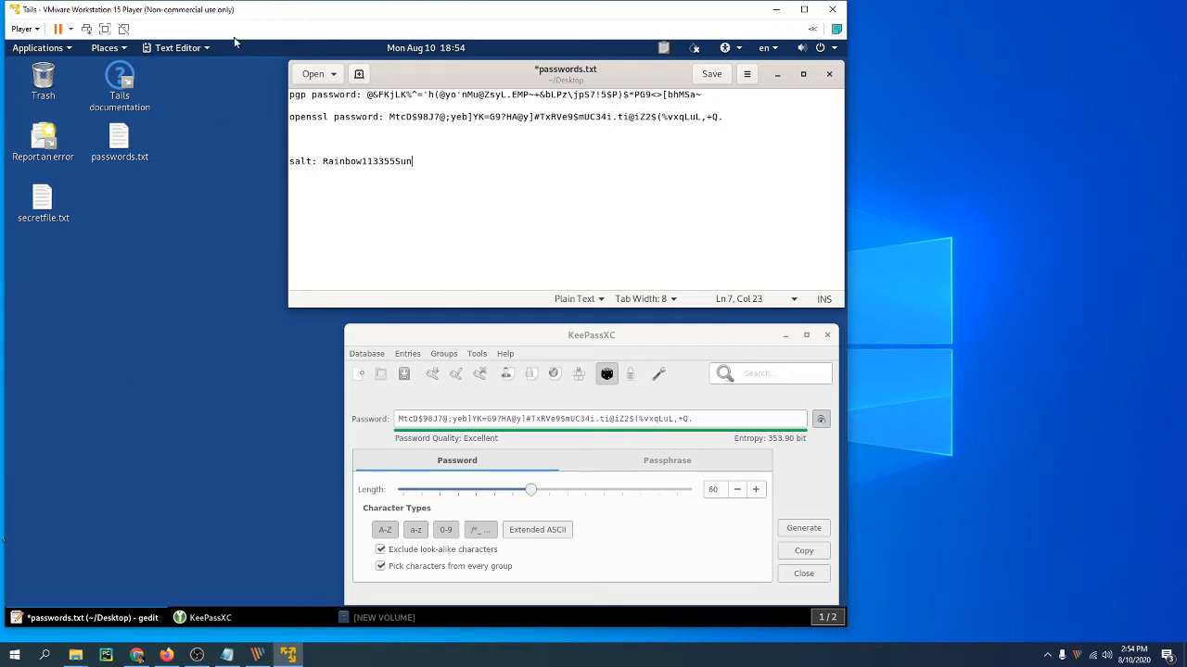
pyautogui.moveTo(232, 34)
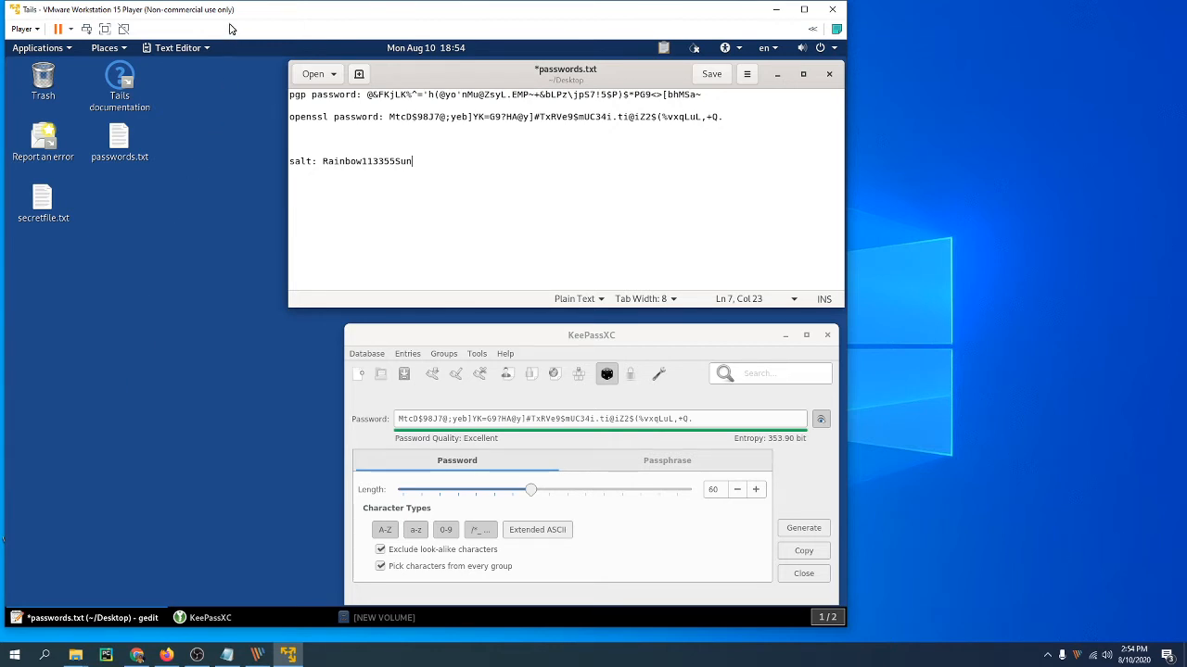
pyautogui.moveTo(133, 256)
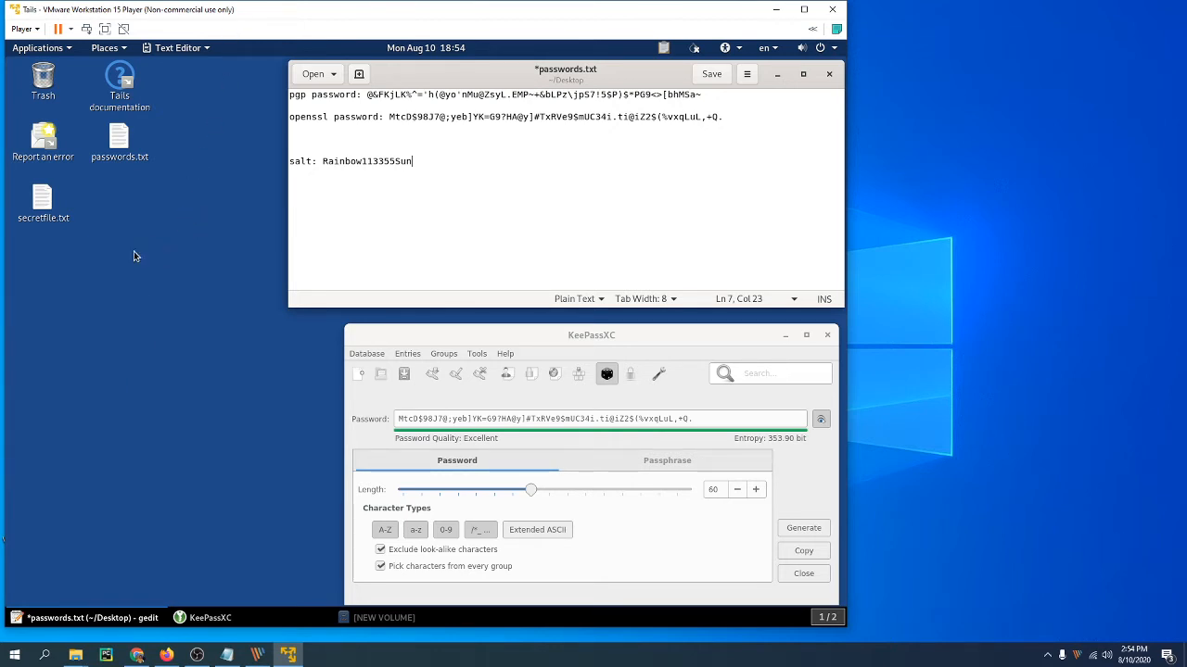
pyautogui.moveTo(183, 319)
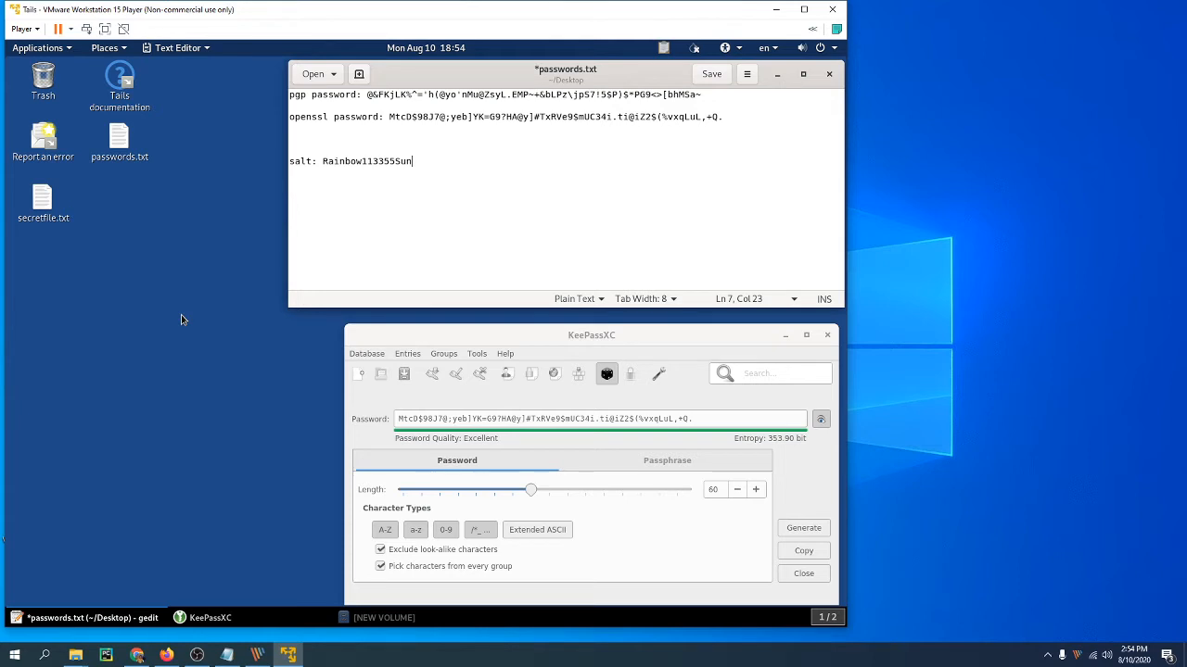
pyautogui.moveTo(186, 271)
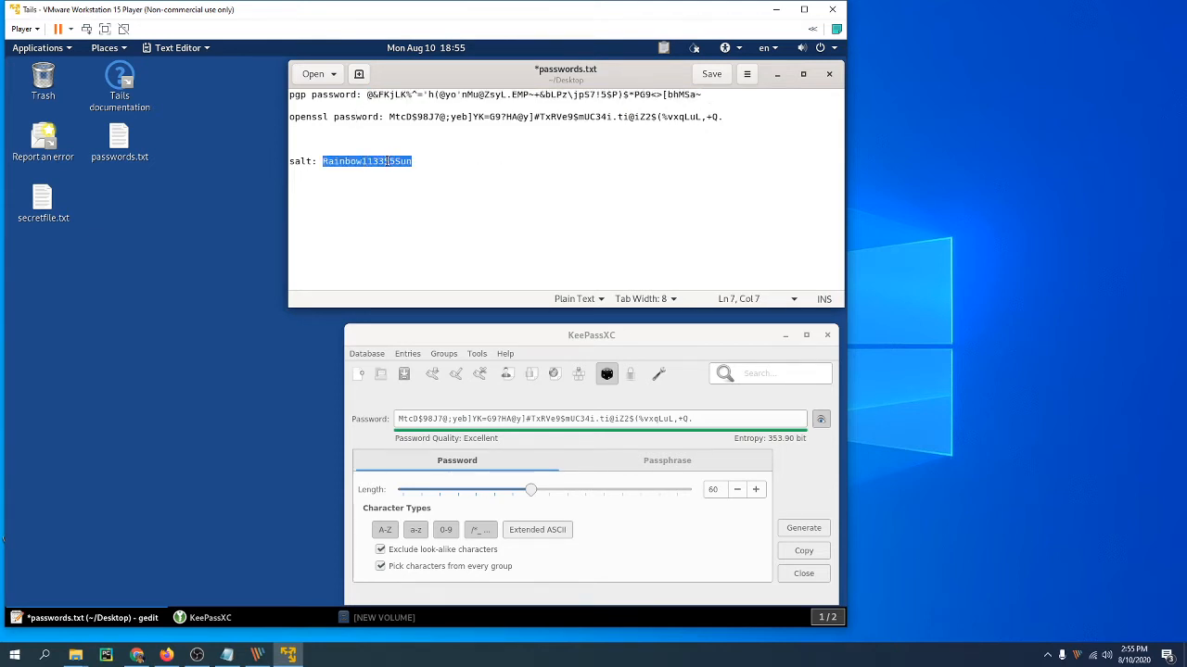
pyautogui.click(389, 159)
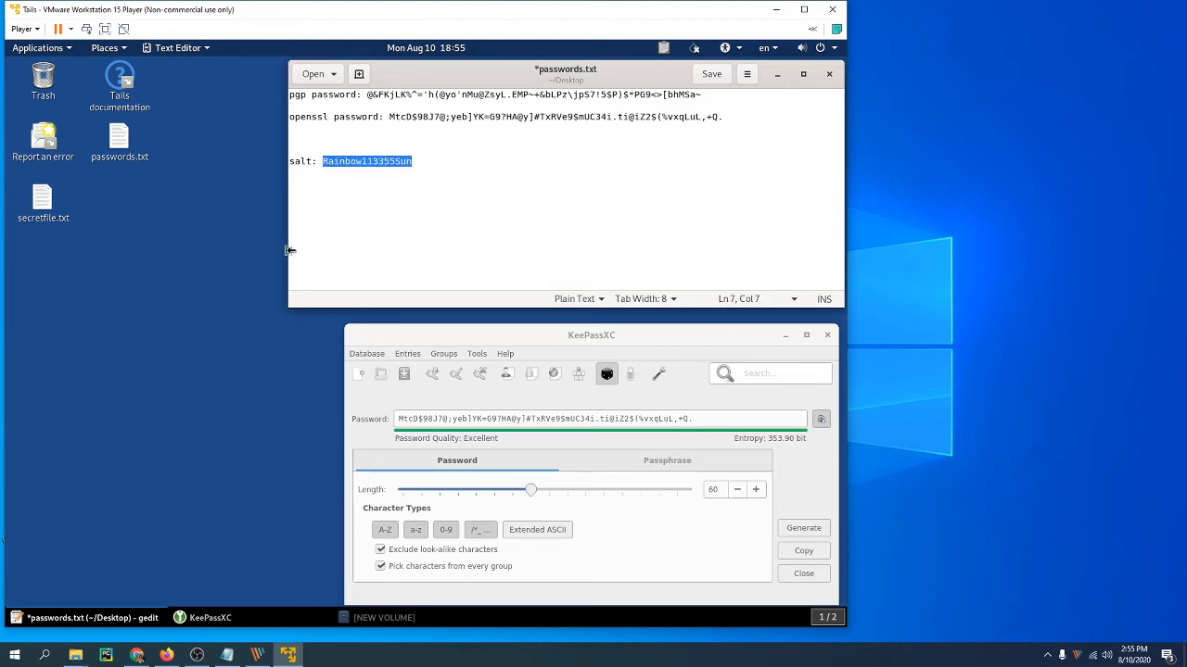
pyautogui.click(43, 200)
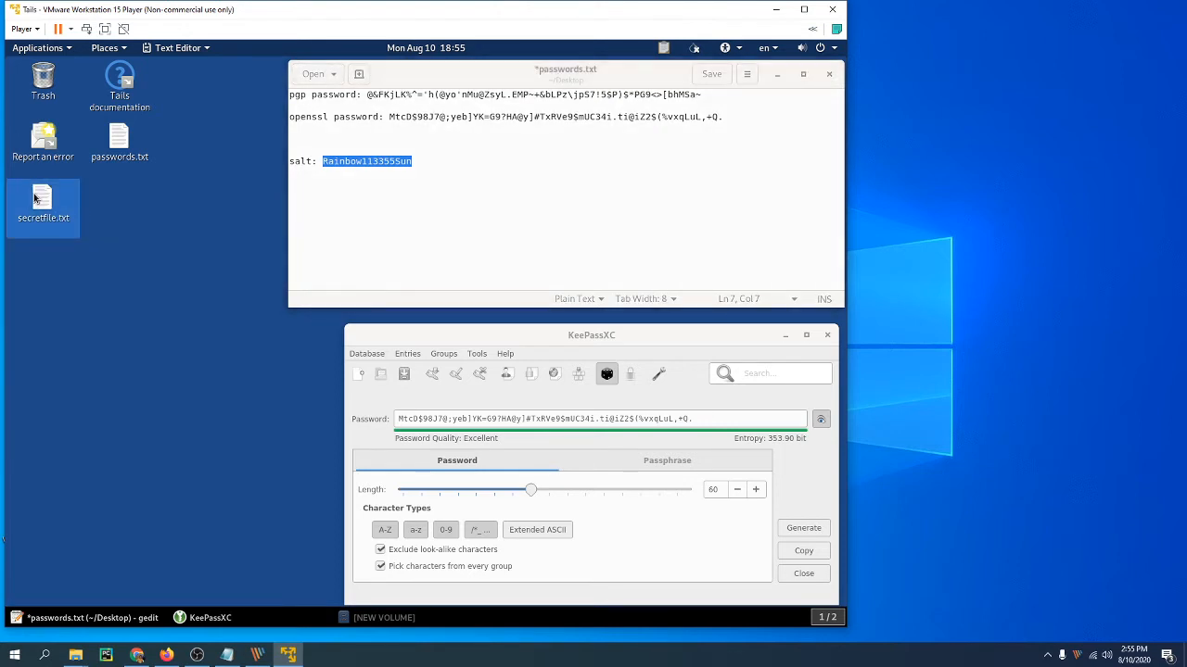
pyautogui.doubleClick(42, 201)
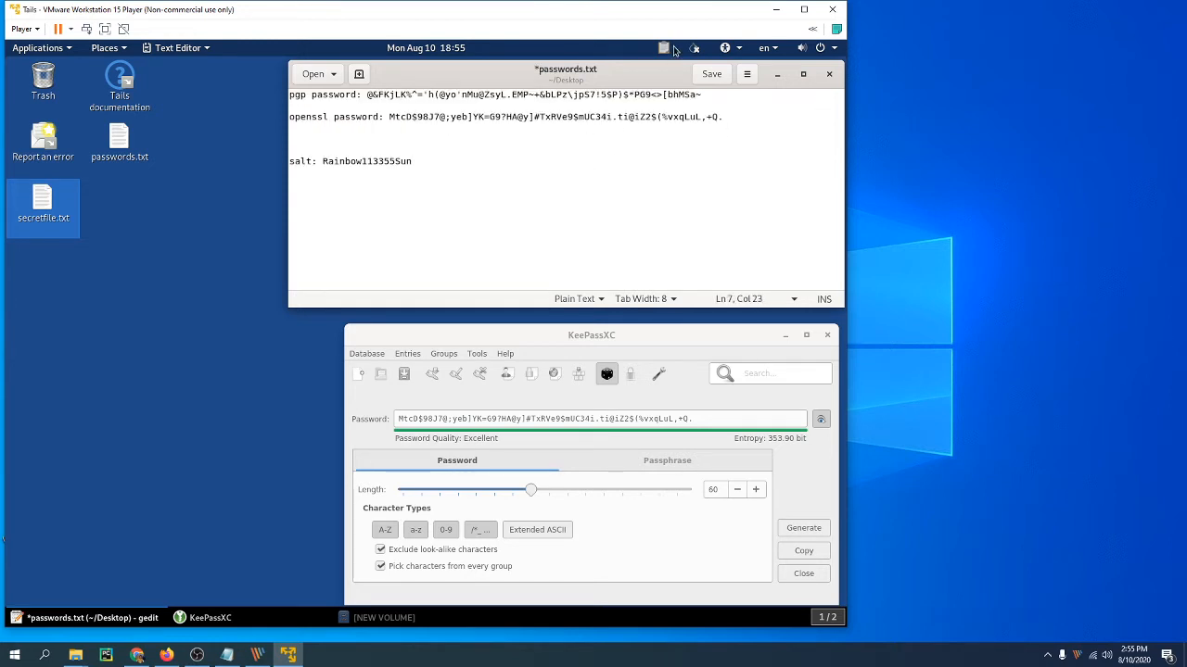
# From the key manager, start creating a new PGP key
pyautogui.click(664, 49)
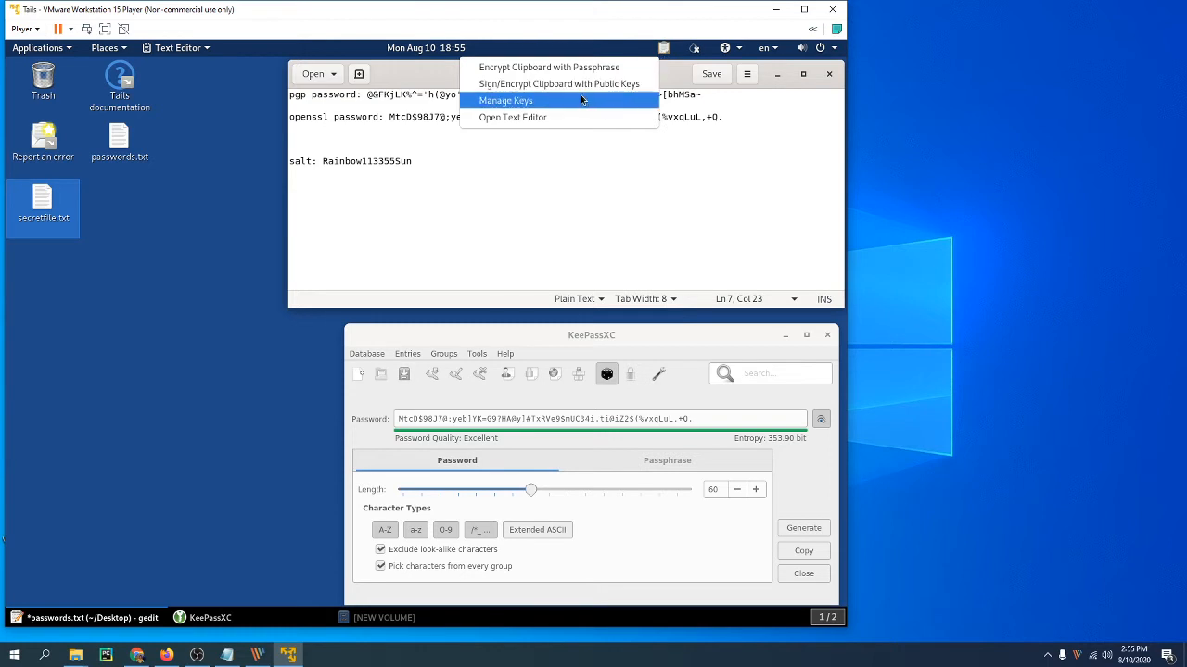
pyautogui.click(504, 100)
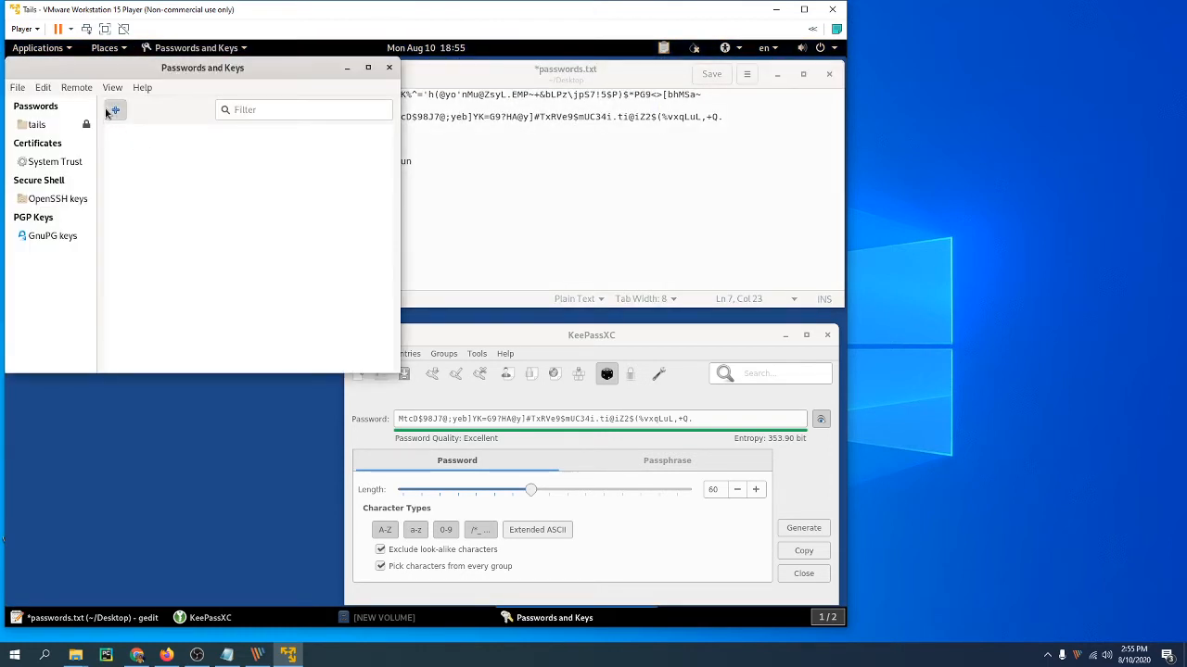
pyautogui.click(115, 109)
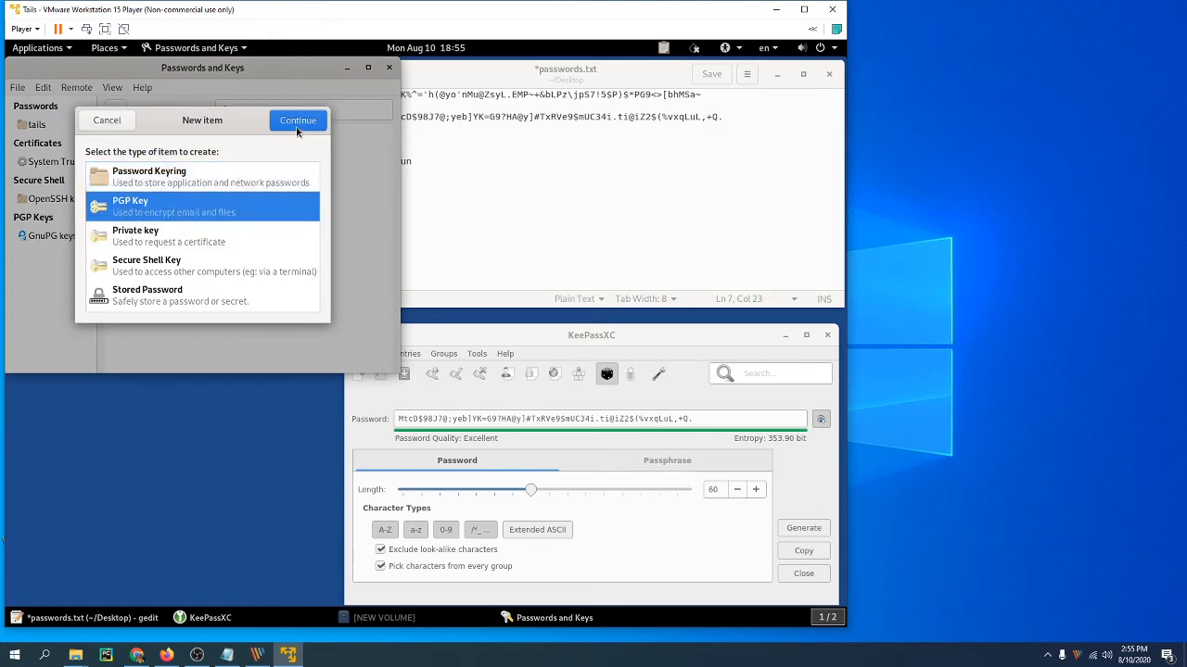
pyautogui.click(296, 119)
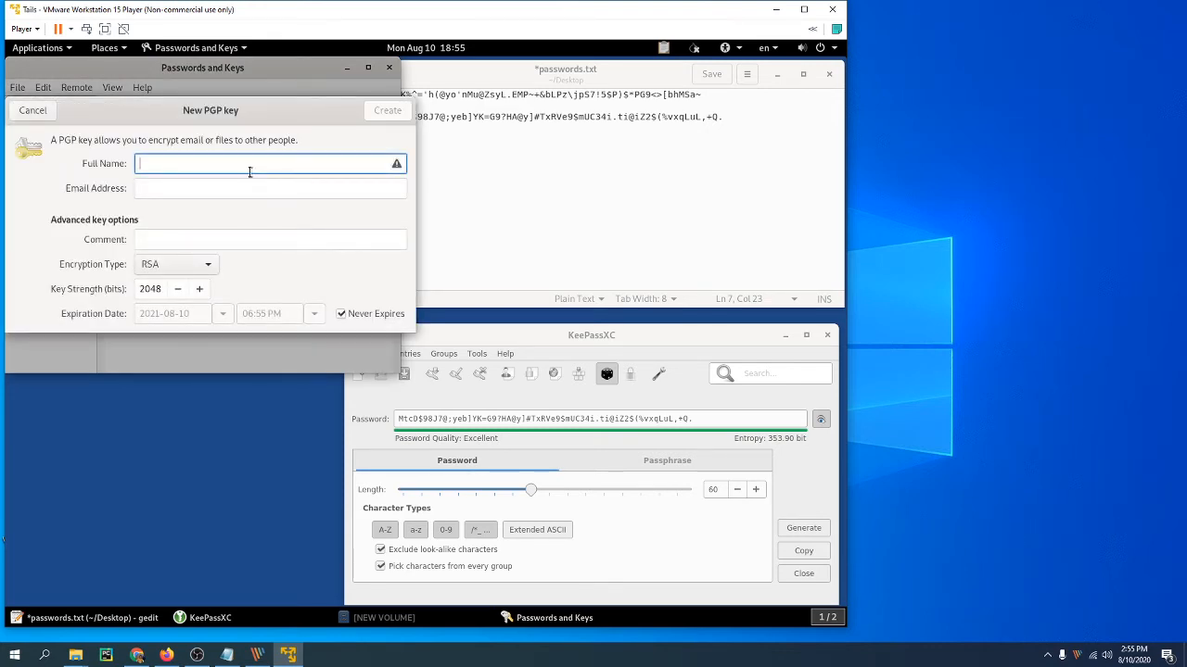
pyautogui.write('yourname(hol')
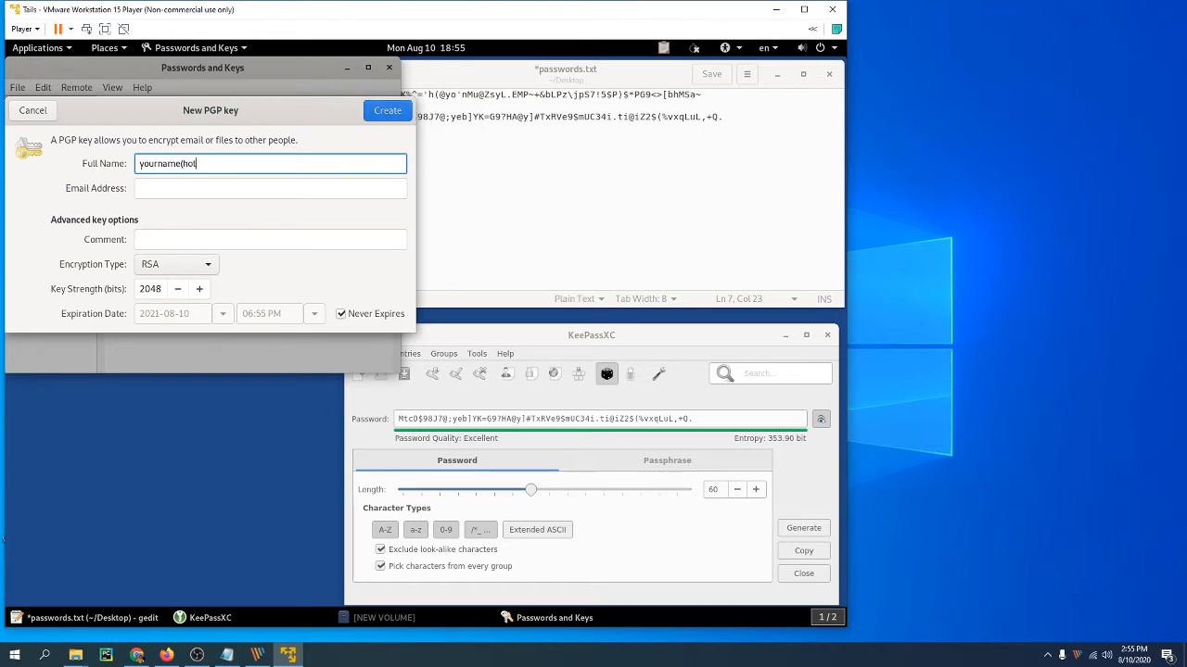
pyautogui.write('yourub')
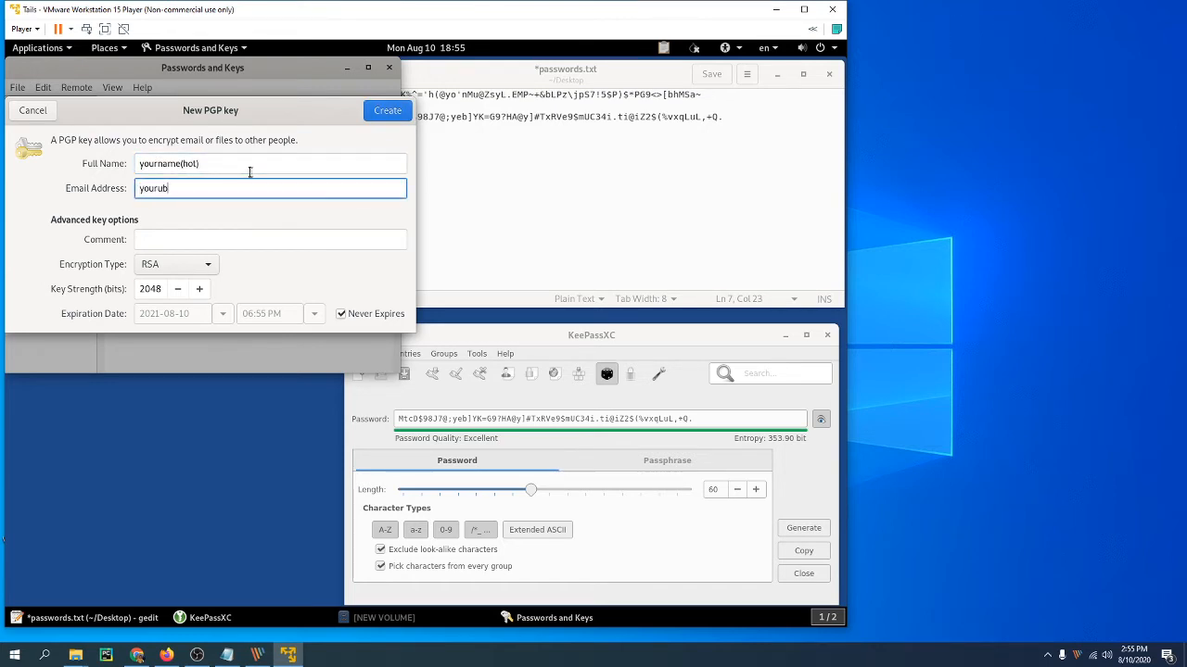
pyautogui.write('yourname@')
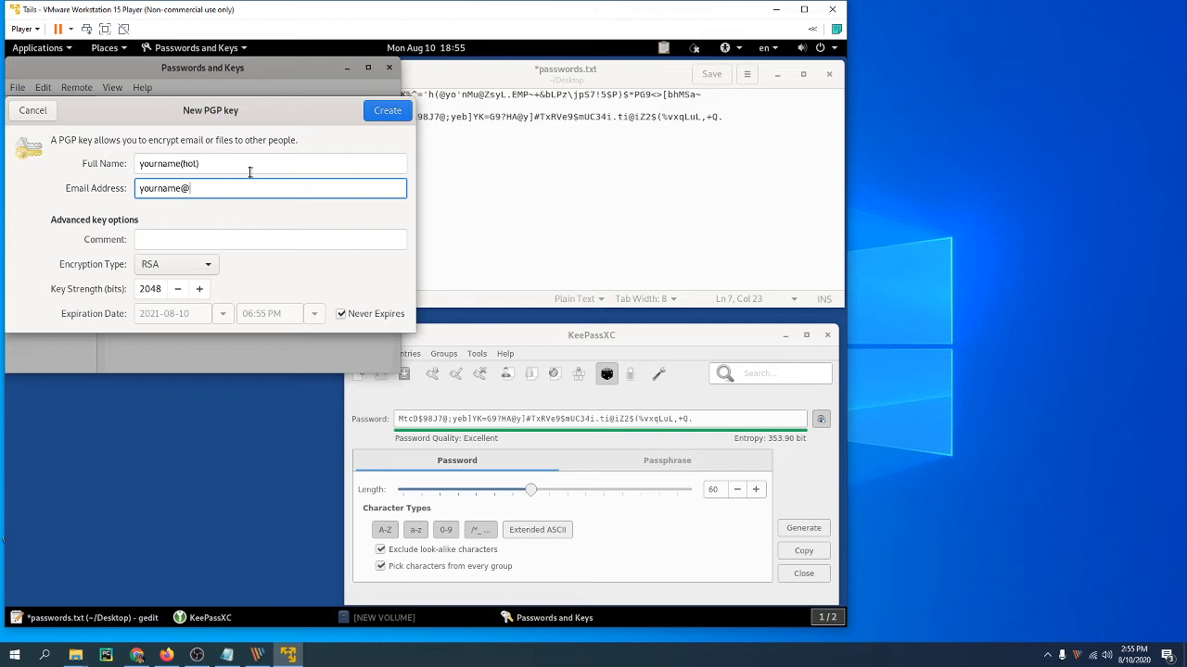
pyautogui.write('gmail.com')
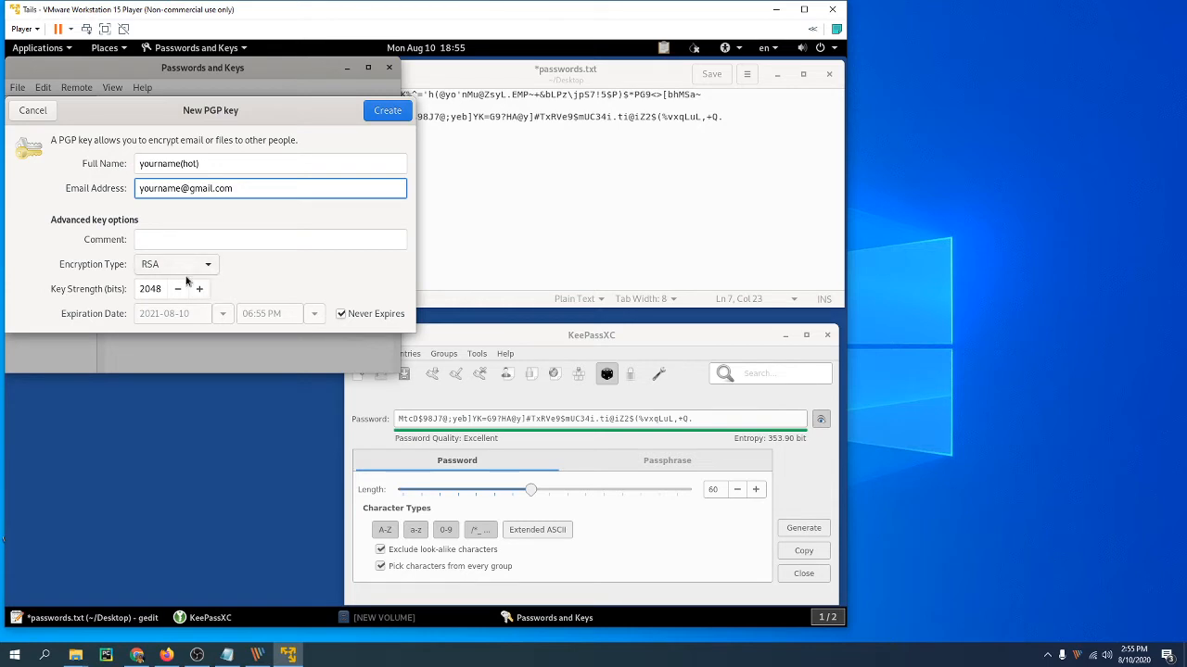
pyautogui.click(198, 289)
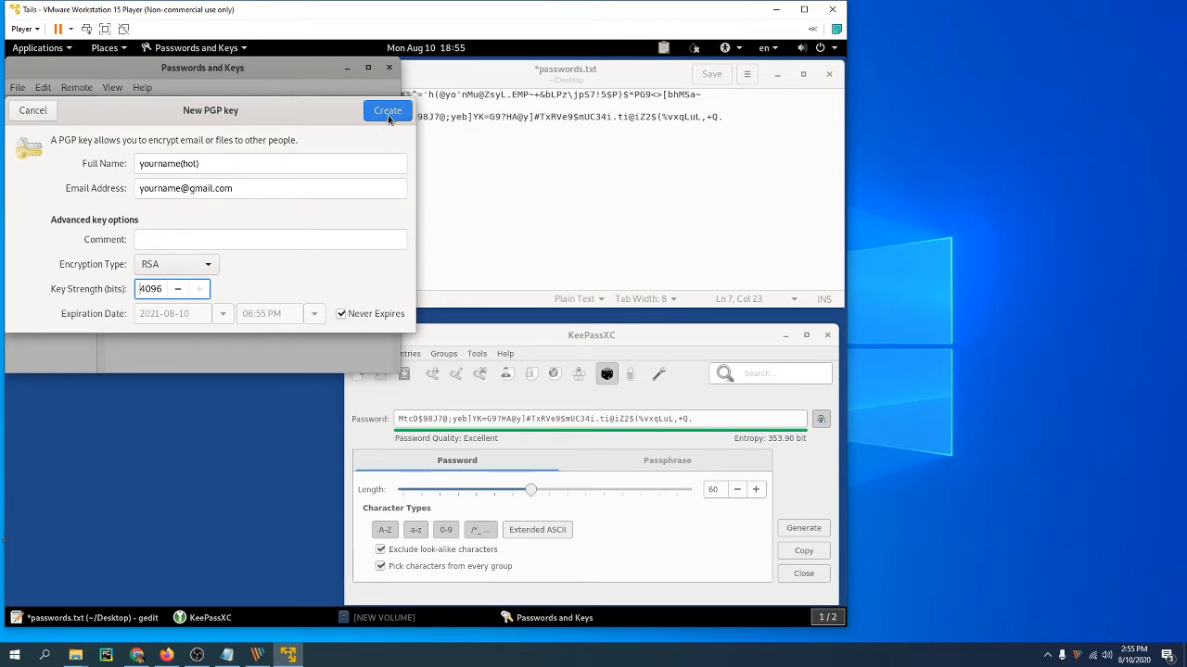
pyautogui.click(387, 112)
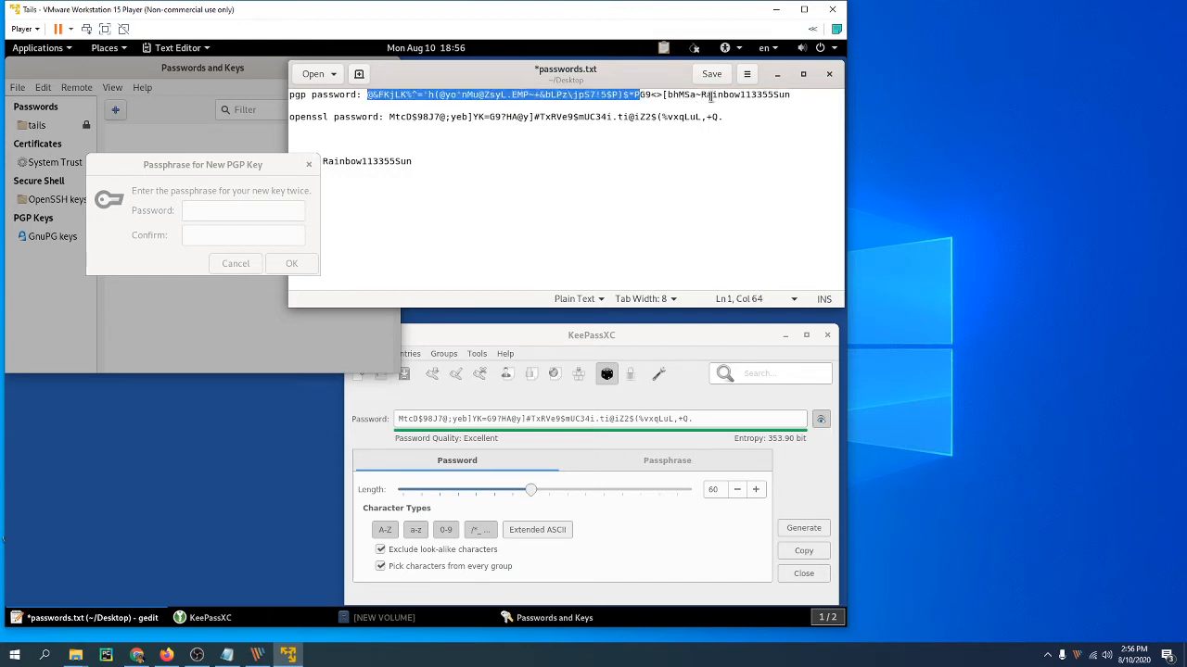
# Paste the pgp password from the notes as the key's passphrase and show the GnuPG keys list
pyautogui.rightClick(714, 93)
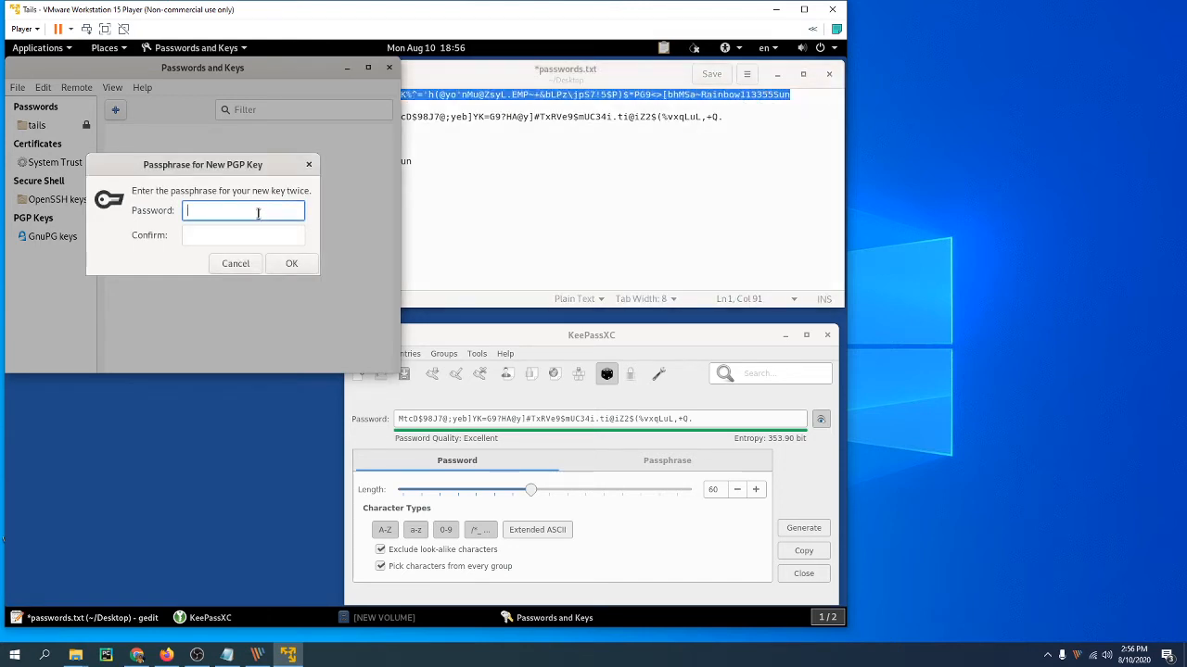
pyautogui.click(291, 263)
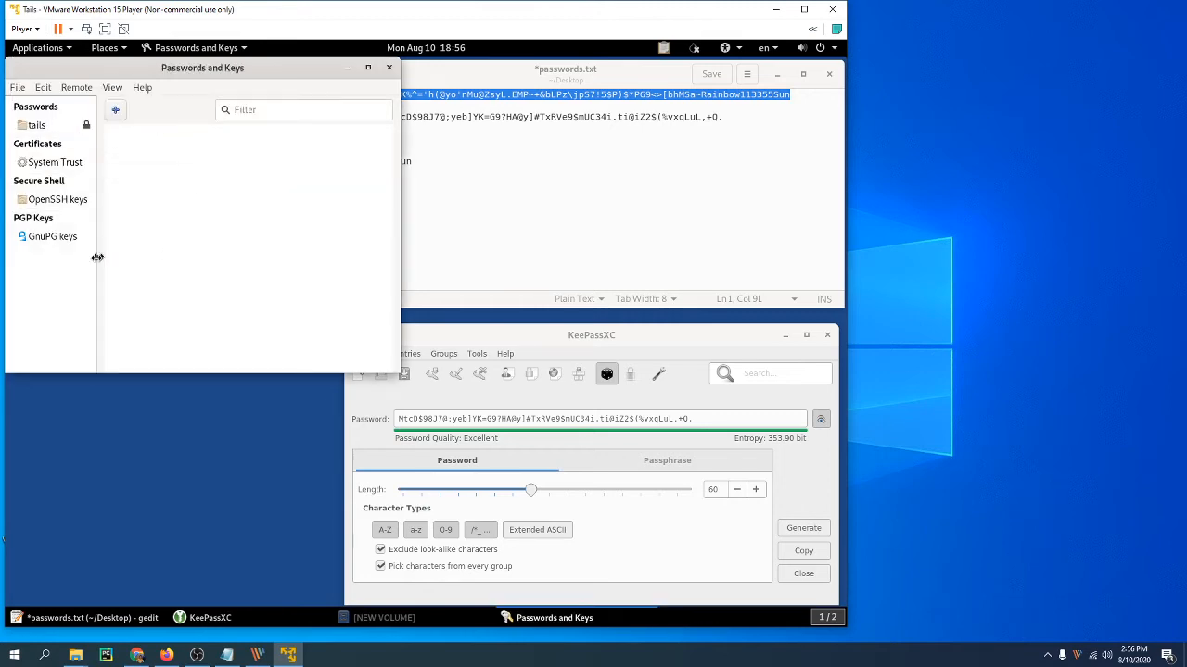
pyautogui.click(52, 237)
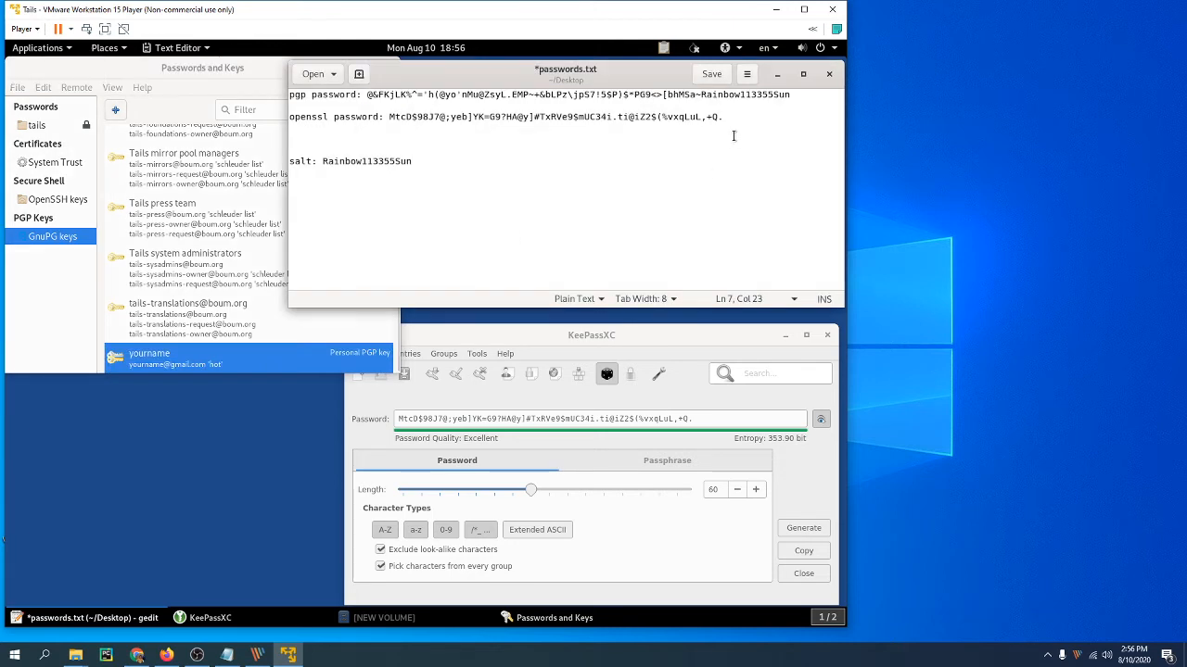
# From the yourname key's properties Details, export the secret key to Desktop as yourname.asc
pyautogui.moveTo(612, 94); pyautogui.dragTo(701, 94)
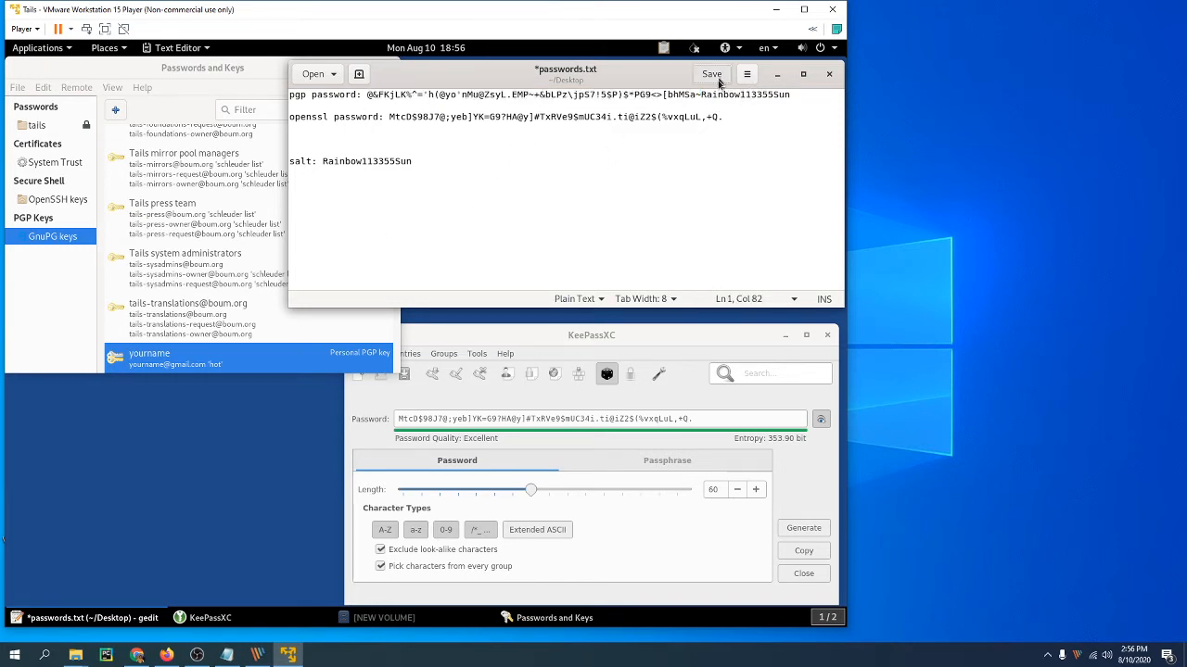
pyautogui.rightClick(149, 356)
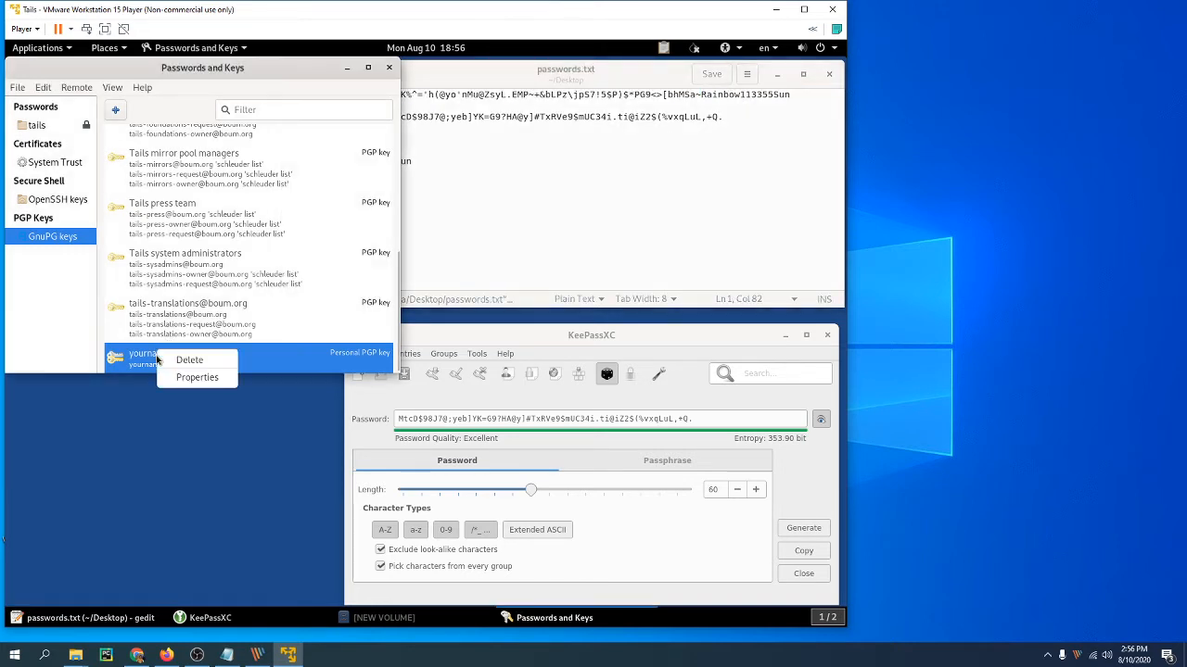
pyautogui.click(196, 378)
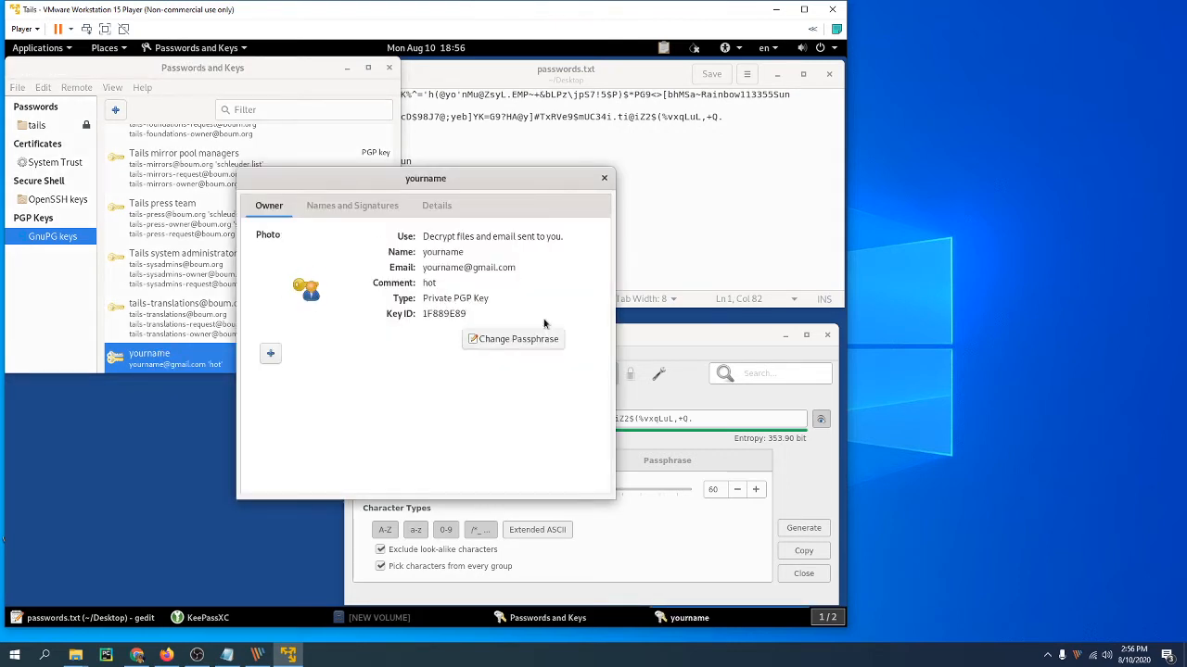
pyautogui.click(438, 204)
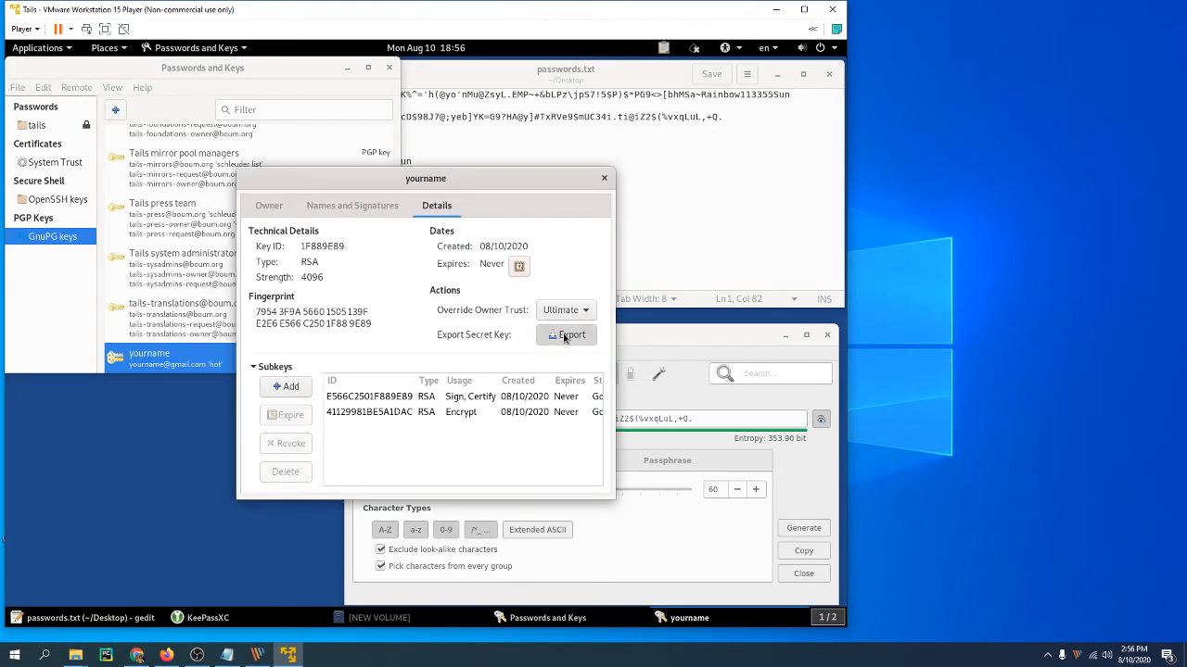
pyautogui.click(567, 333)
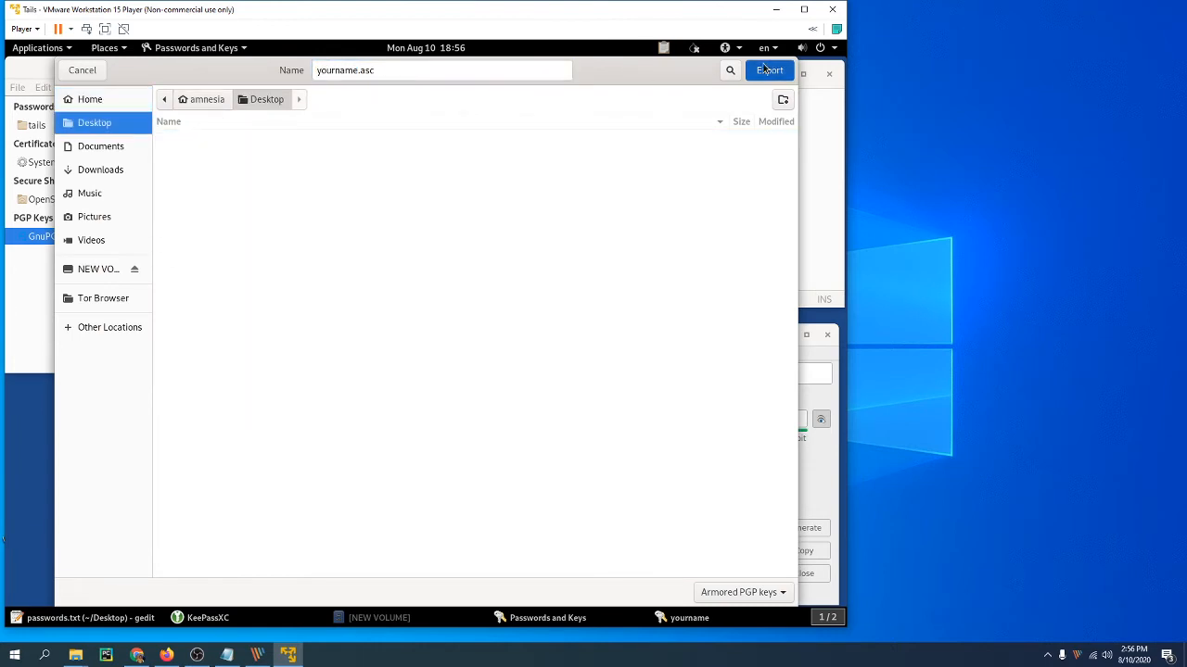
pyautogui.click(769, 71)
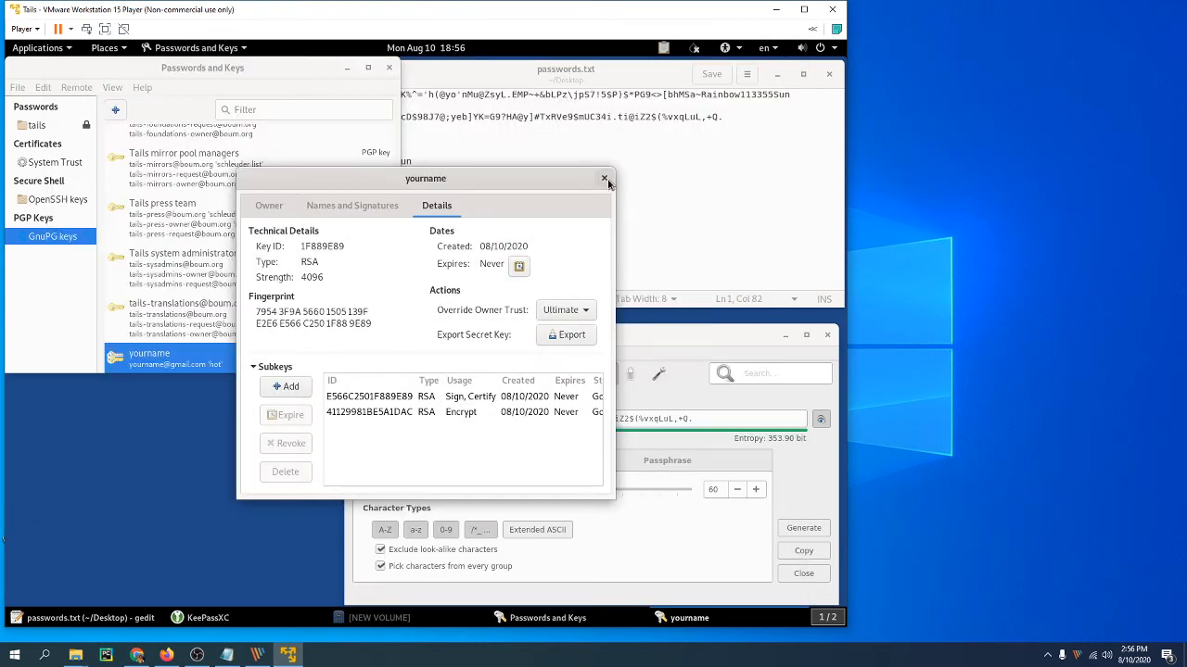
# Close the key properties window and select secretfile.txt on the desktop
pyautogui.click(605, 178)
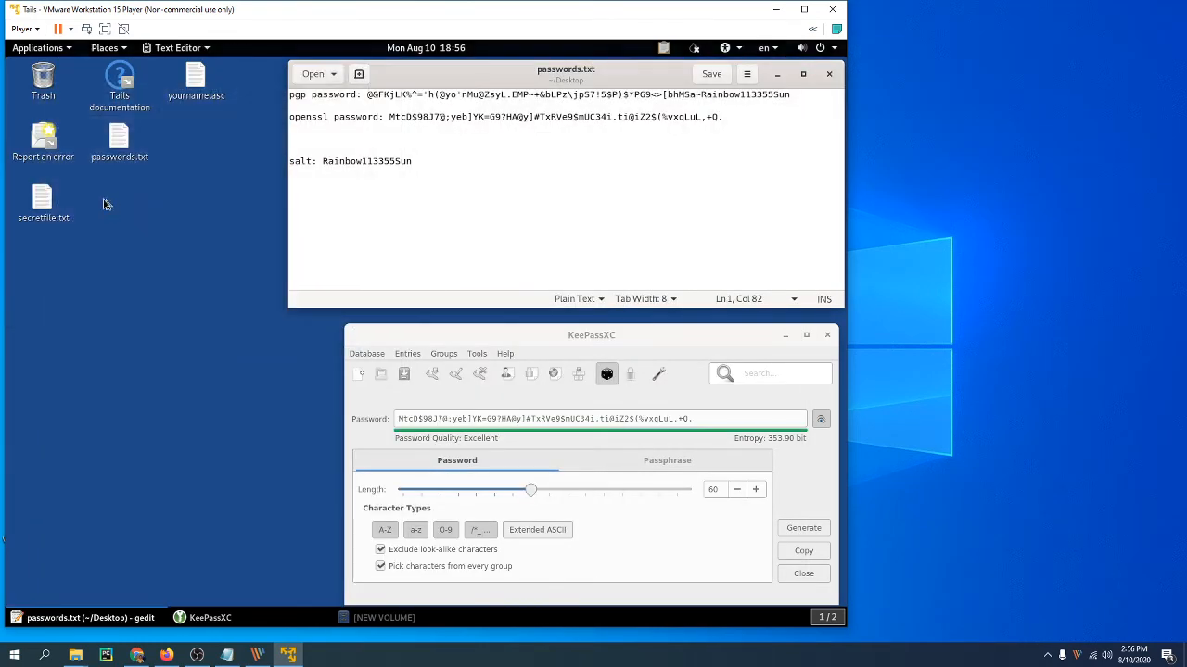
pyautogui.click(119, 139)
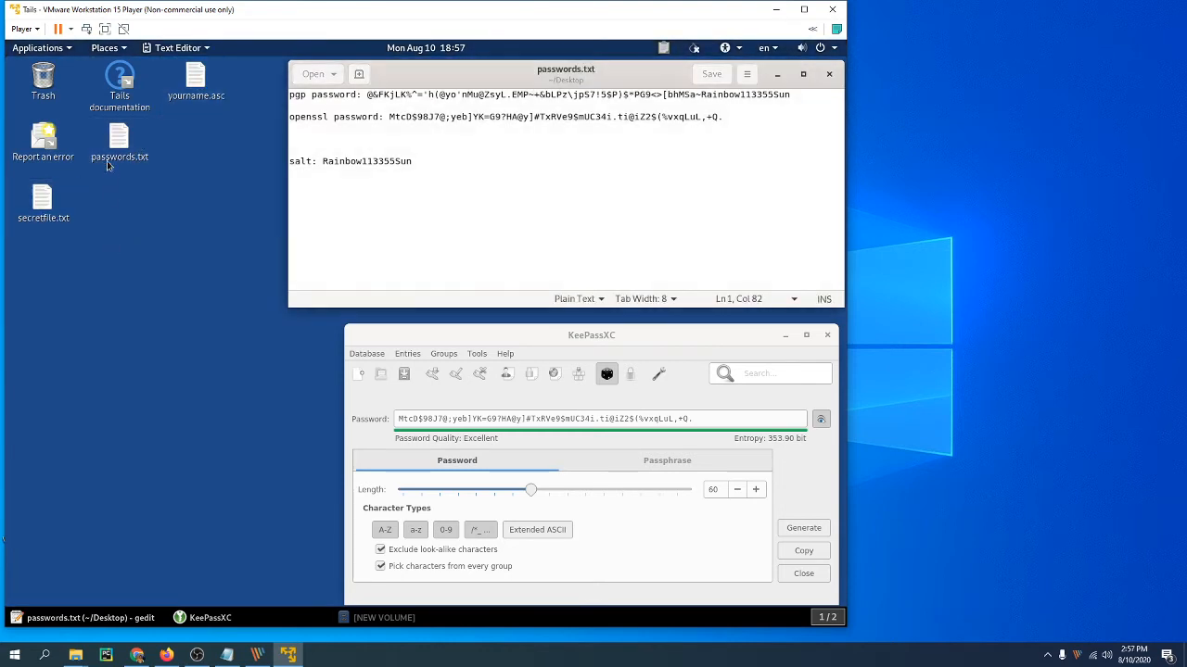
pyautogui.moveTo(137, 182)
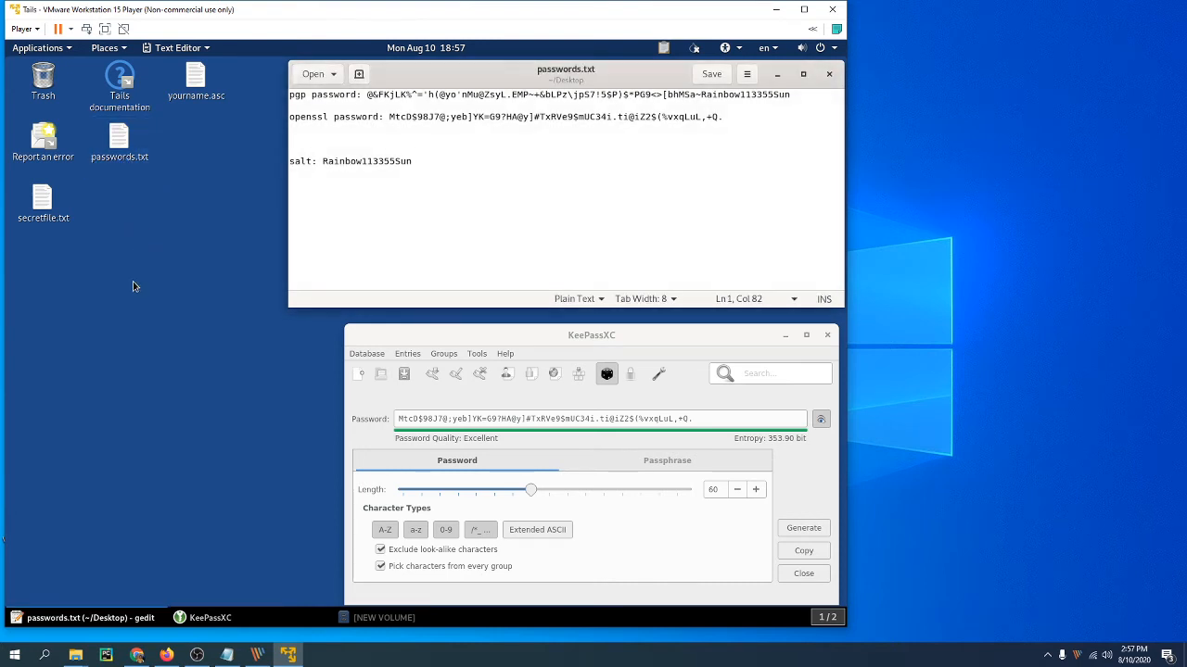
pyautogui.click(42, 200)
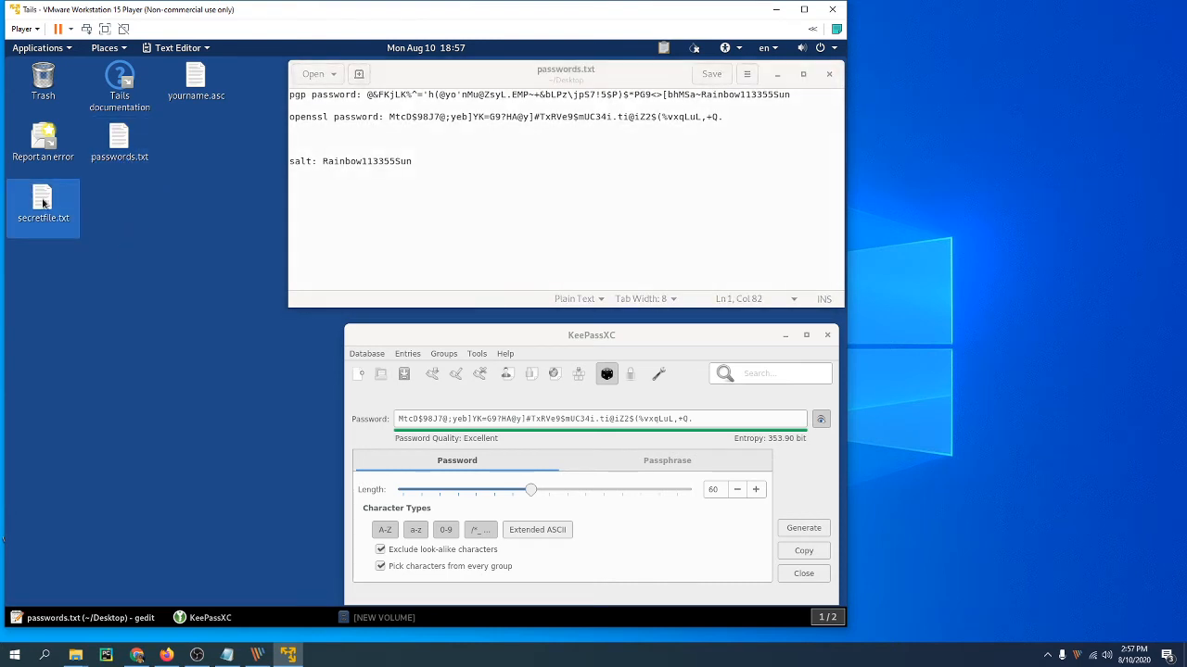
# Reveal secretfile.txt in Files and bring up its Encrypt settings
pyautogui.rightClick(43, 204)
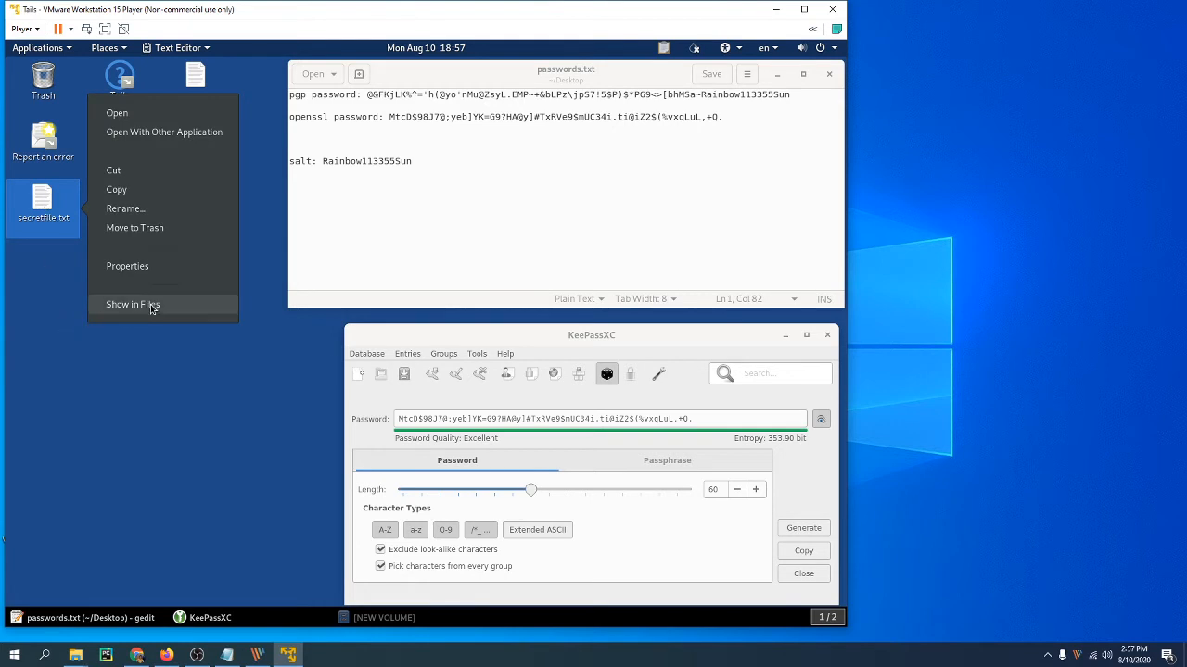
pyautogui.click(134, 304)
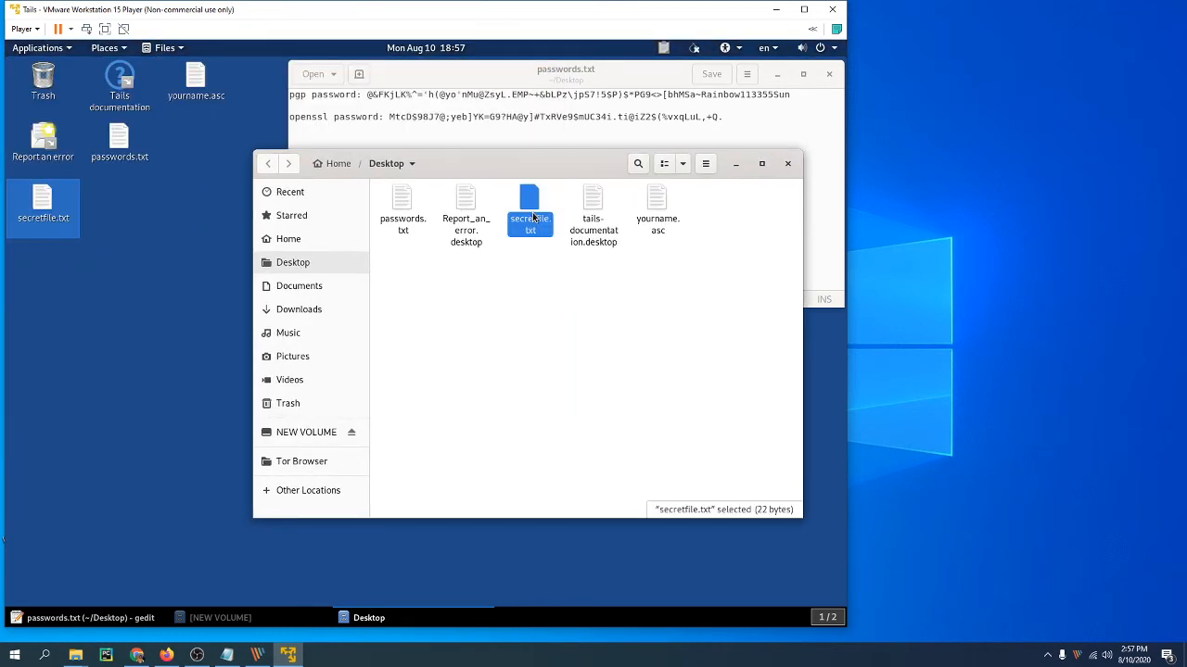
pyautogui.rightClick(530, 213)
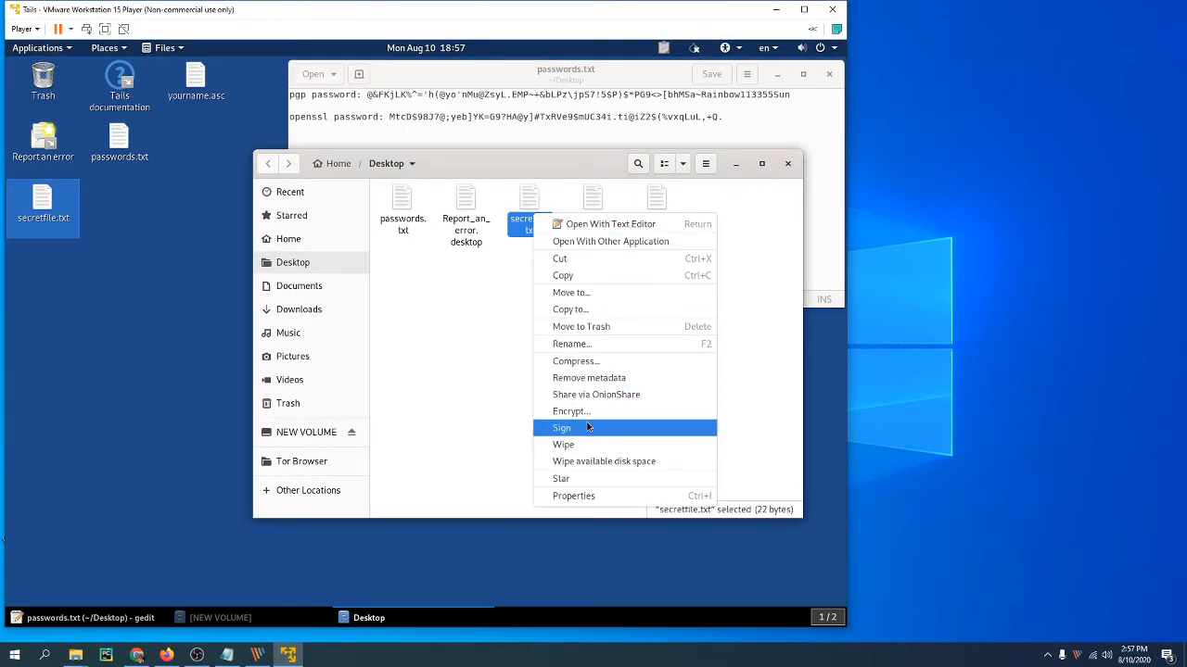
pyautogui.click(589, 419)
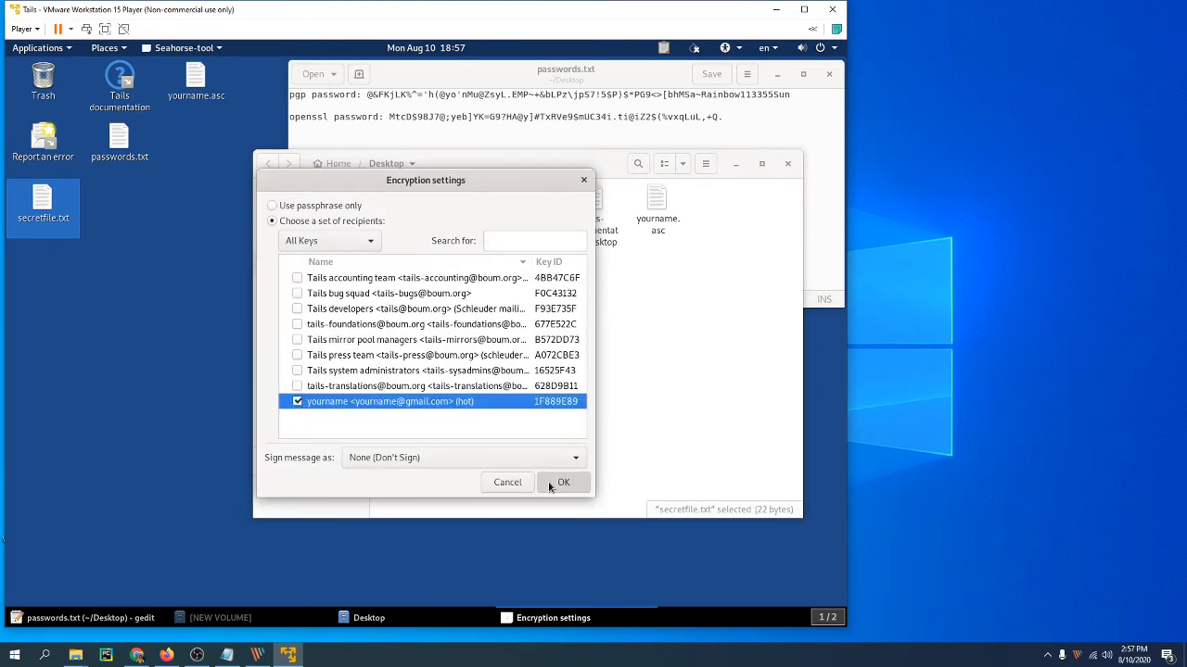
# Encrypt secretfile.txt for the yourname key, producing secretfile.txt.pgp, then select the original
pyautogui.click(563, 482)
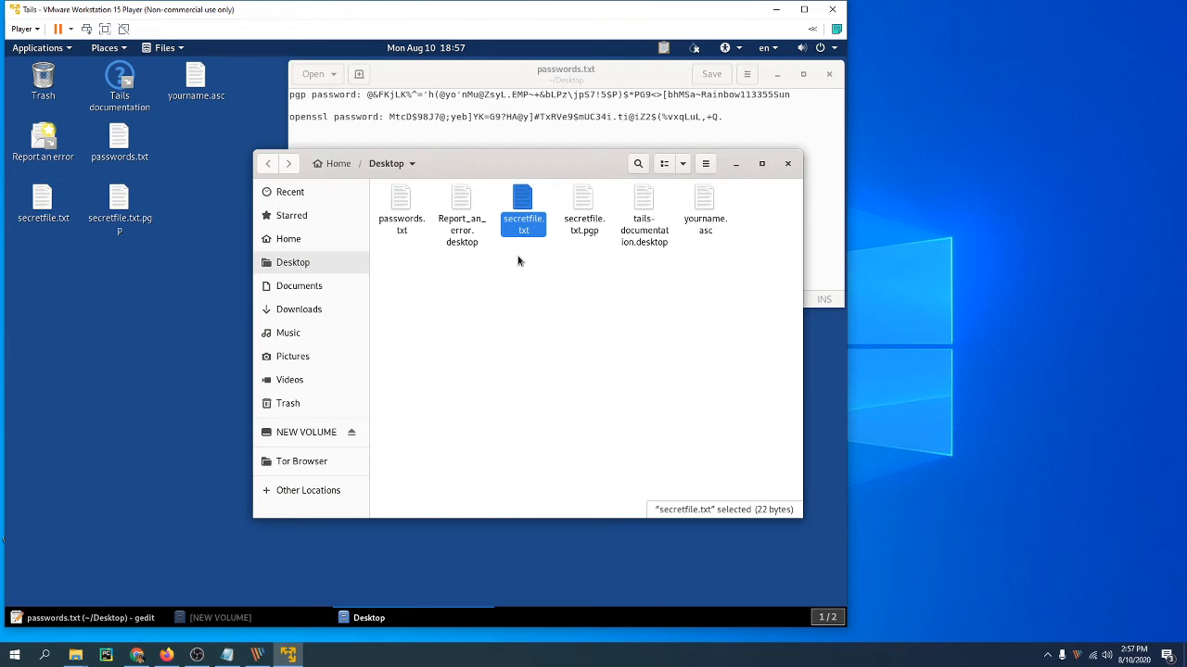
pyautogui.click(583, 208)
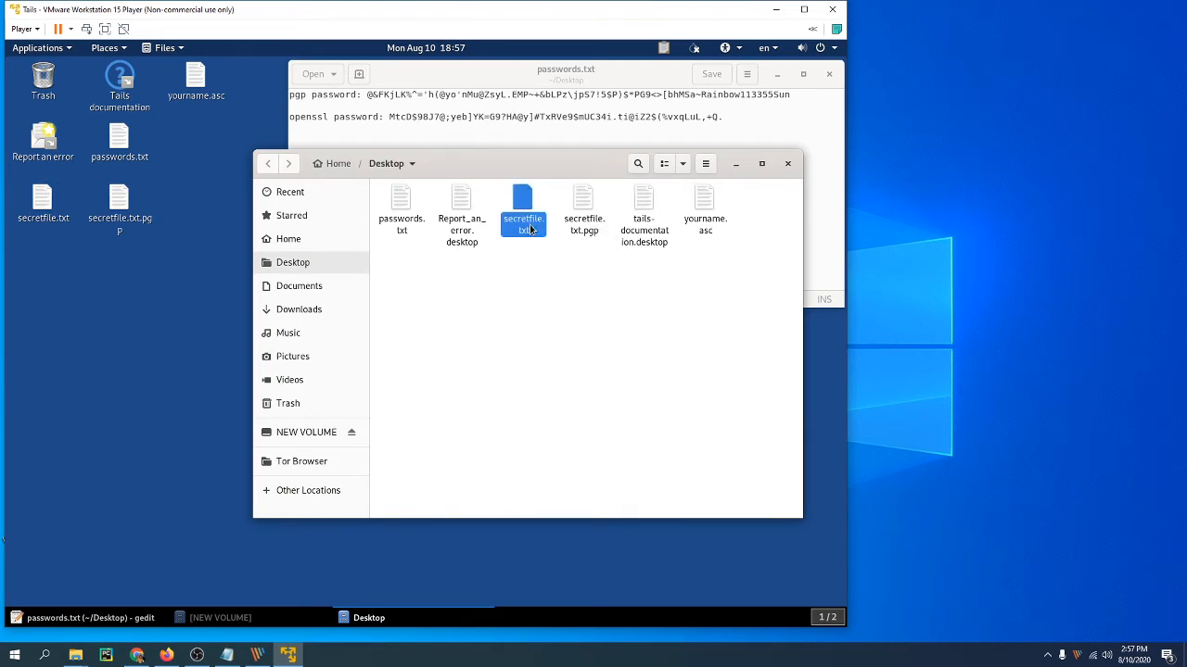
pyautogui.click(523, 197)
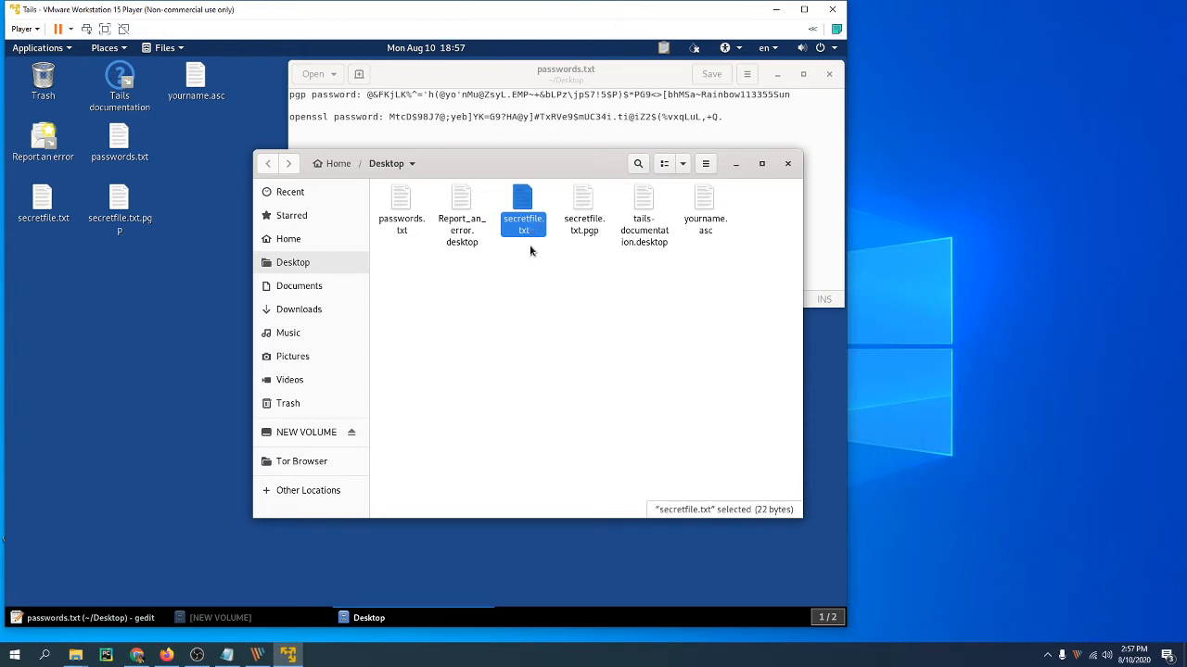
# Delete the unencrypted secretfile.txt, leaving only secretfile.txt.pgp
pyautogui.press('Delete')
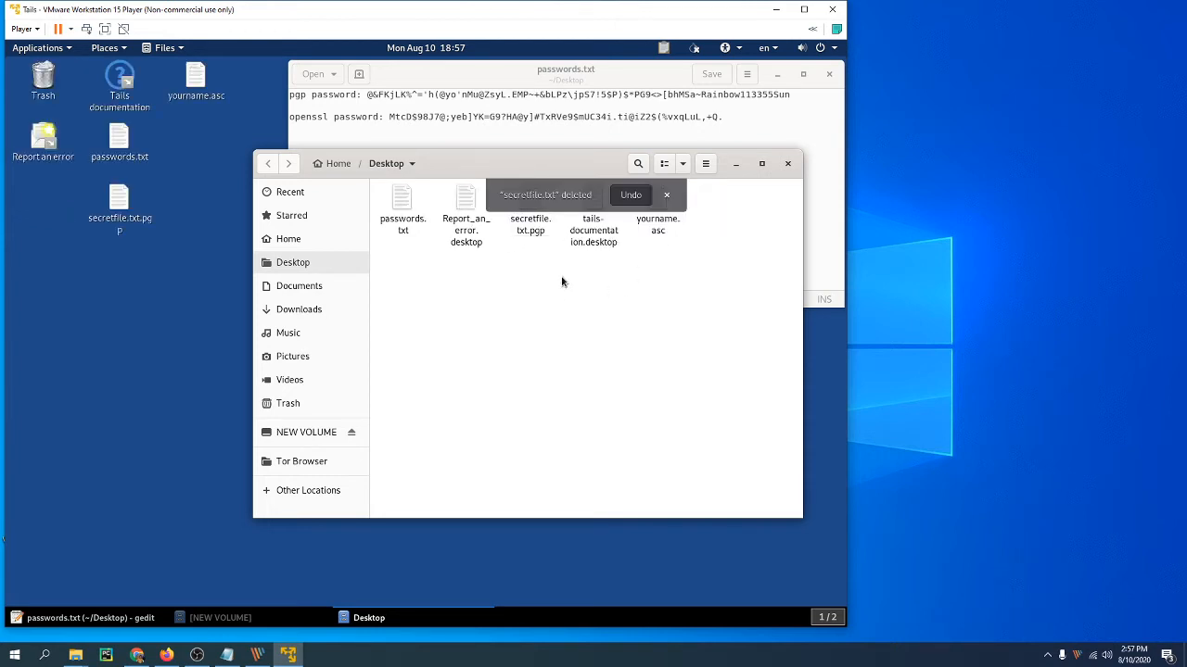
pyautogui.moveTo(170, 243)
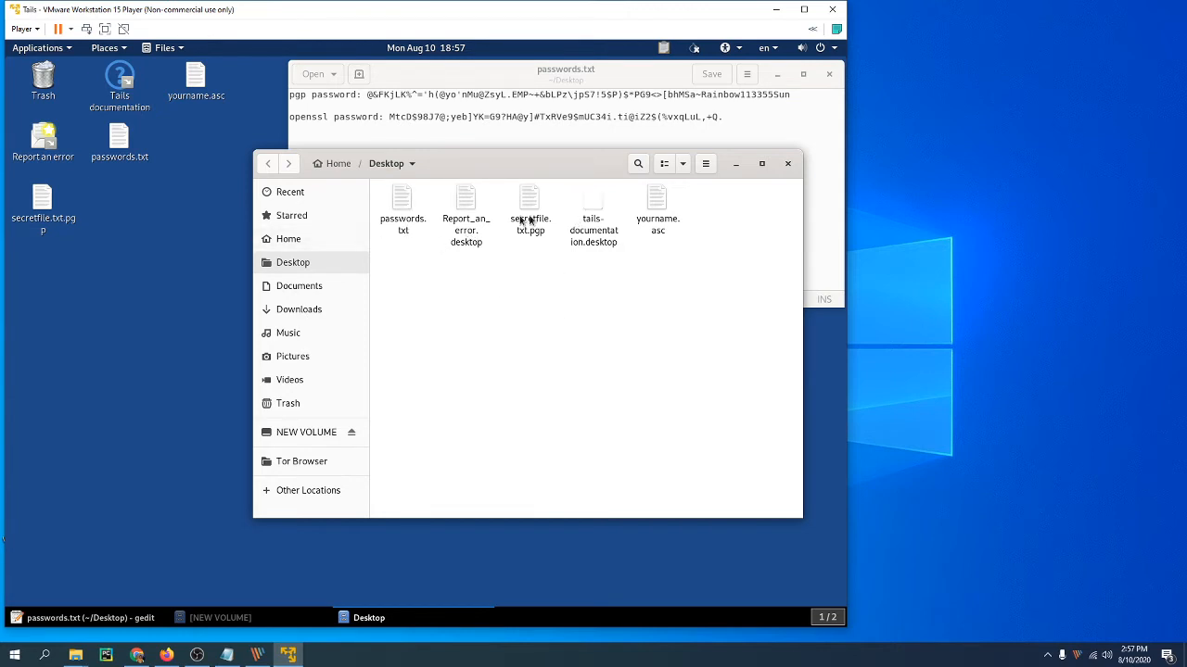
# Compress secretfile.txt.pgp and yourname.asc into a key+secret.zip archive
pyautogui.click(530, 207)
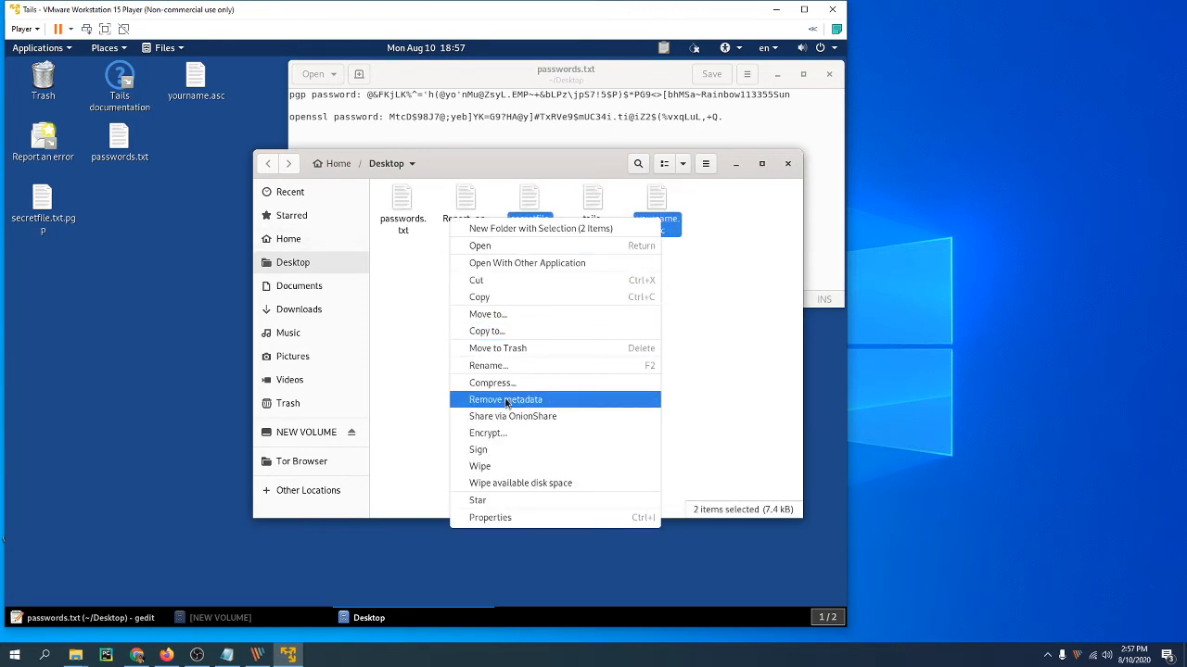
pyautogui.click(492, 382)
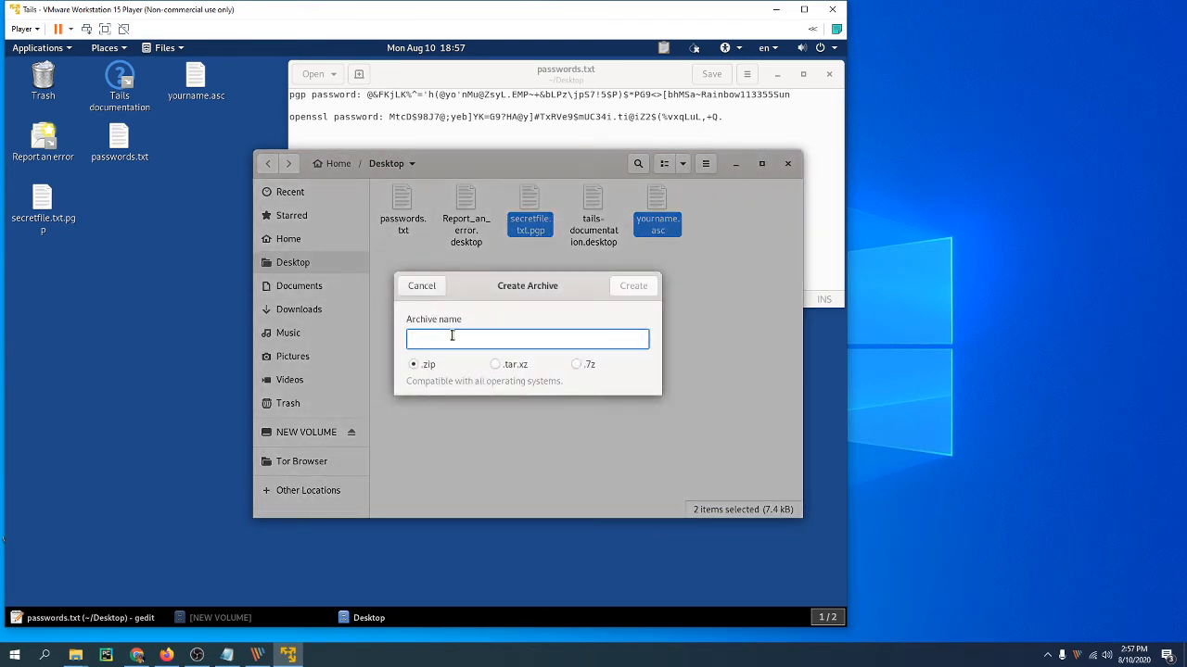
pyautogui.write('archiv')
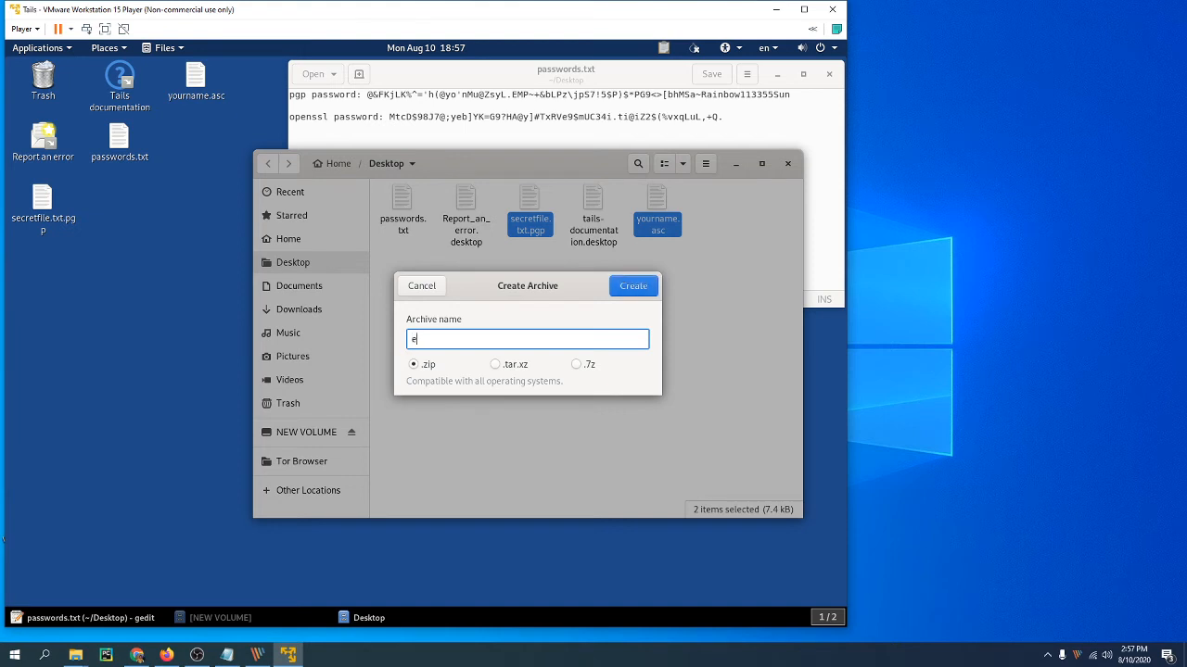
pyautogui.write('key')
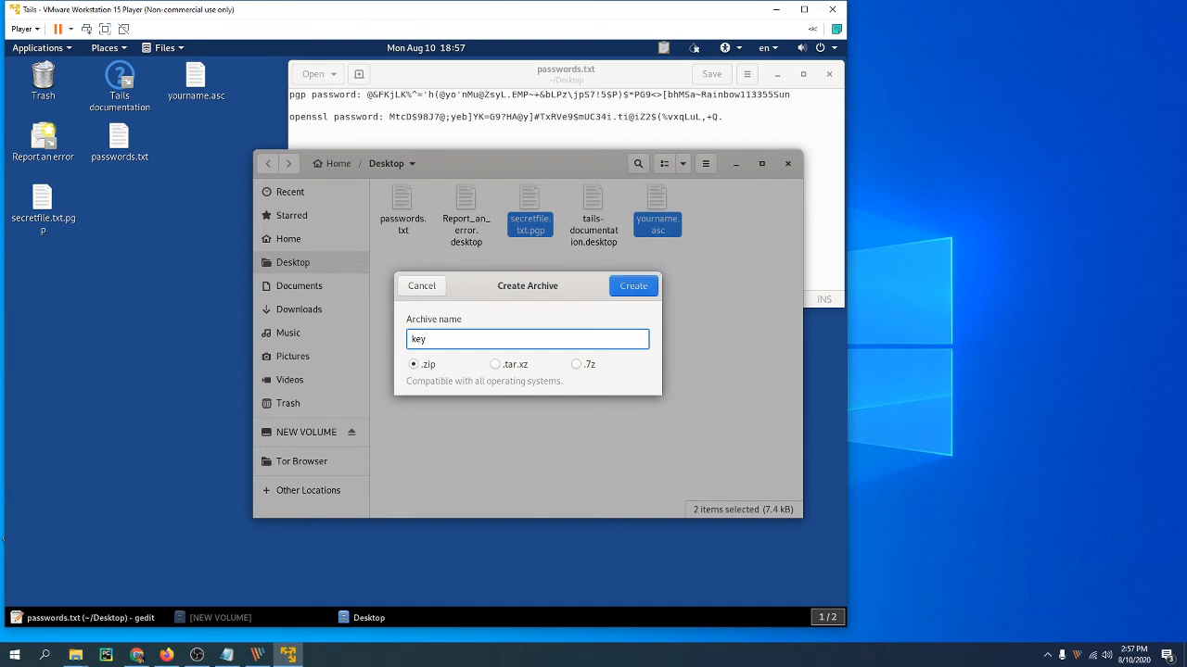
pyautogui.write('+secret')
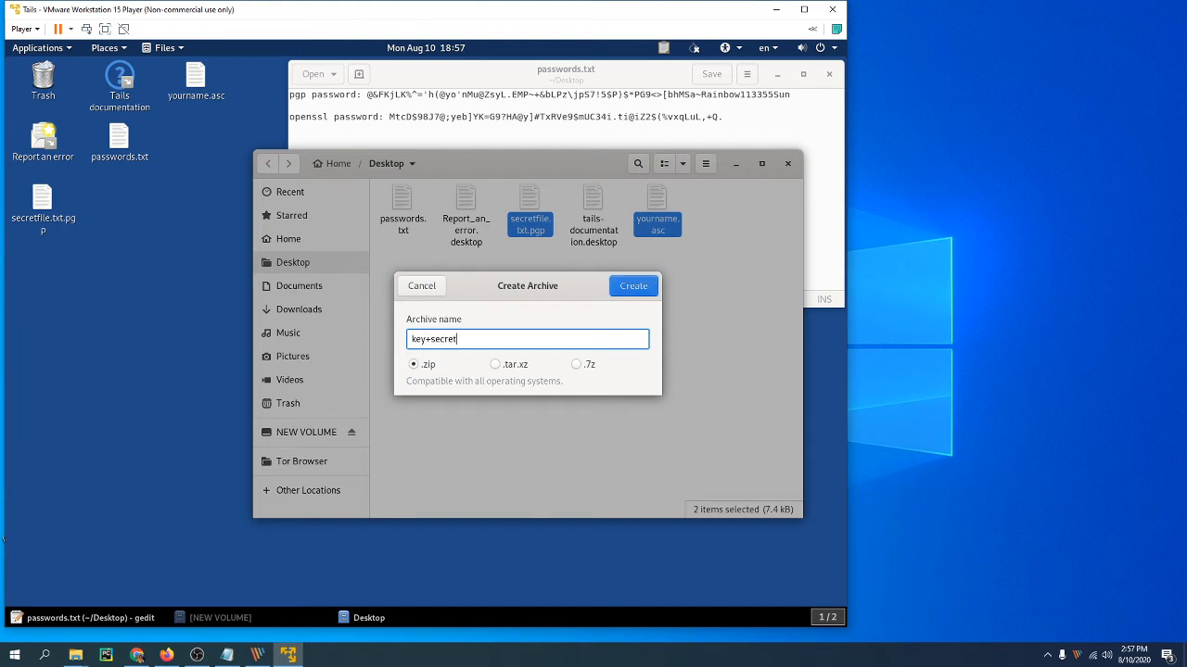
pyautogui.click(634, 285)
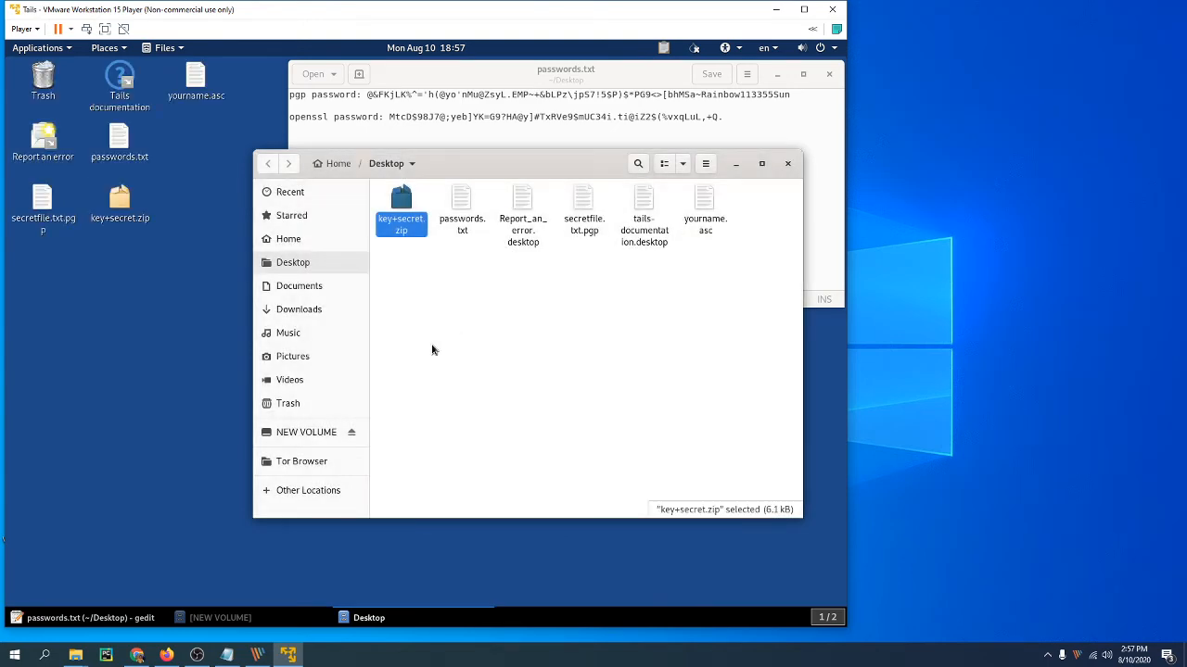
pyautogui.click(705, 204)
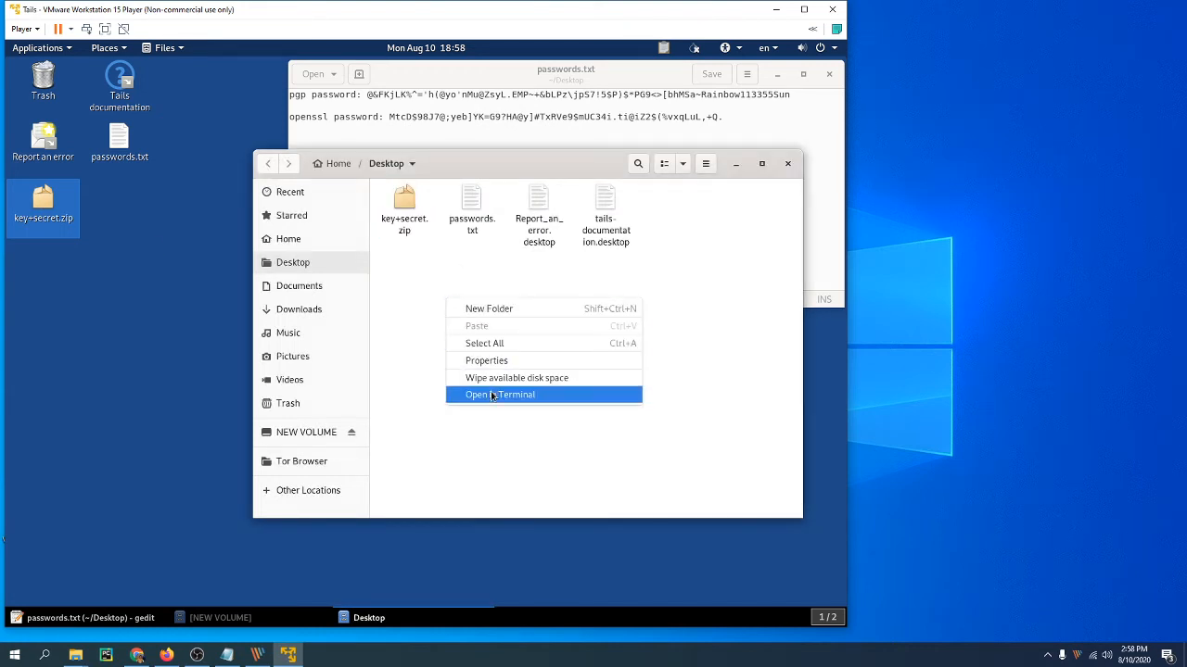
# Start a terminal in the Desktop folder and list its files with ls
pyautogui.click(499, 393)
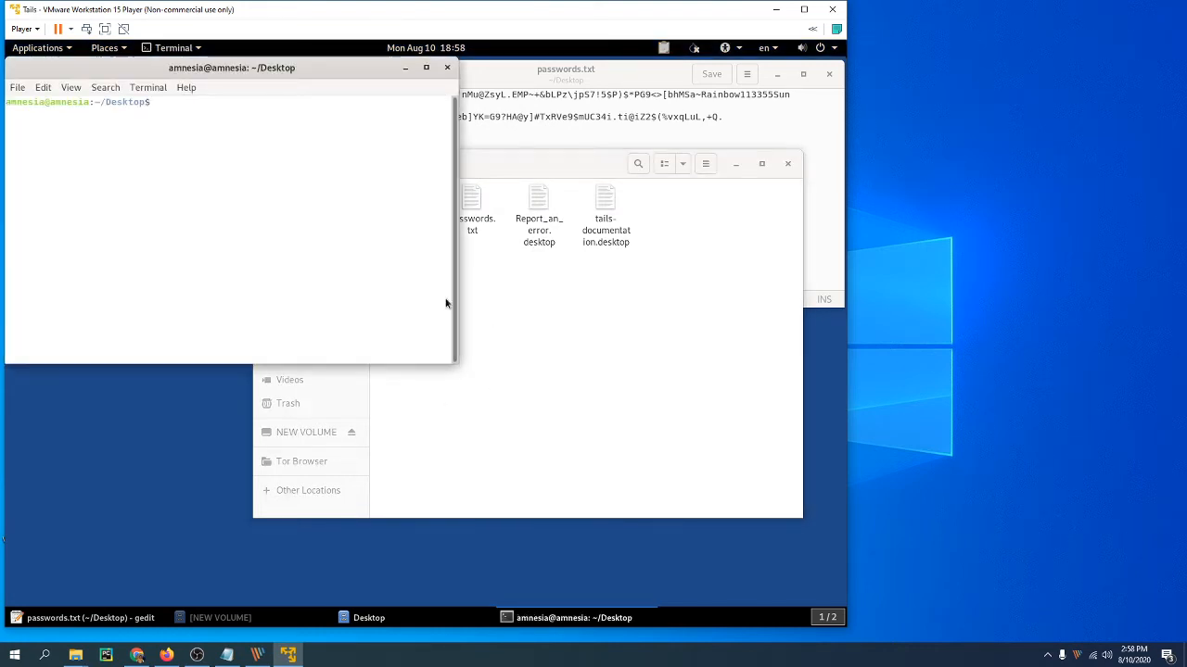
pyautogui.moveTo(232, 67); pyautogui.dragTo(378, 160)
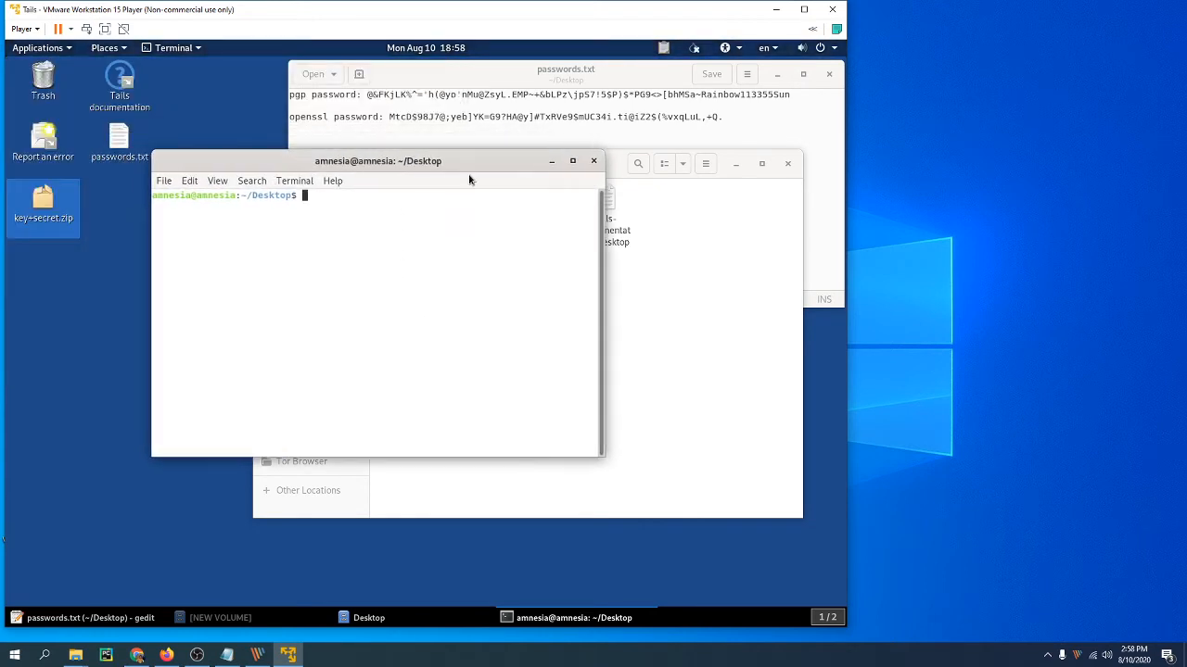
pyautogui.write('ls')
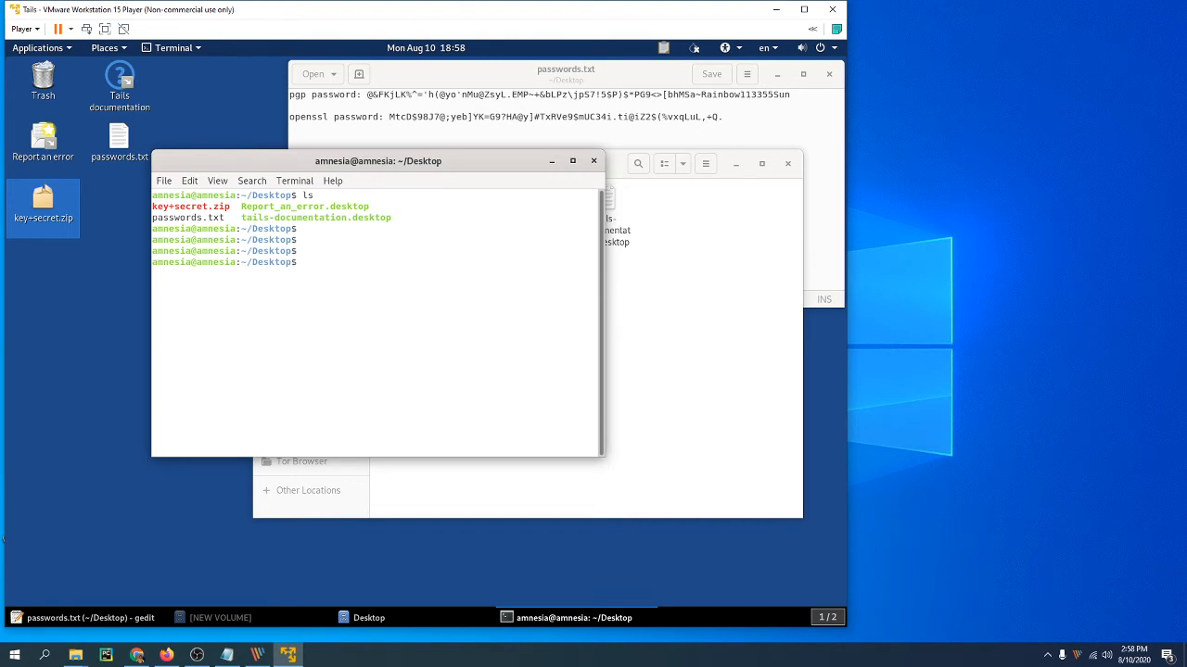
# Run openssl aes-256-cbc -pbkdf2 -iter 1000 -salt on key+secret.zip to produce key+secret.zip.openssl
pyautogui.write('openssl -aes-')
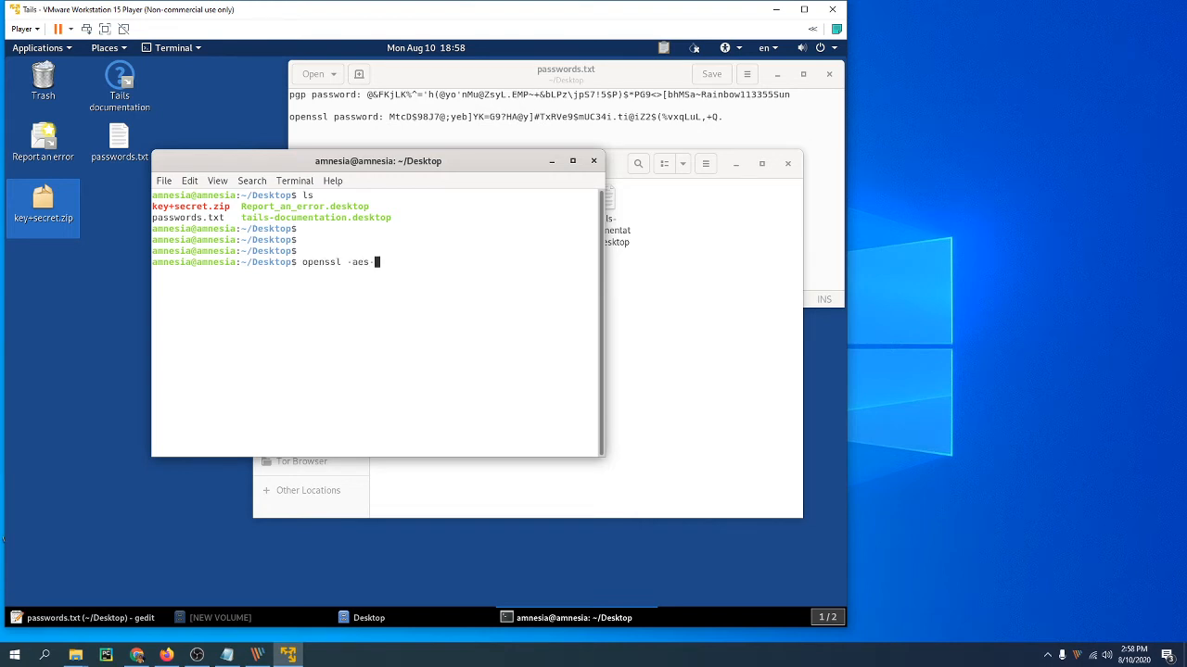
pyautogui.write('256-')
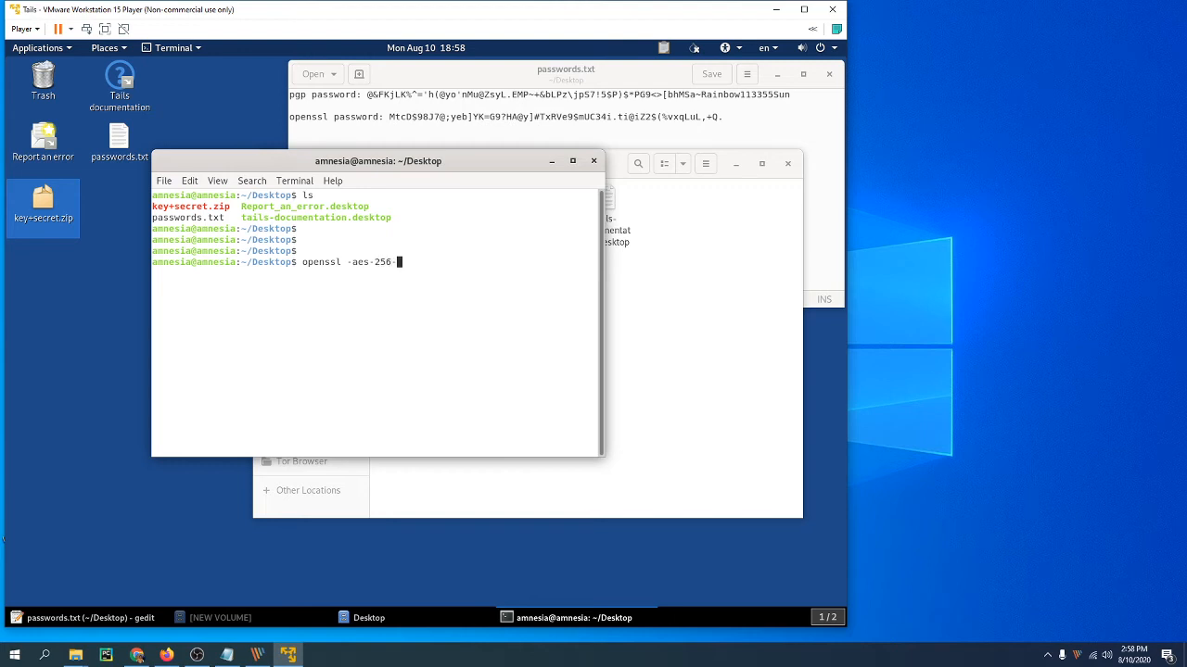
pyautogui.write('cbc -pbkdf2')
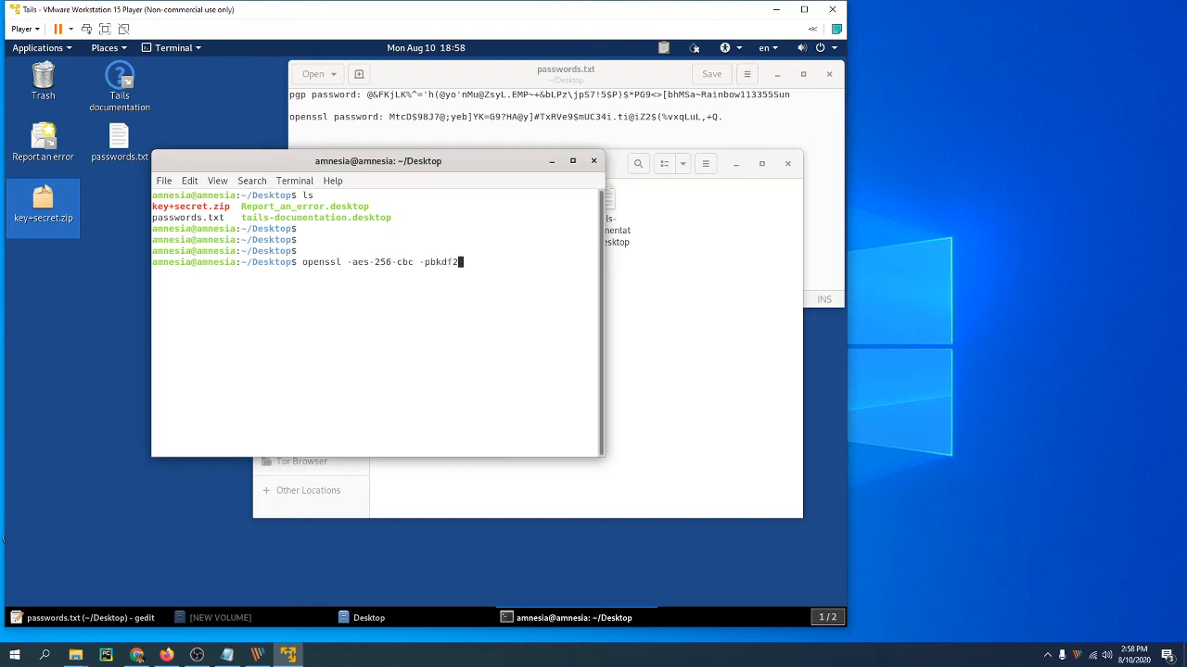
pyautogui.write('-iter 1000 -salt')
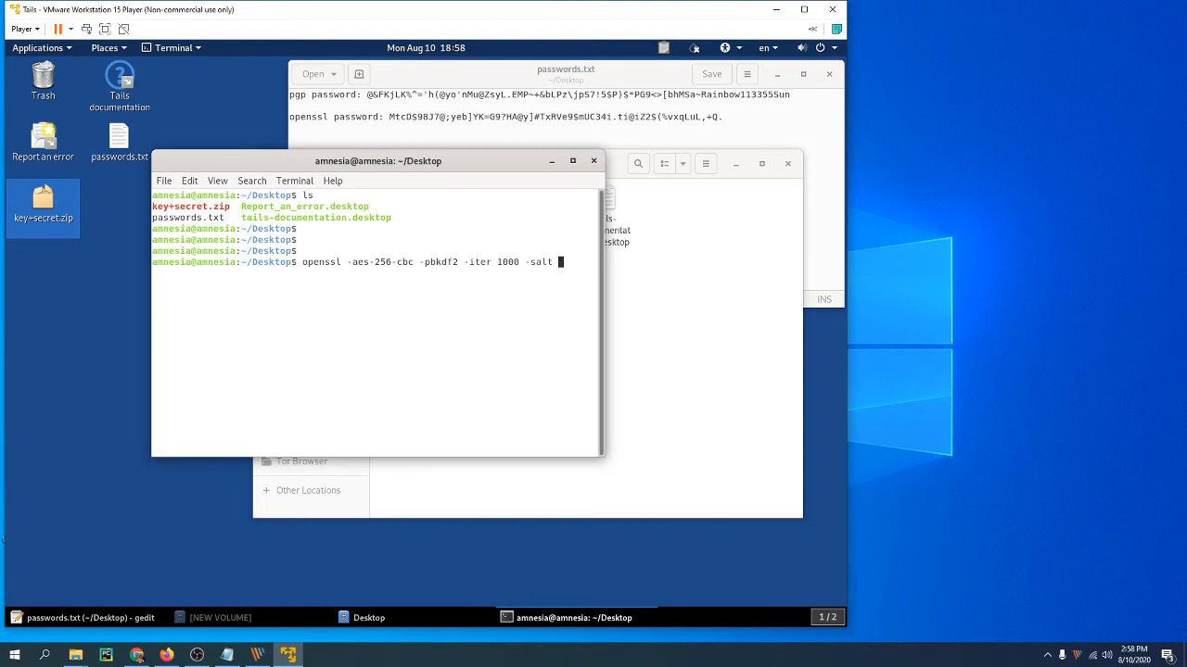
pyautogui.write('-')
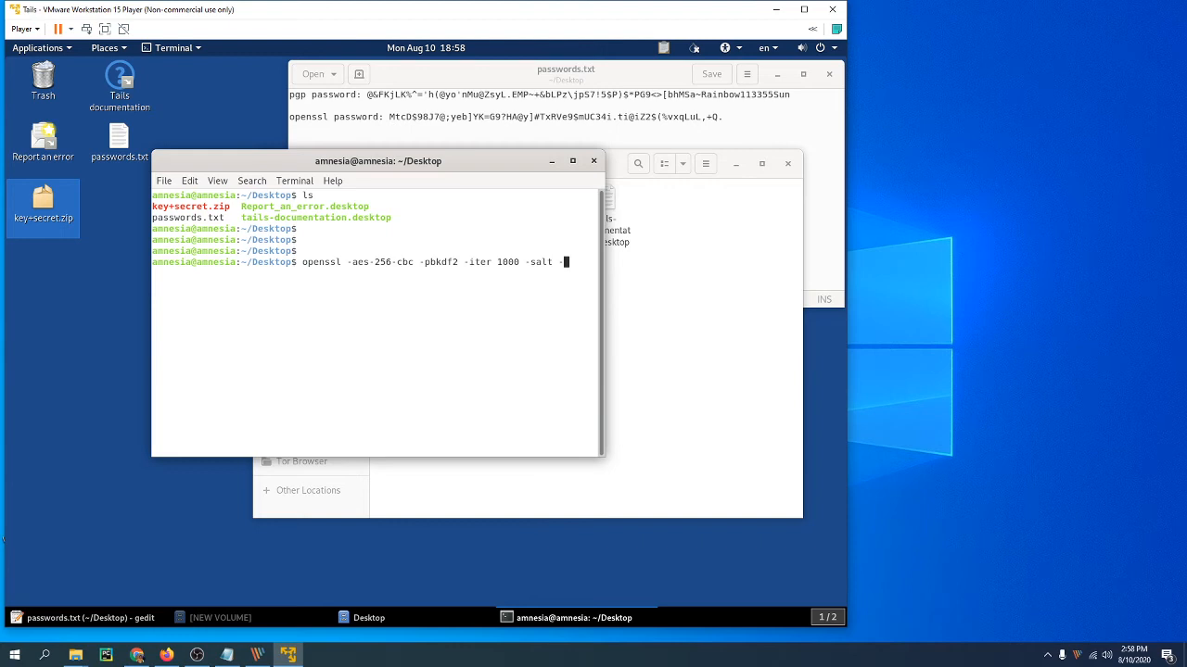
pyautogui.write('in')
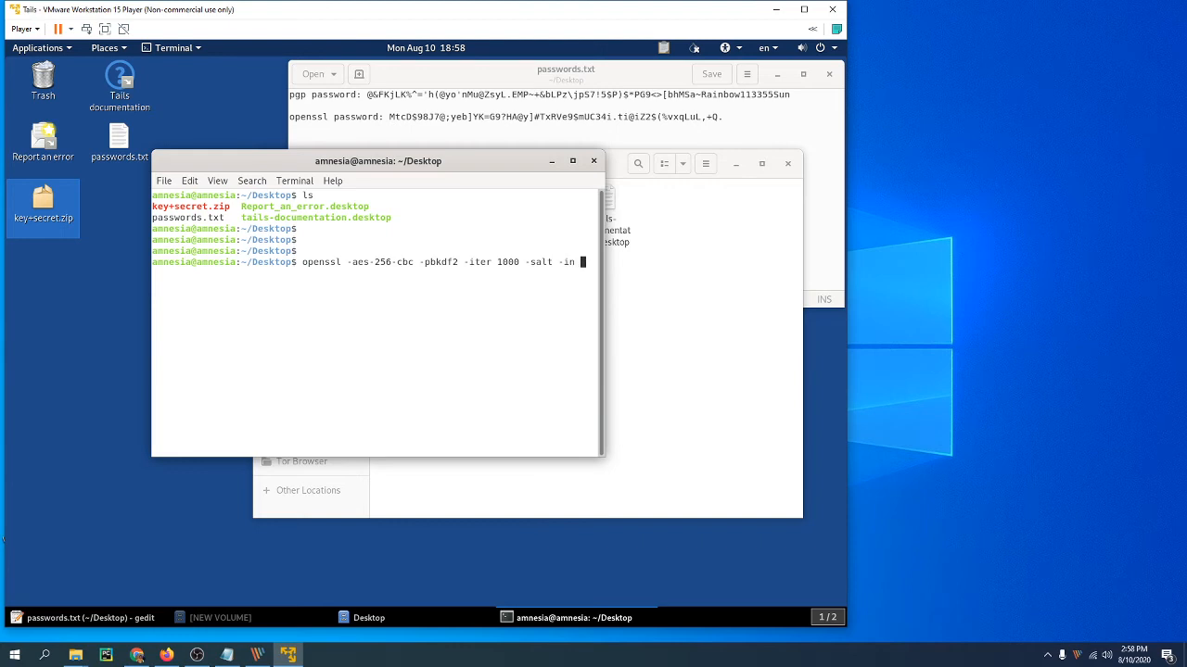
pyautogui.write('key+secret.zip')
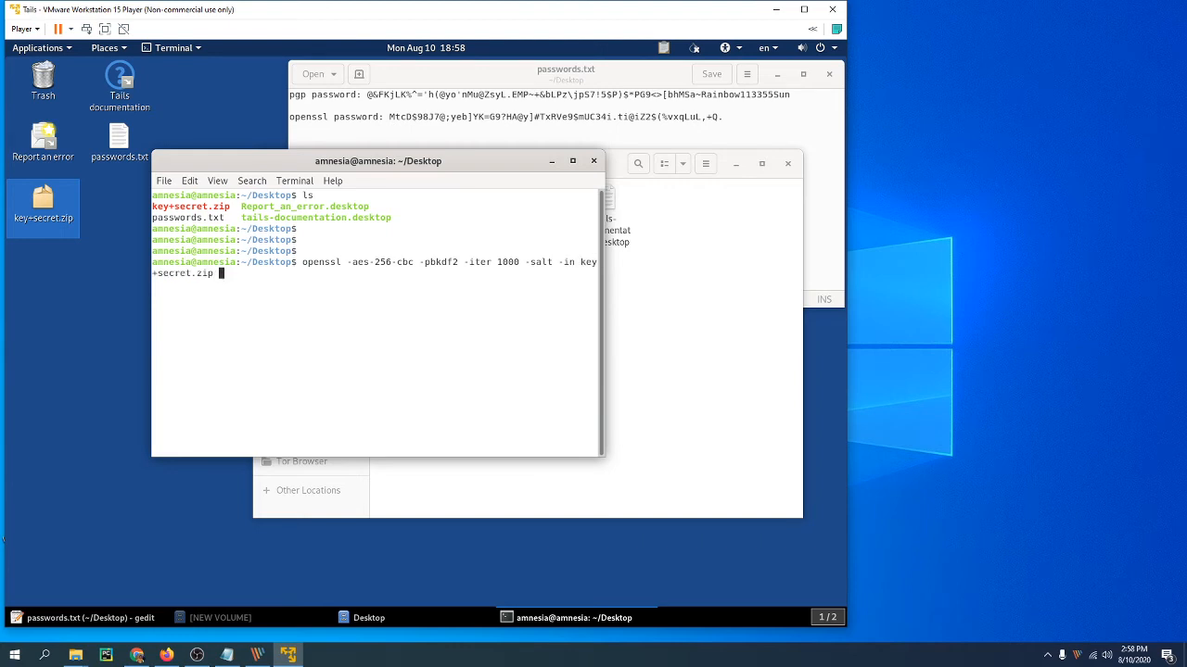
pyautogui.write('-out')
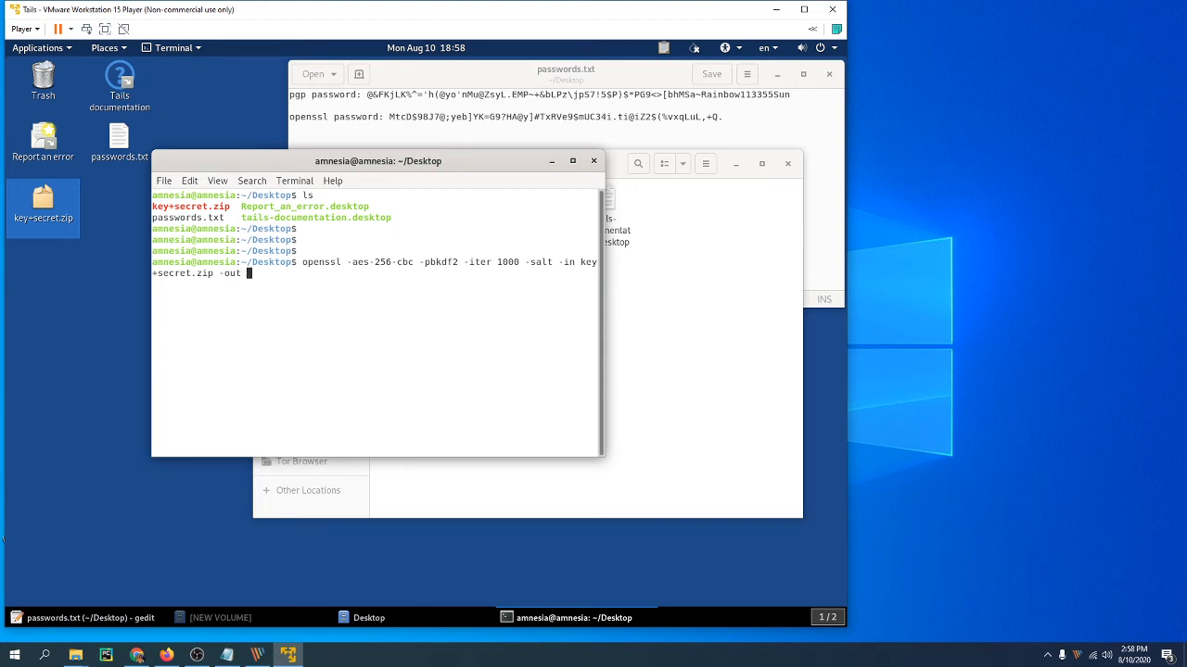
pyautogui.write('key+secret.zip')
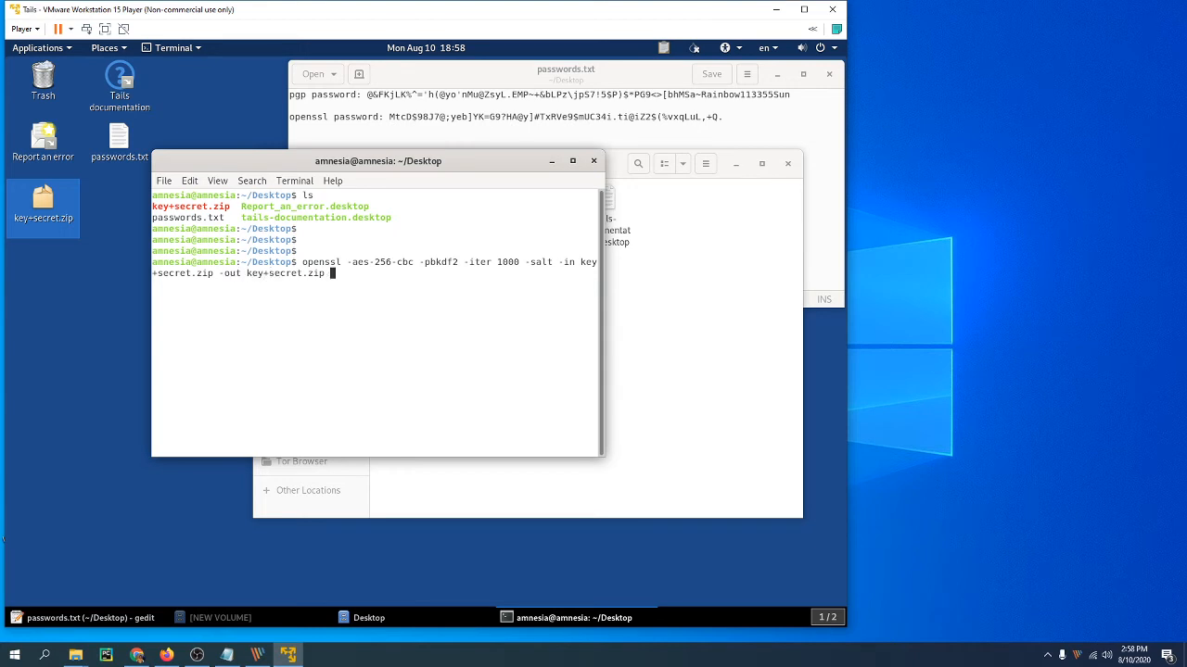
pyautogui.write('.o')
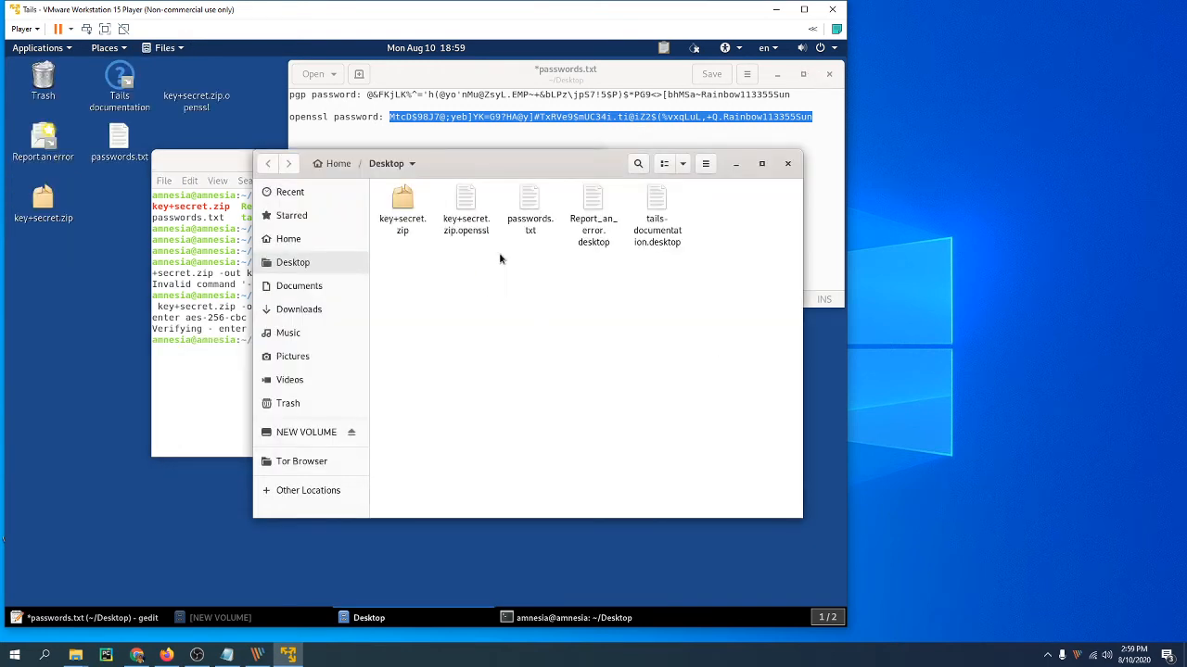
# In the Desktop folder, select key+secret.zip for removal, keeping key+secret.zip.openssl
pyautogui.click(463, 208)
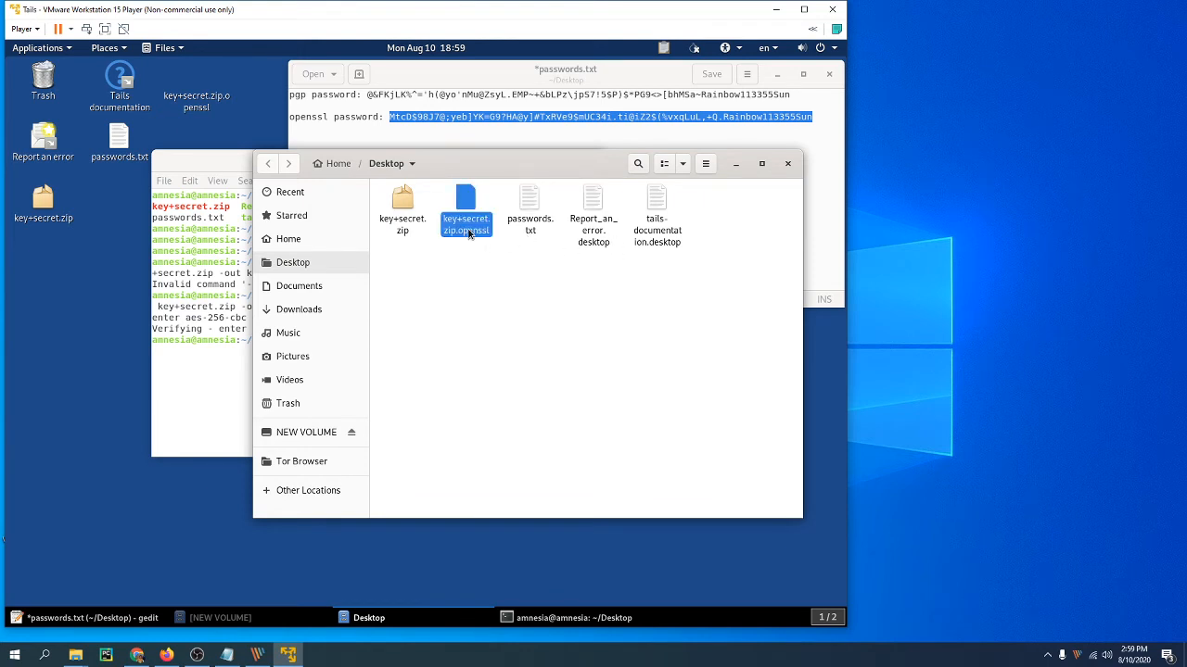
pyautogui.click(402, 208)
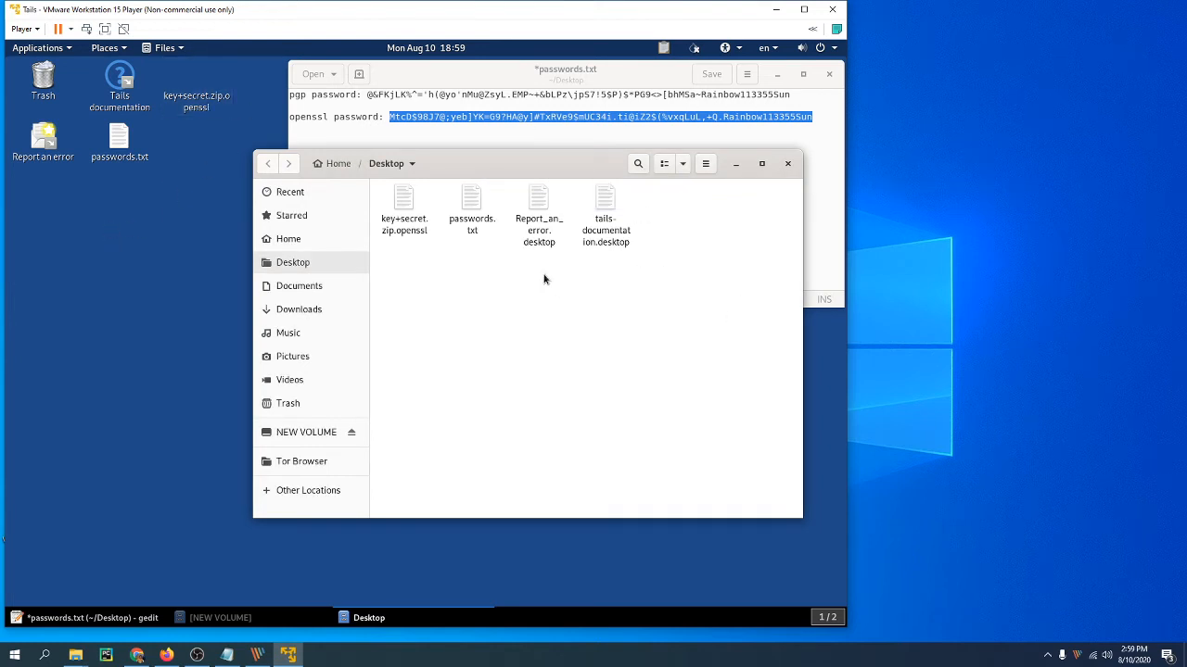
pyautogui.moveTo(786, 173)
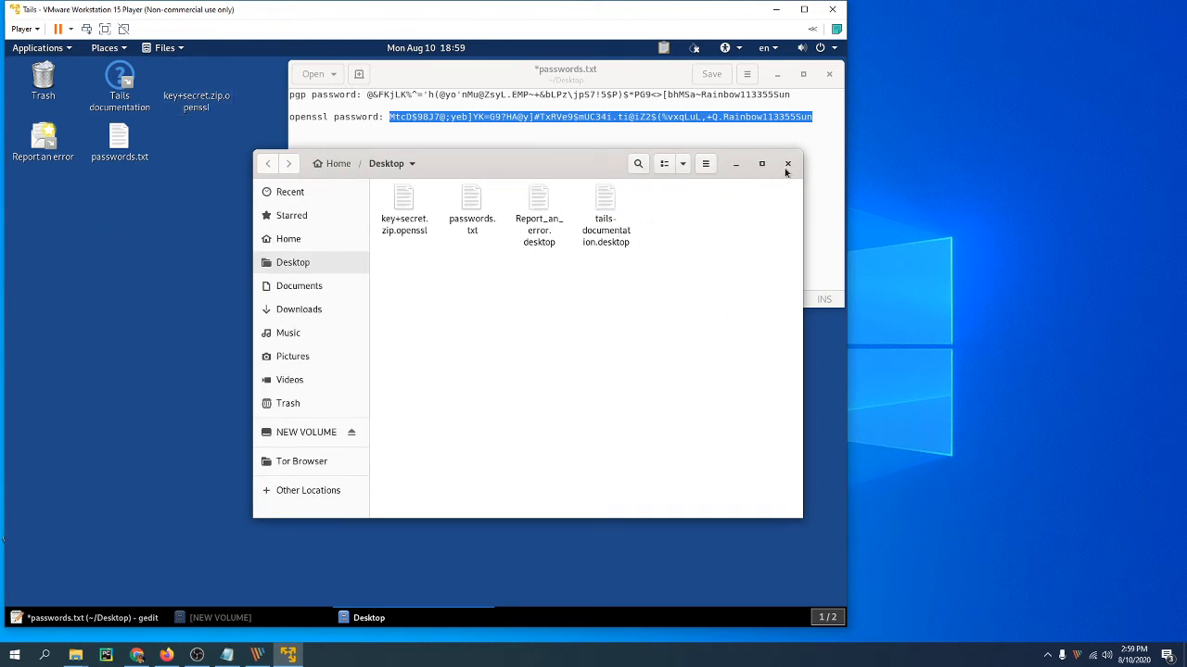
# Close the Files window and the gedit passwords notes, leaving the Tails desktop
pyautogui.click(786, 163)
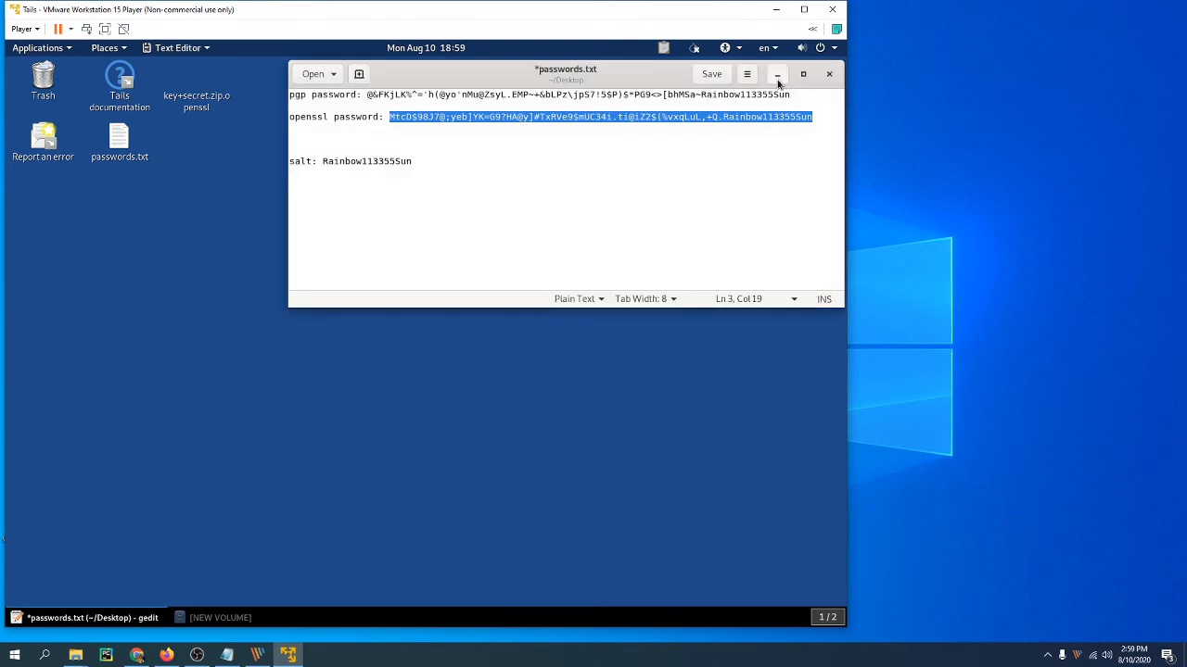
pyautogui.moveTo(215, 163)
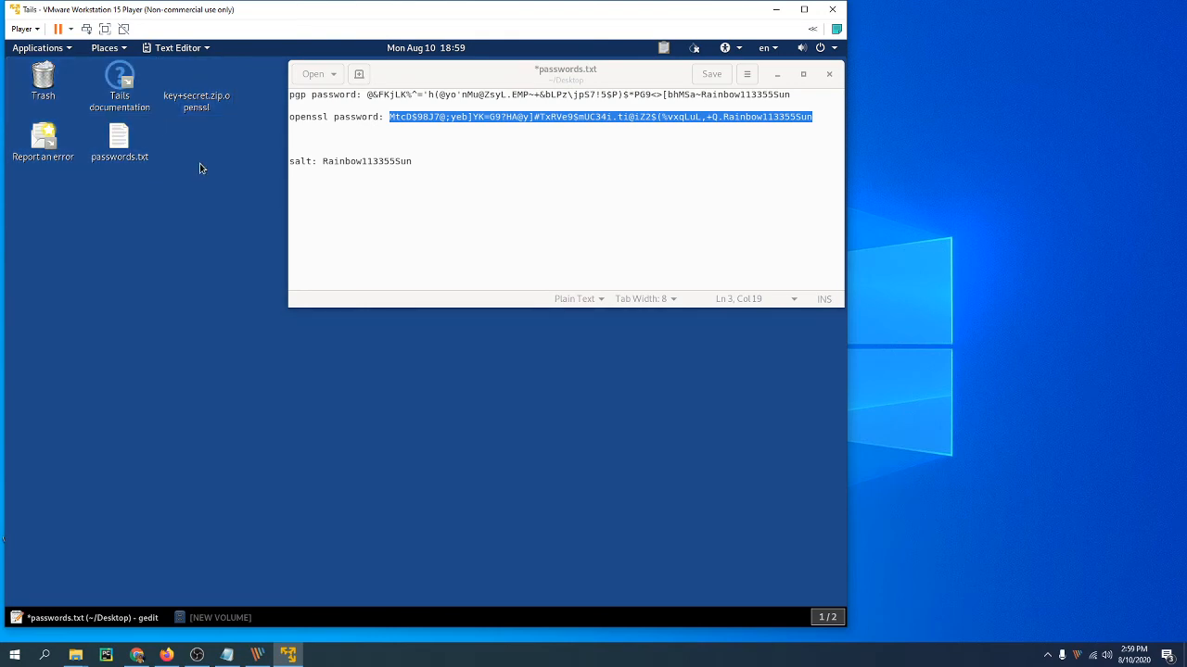
pyautogui.moveTo(730, 106)
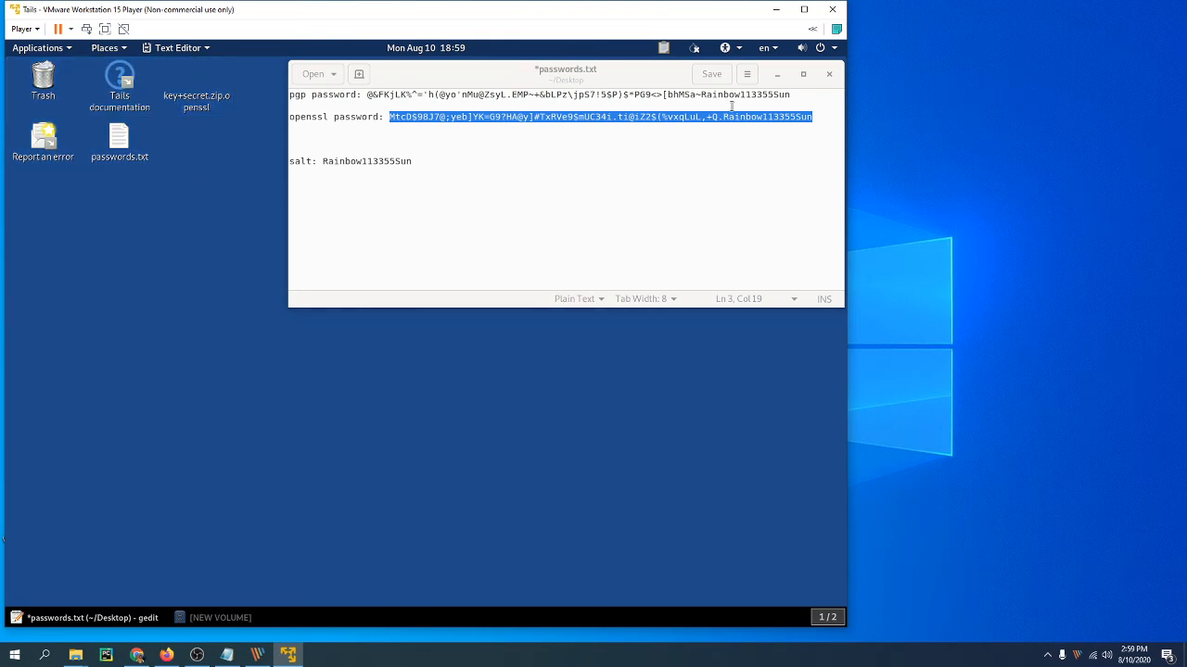
pyautogui.moveTo(159, 200)
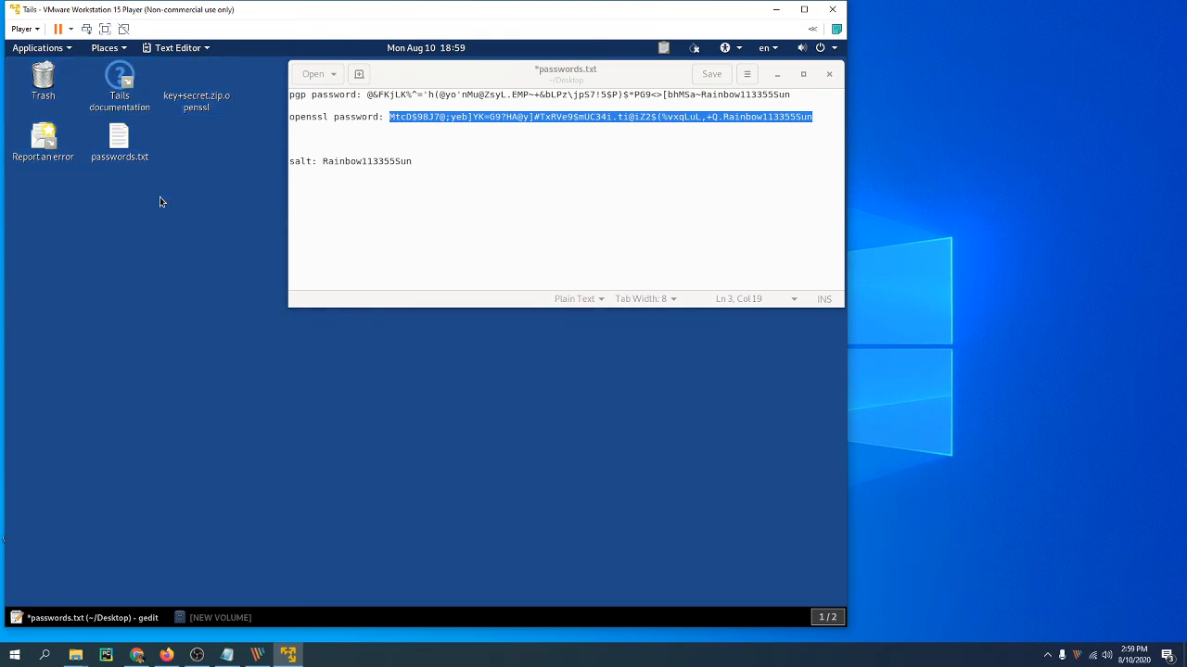
pyautogui.click(196, 83)
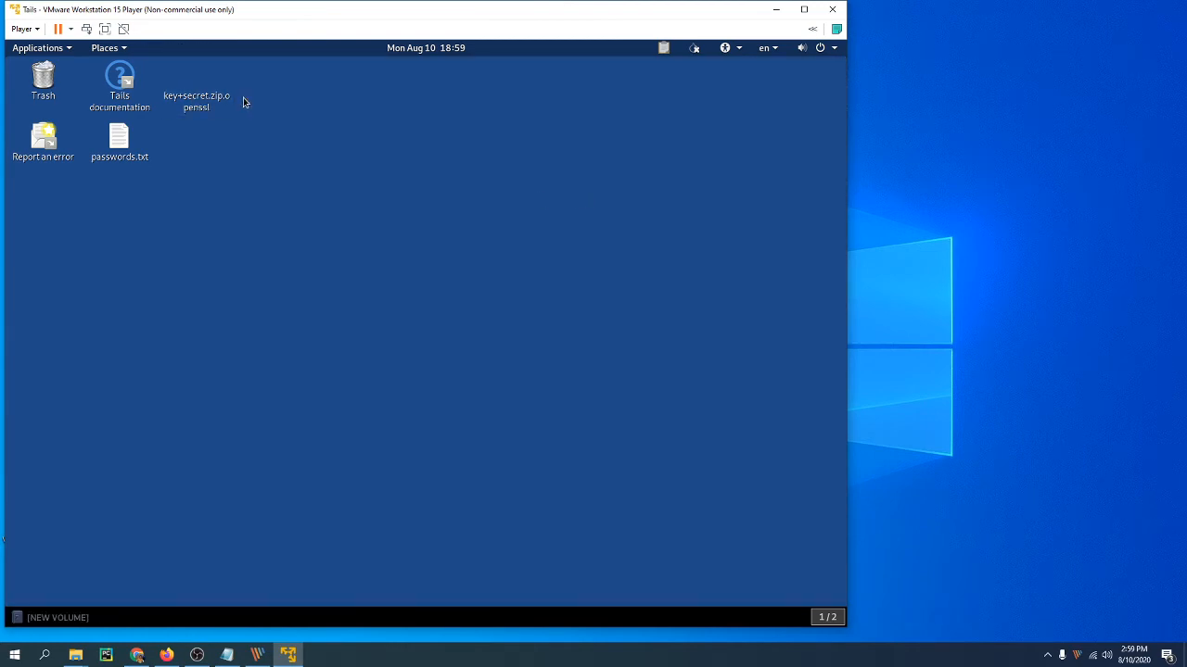
pyautogui.rightClick(119, 139)
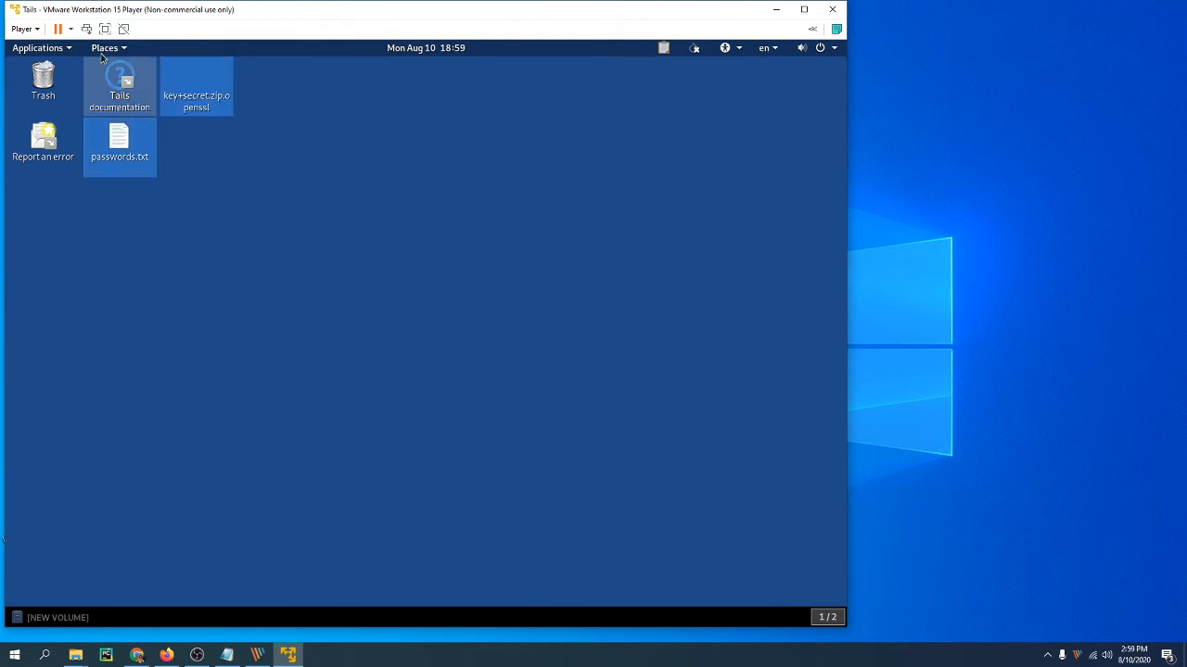
pyautogui.click(103, 48)
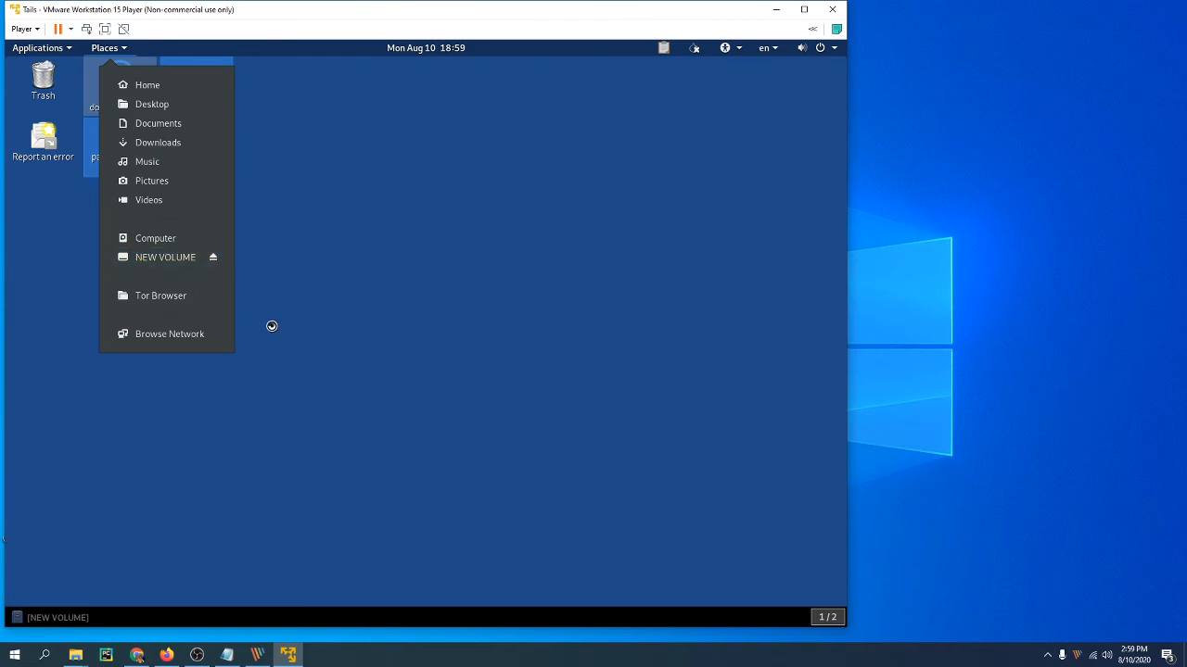
pyautogui.click(165, 256)
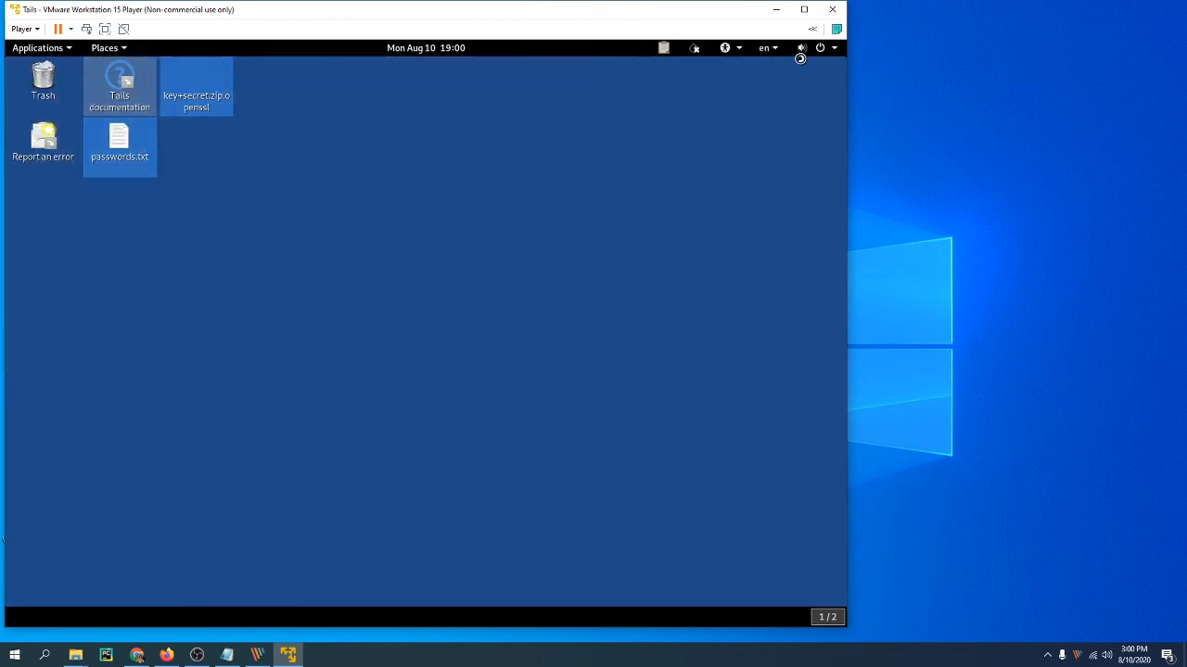
pyautogui.click(819, 48)
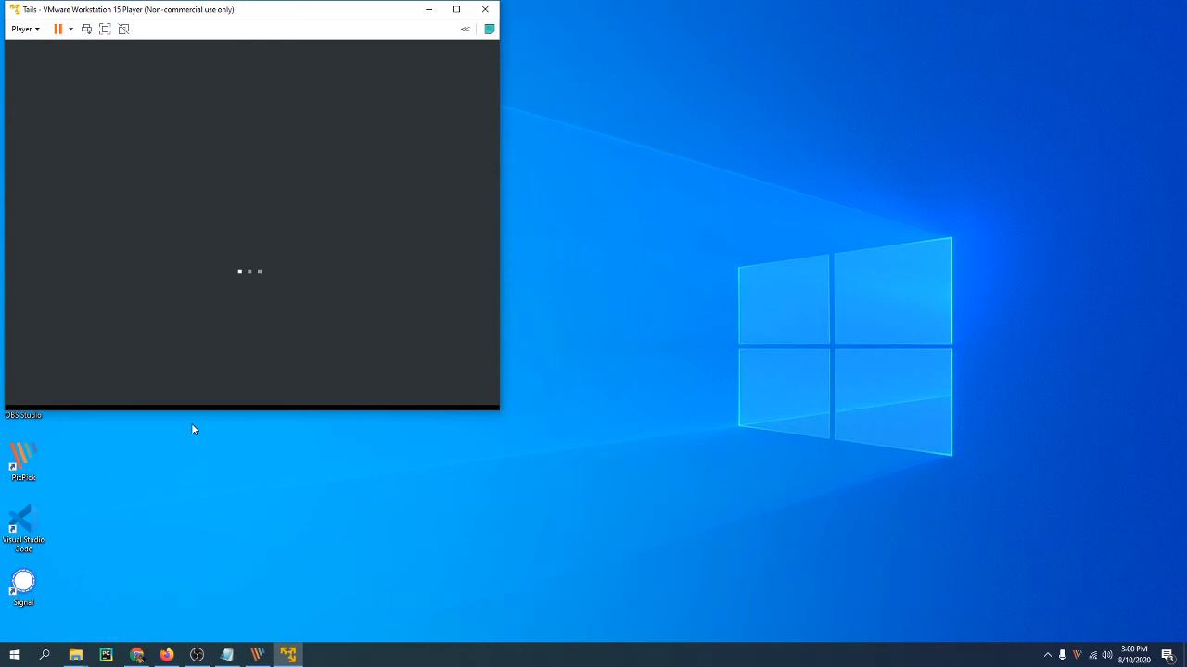
pyautogui.moveTo(202, 367)
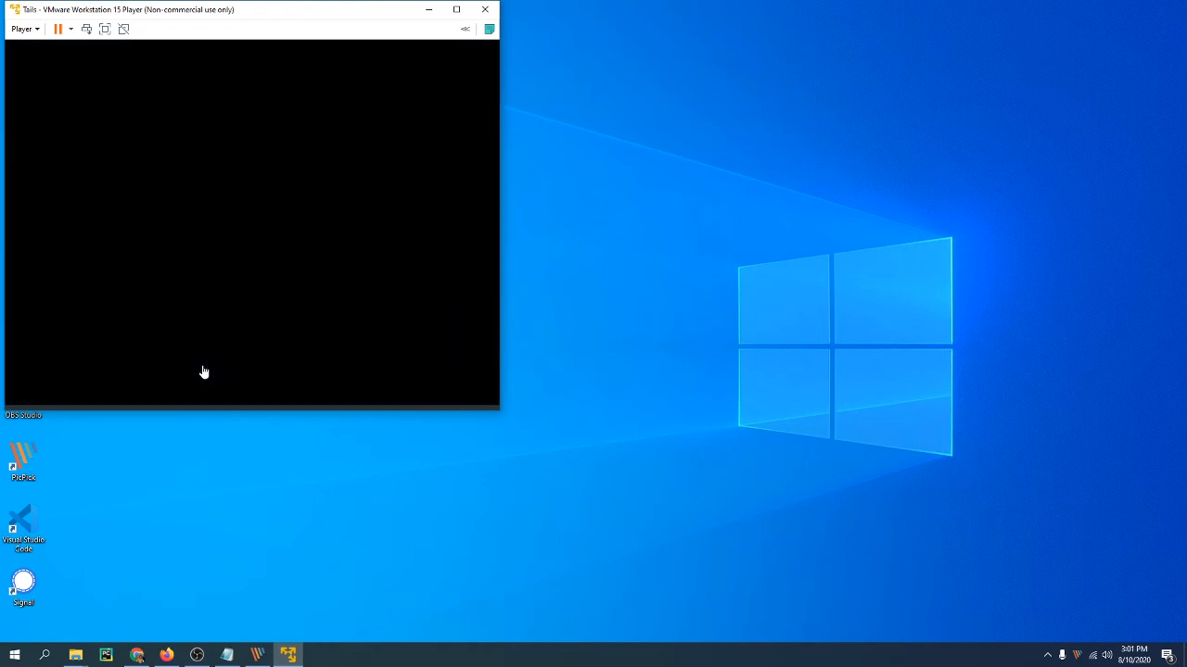
pyautogui.moveTo(260, 319)
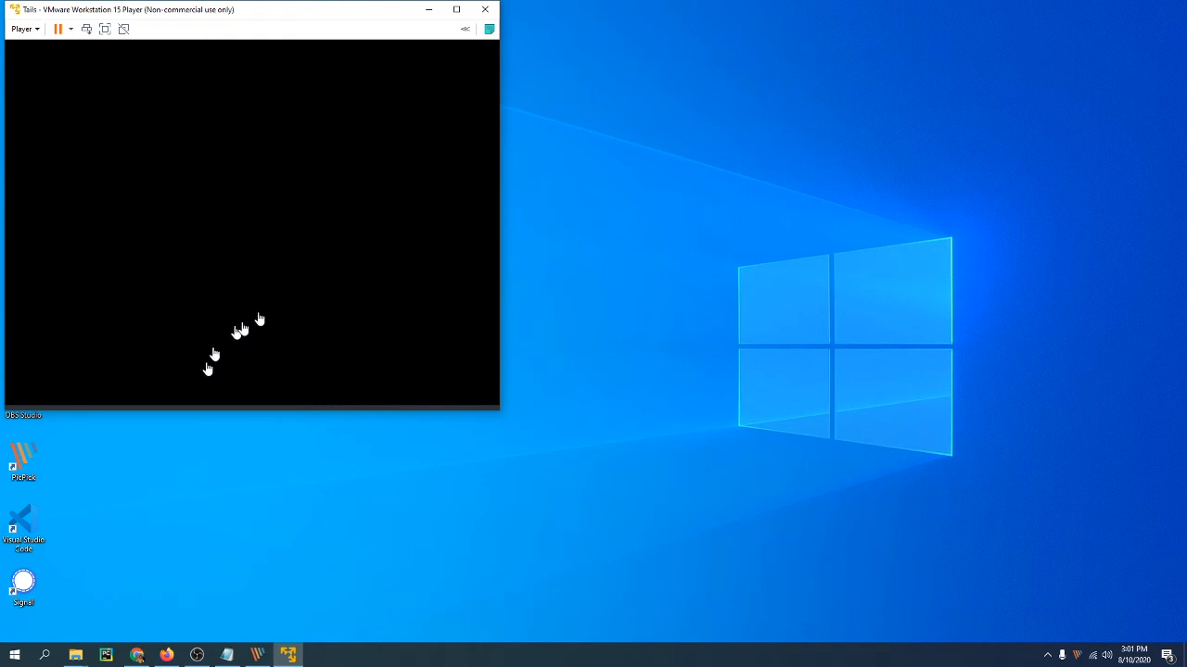
pyautogui.moveTo(308, 270)
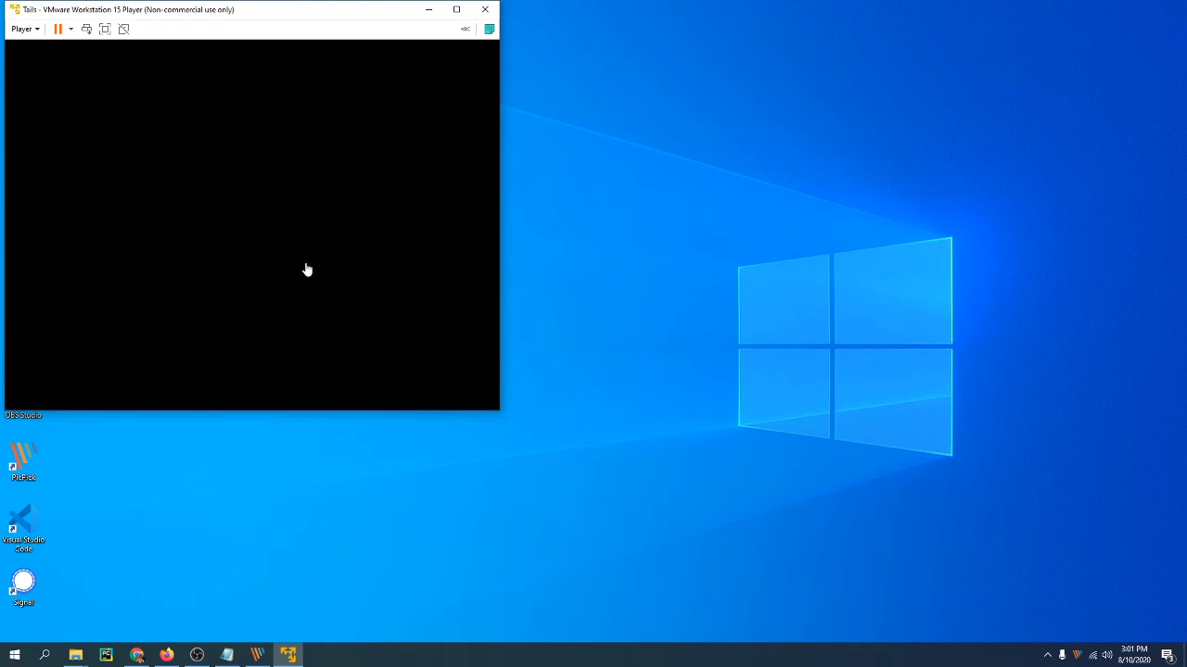
pyautogui.moveTo(306, 270)
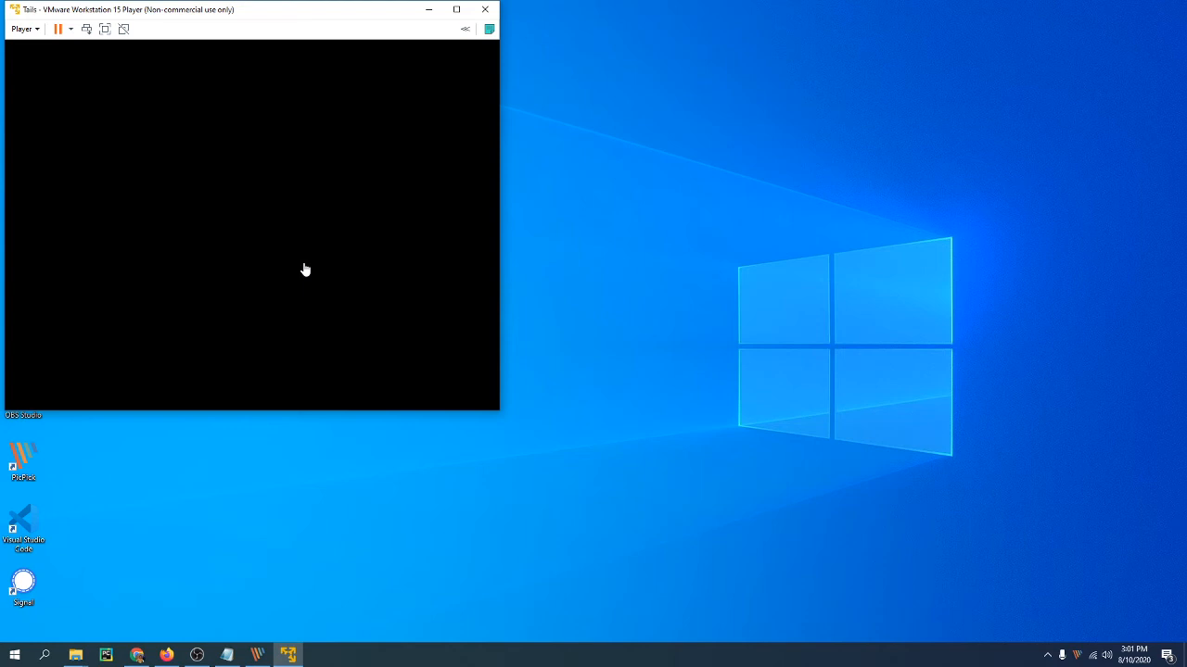
pyautogui.moveTo(300, 267)
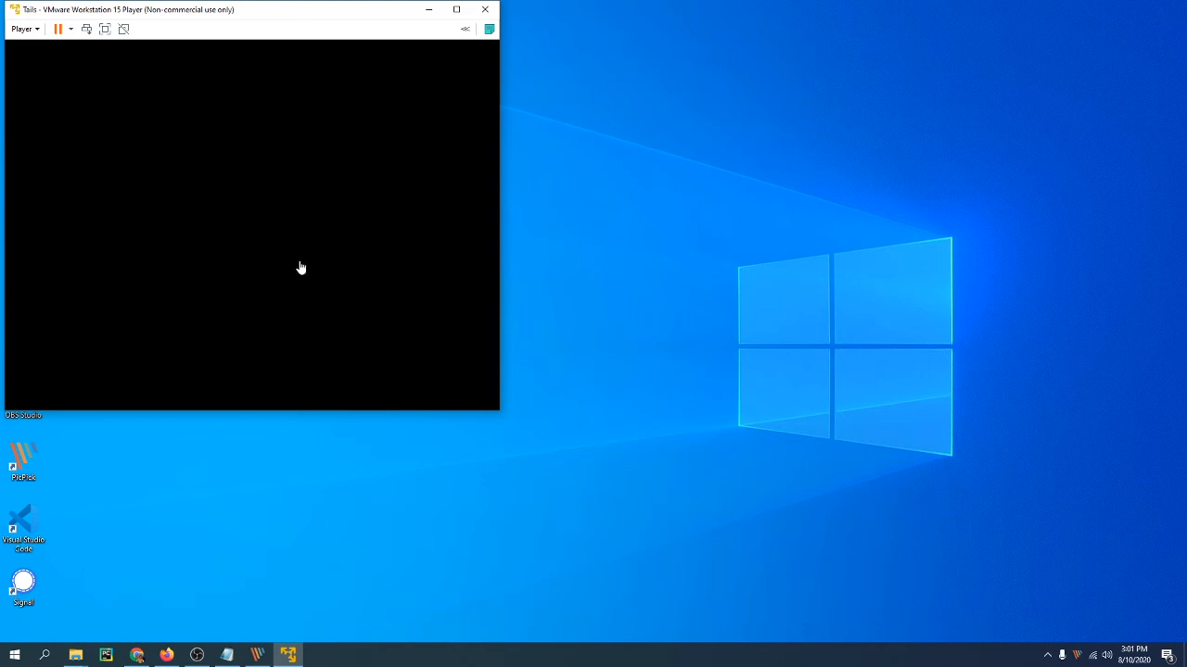
pyautogui.moveTo(304, 262)
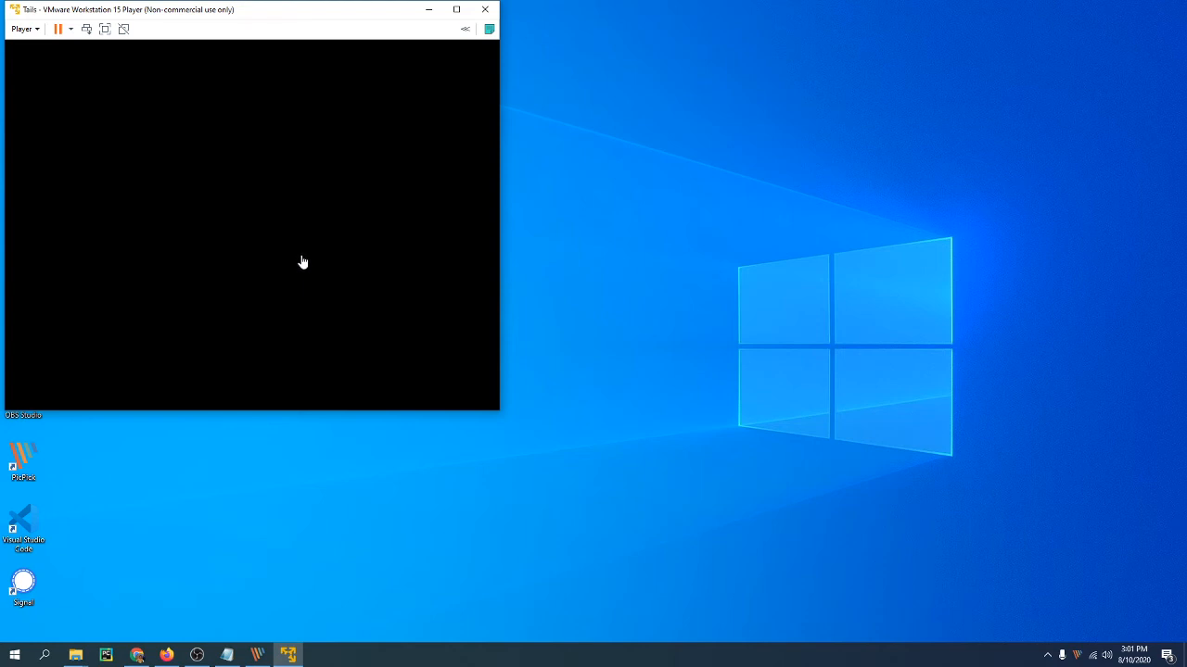
pyautogui.moveTo(313, 258)
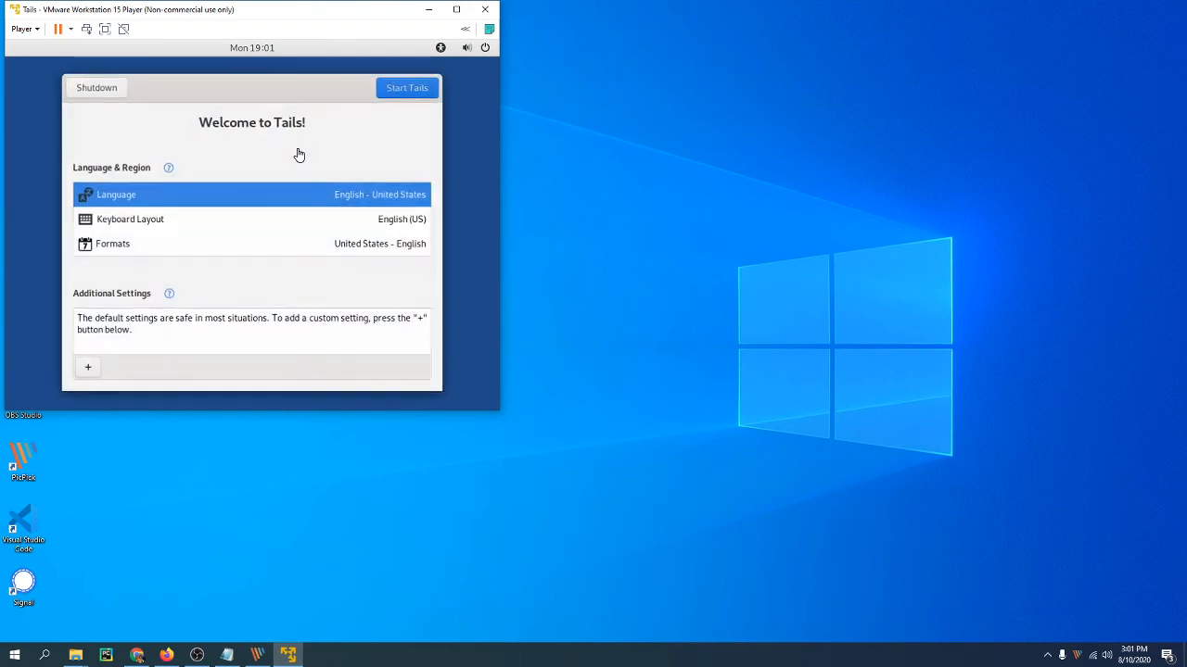
# Start Tails from the Welcome screen keeping the default language and keyboard
pyautogui.click(406, 87)
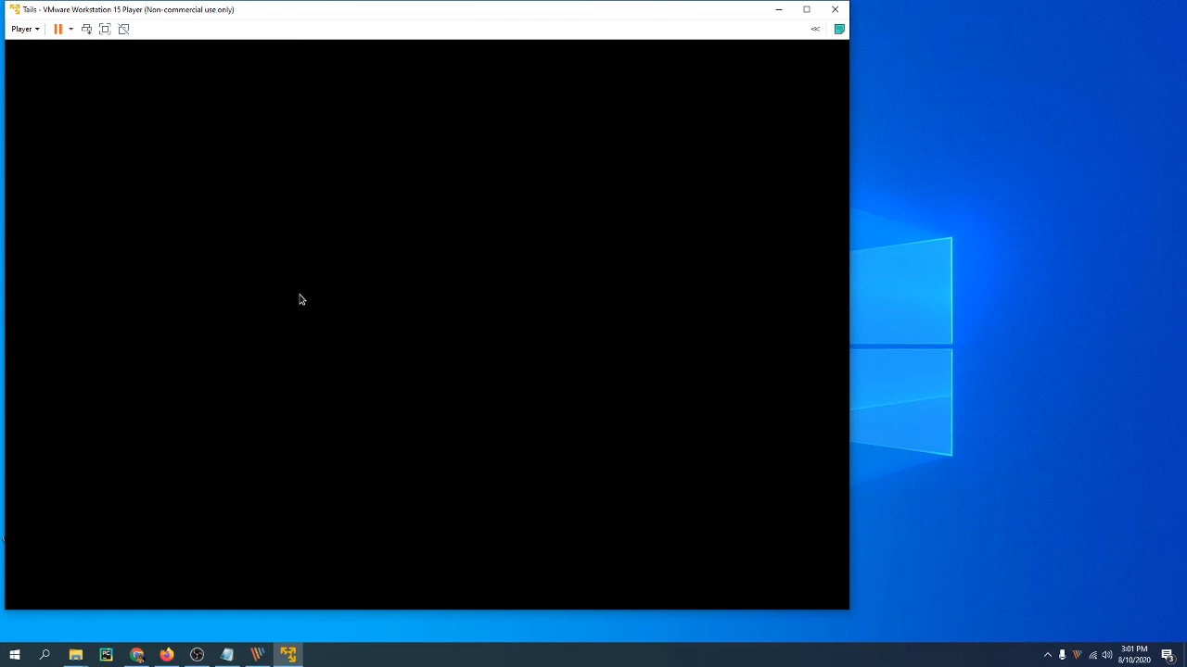
pyautogui.moveTo(312, 300)
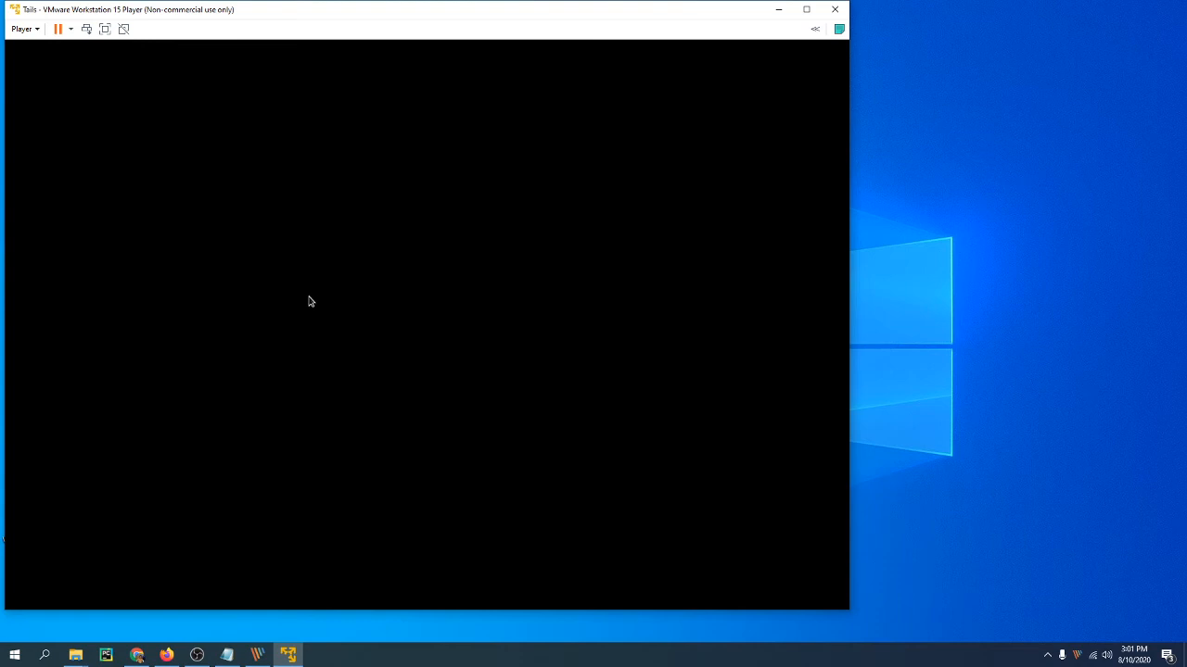
pyautogui.moveTo(315, 312)
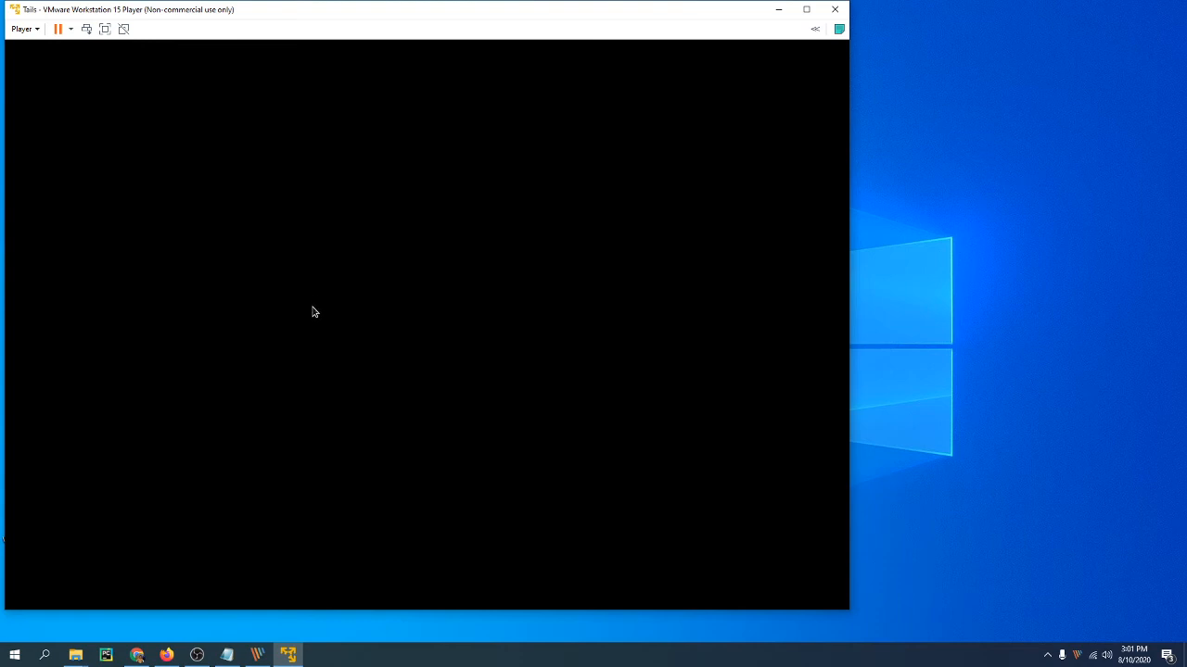
pyautogui.moveTo(306, 306)
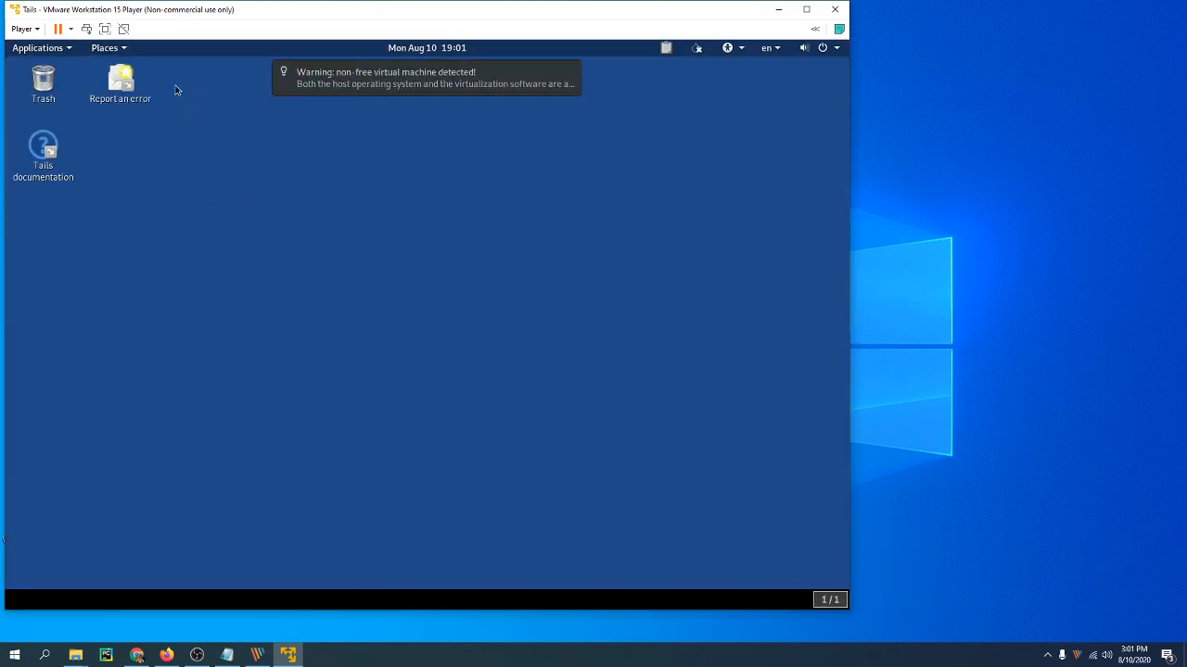
# Browse NEW VOLUME, view passwords.txt in gedit, and get a terminal in that folder
pyautogui.click(104, 48)
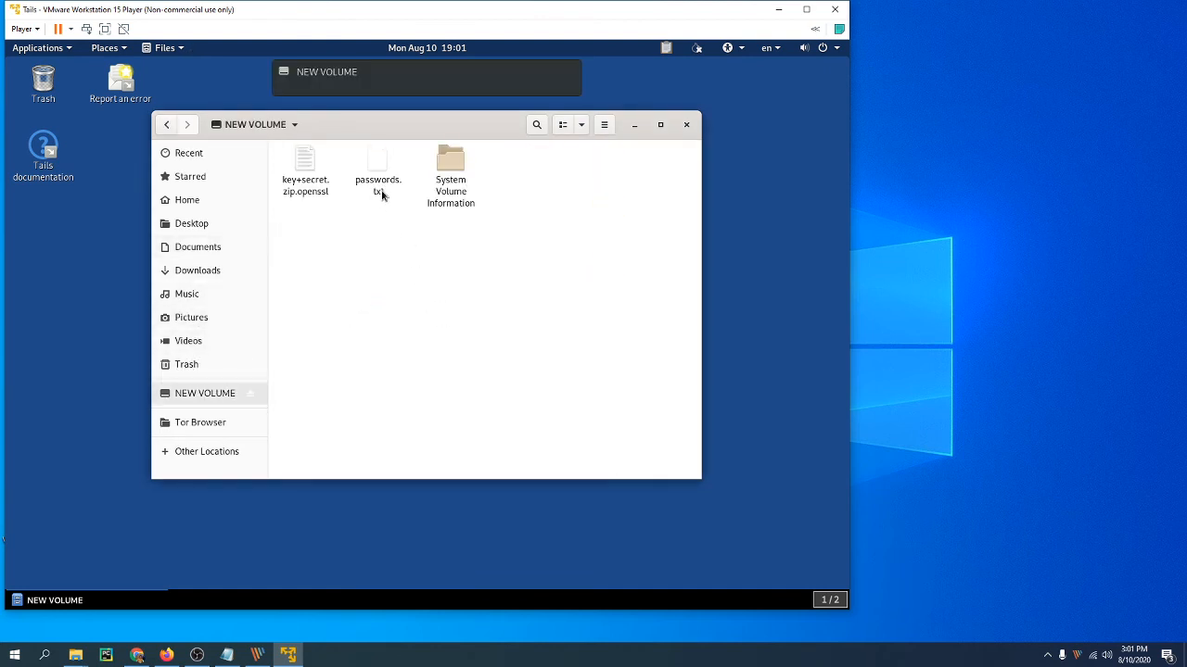
pyautogui.doubleClick(378, 170)
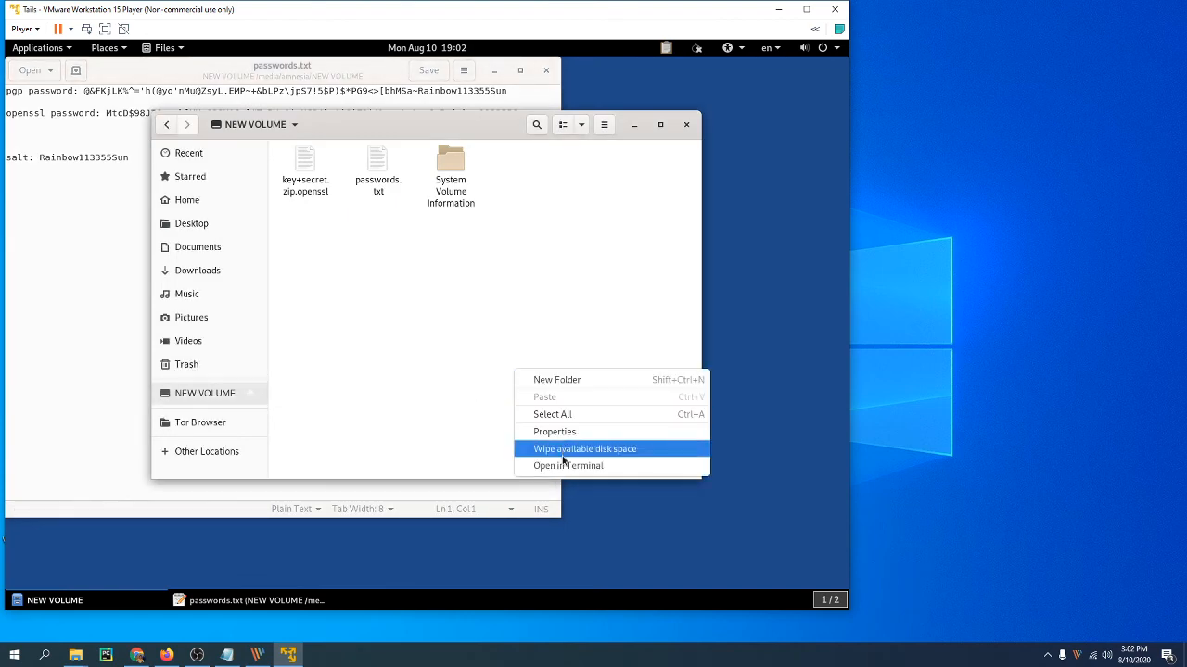
pyautogui.click(568, 466)
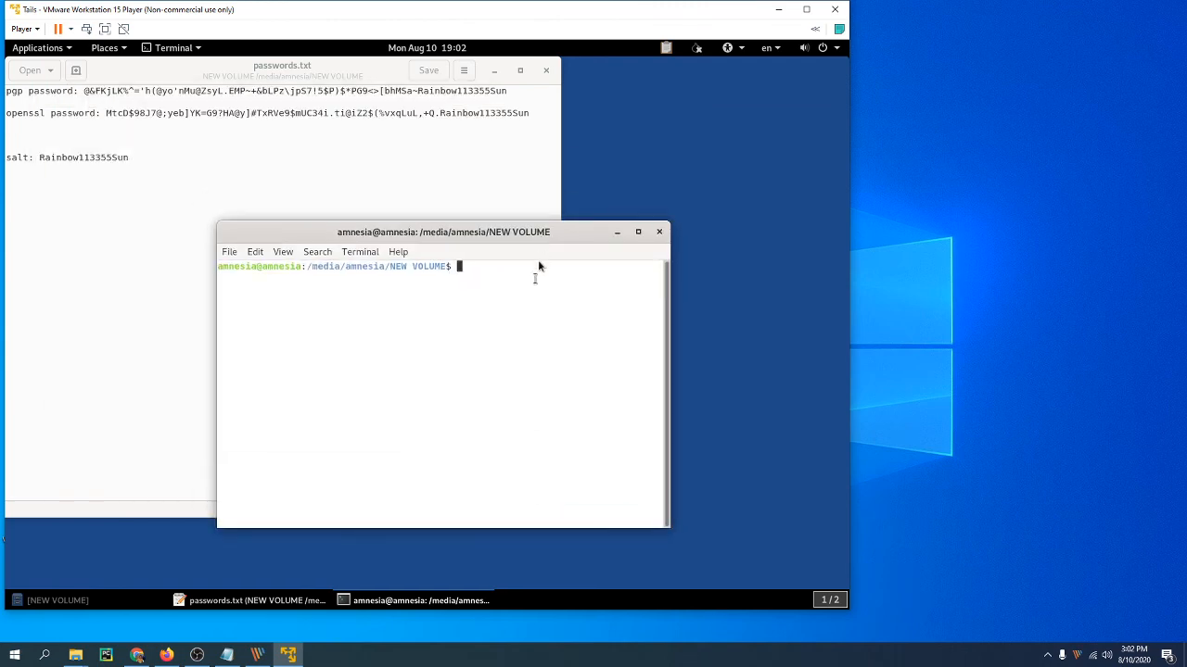
# Run openssl enc -aes-256-cbc -pbkdf2 -iter 1000 -salt -d on key+secret.zip.openssl, output key+secret.zip
pyautogui.write('openssl enc')
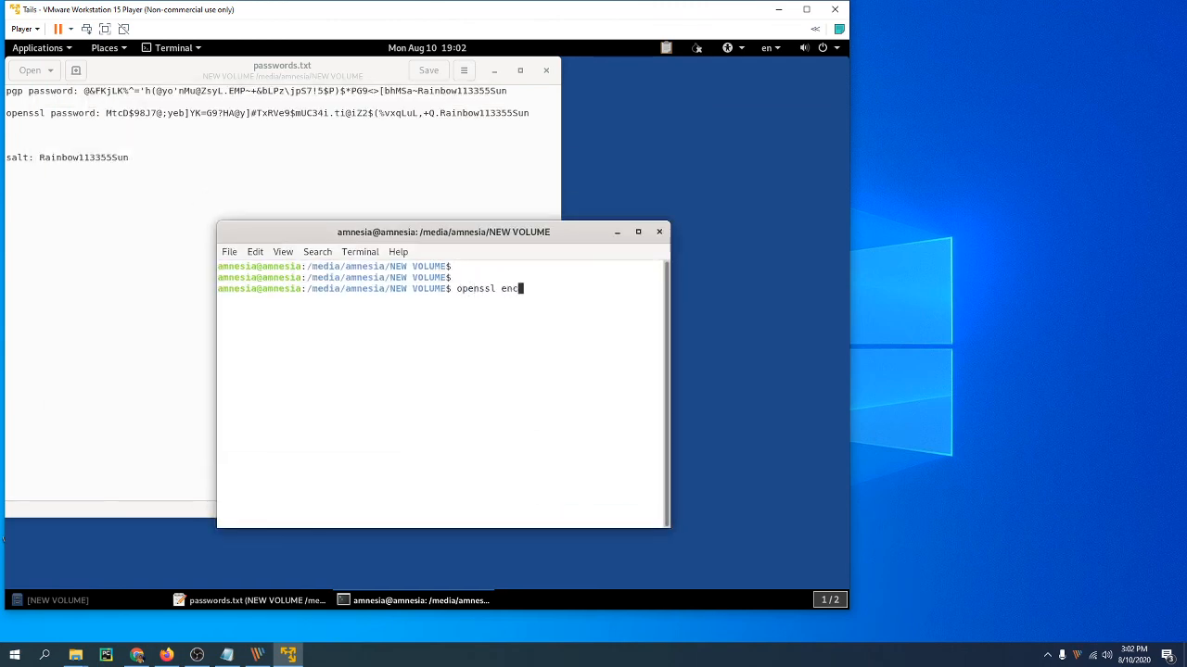
pyautogui.write('-aes-25')
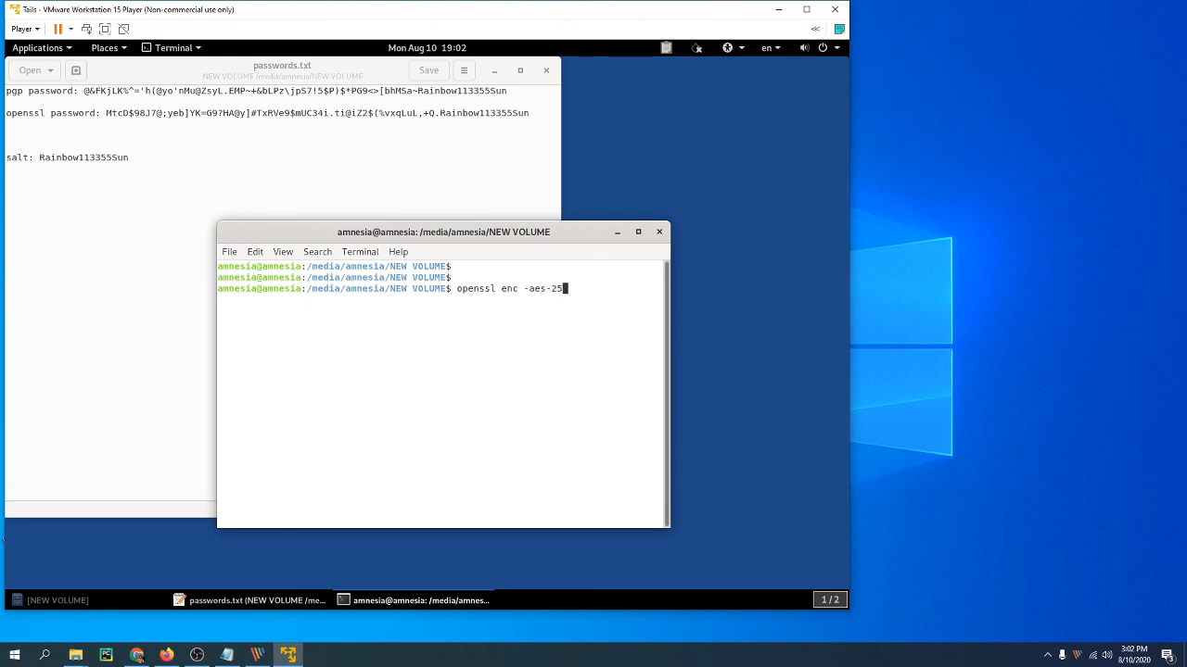
pyautogui.write('6-cbc -')
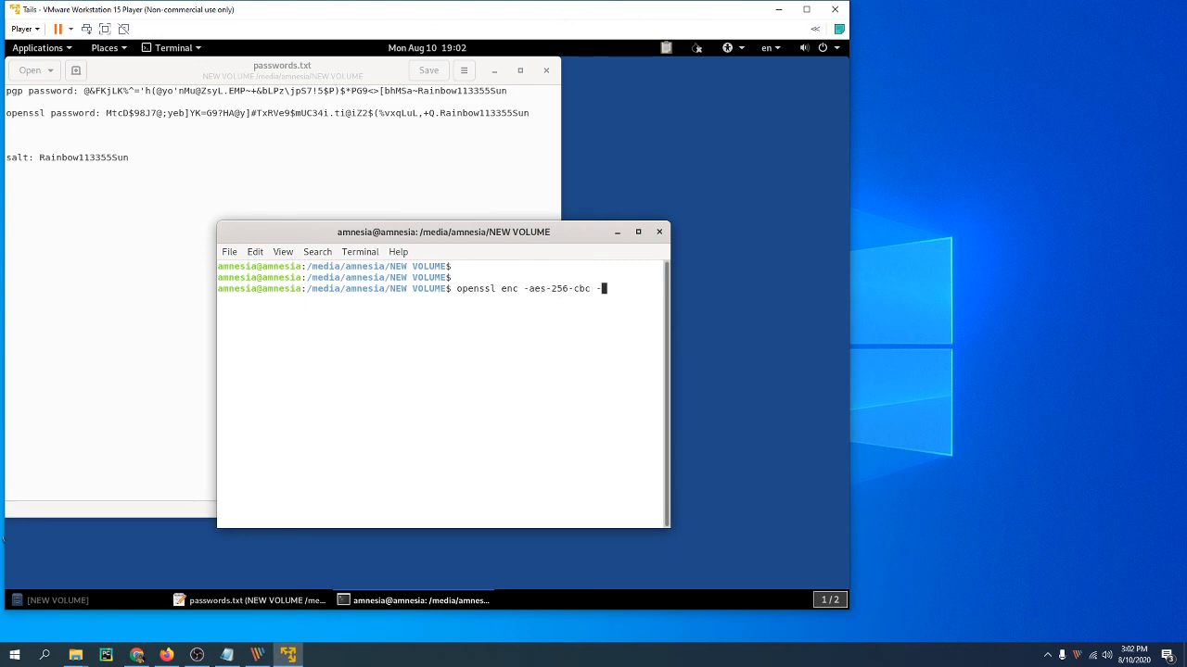
pyautogui.write('pbkb')
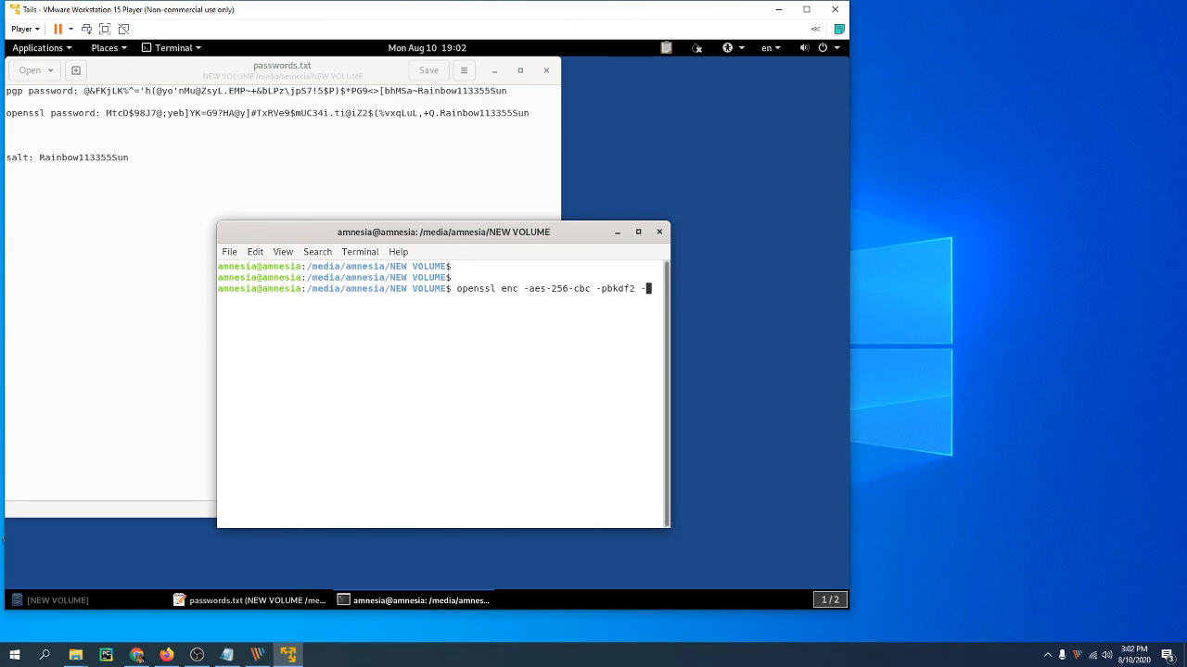
pyautogui.write('-iter')
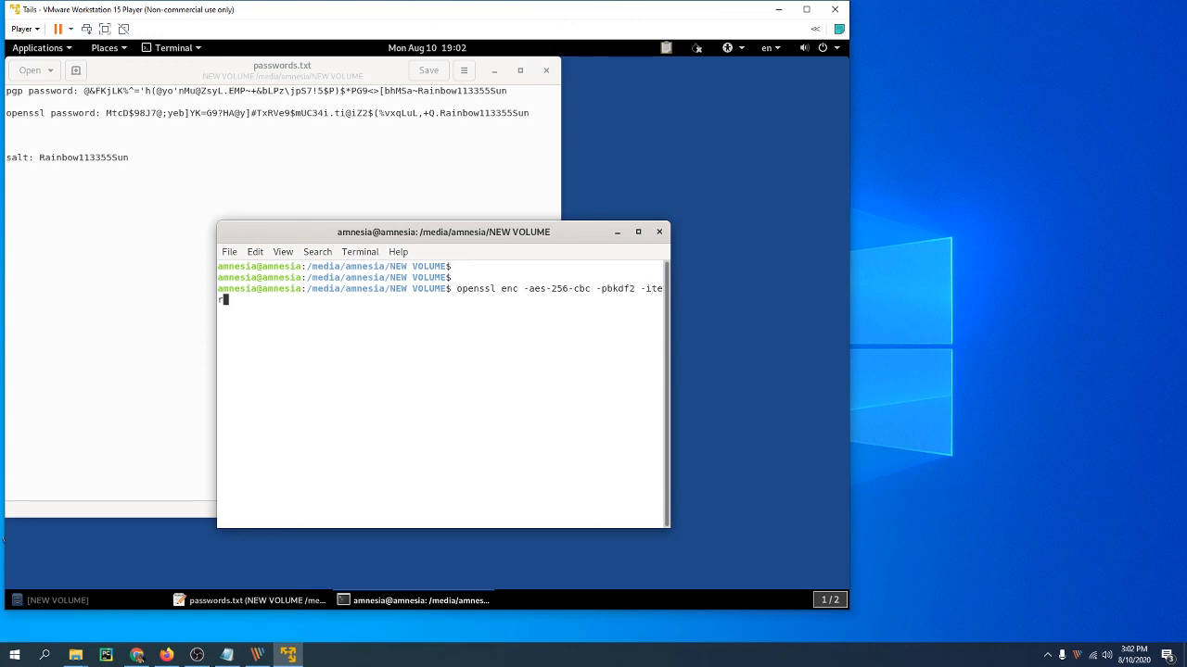
pyautogui.write('1000')
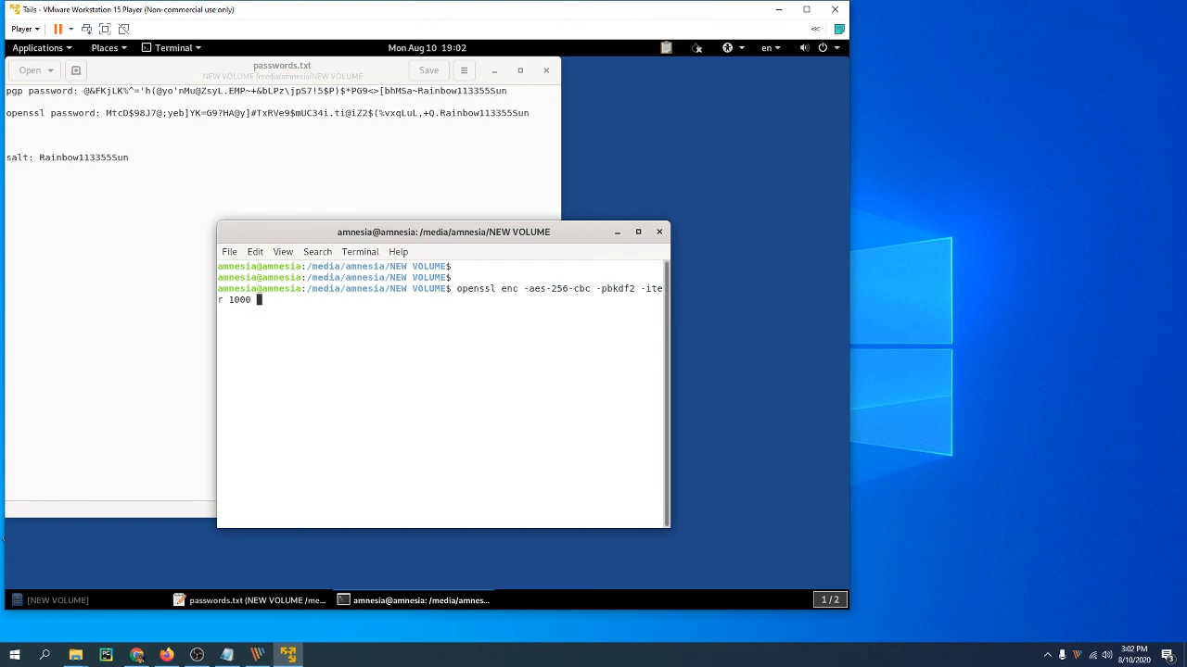
pyautogui.write('-salt -d -')
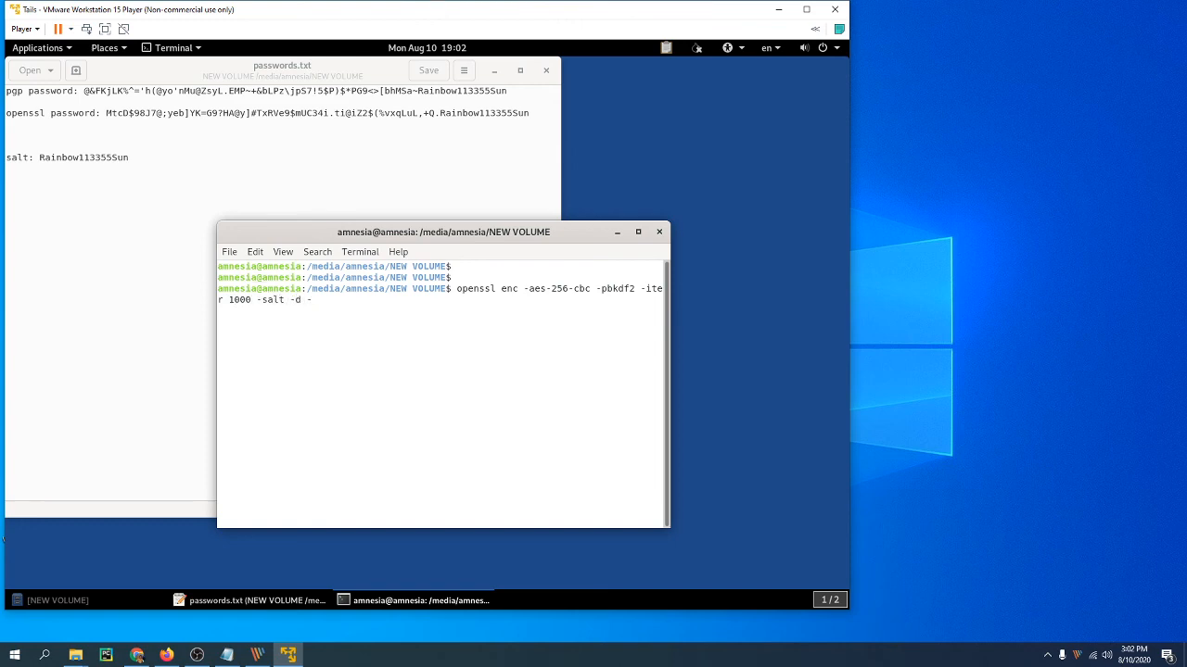
pyautogui.write('in key+secret.zip.openssl')
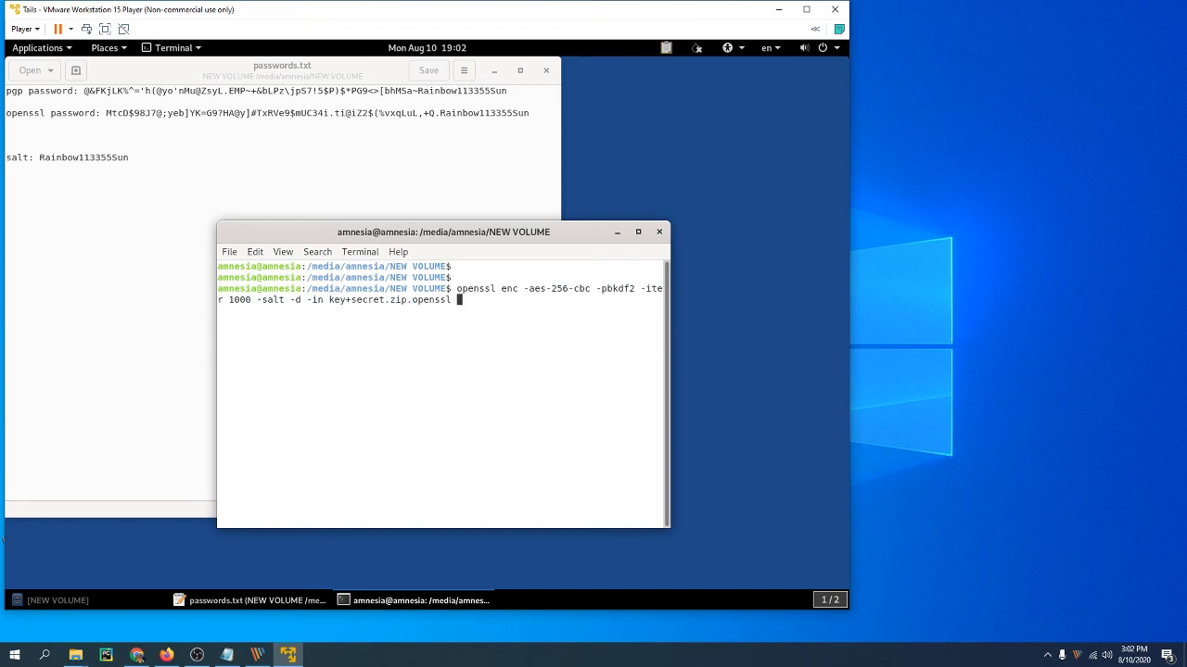
pyautogui.write('-out')
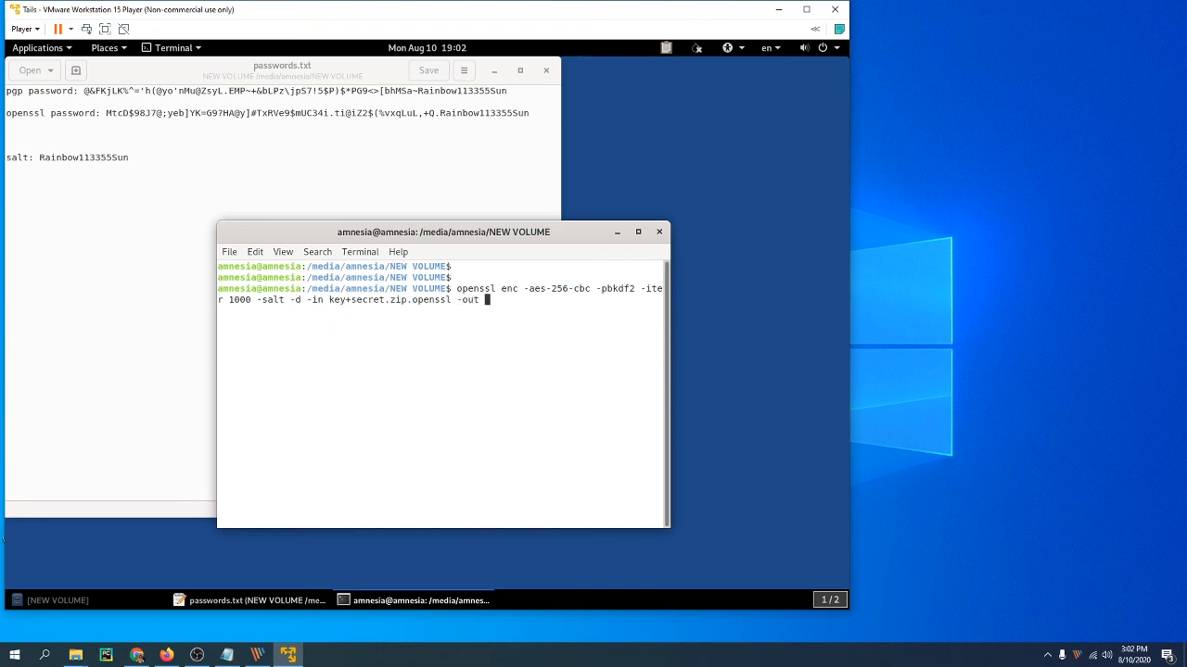
pyautogui.write('key+secret.zip.')
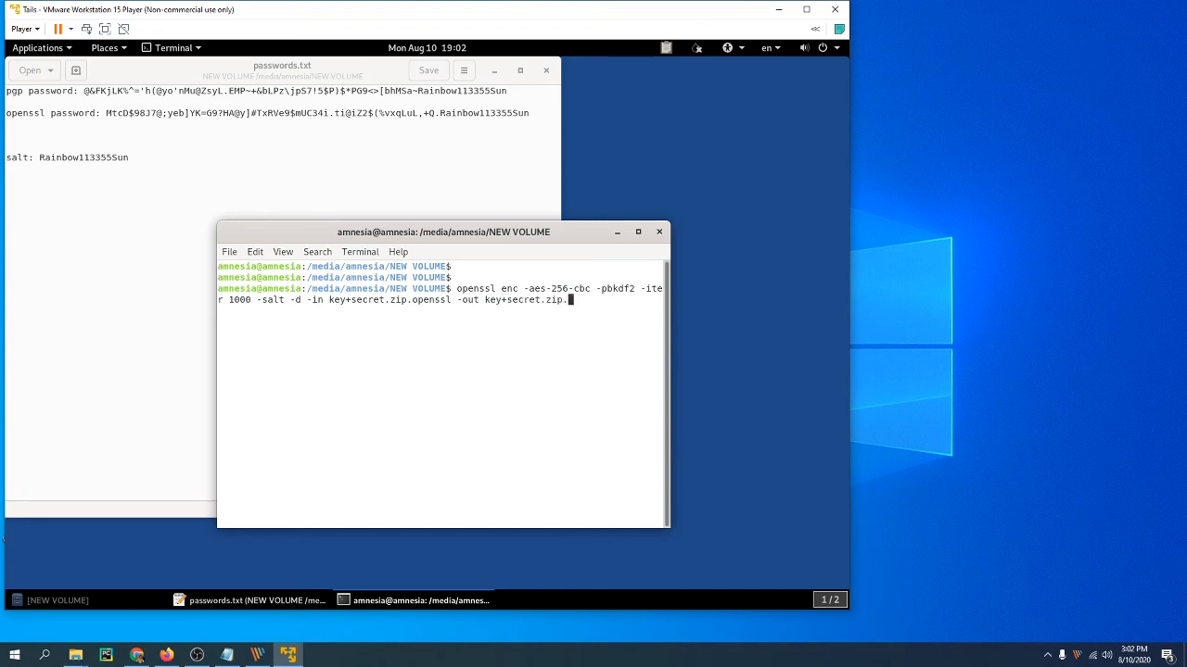
pyautogui.press('Return')
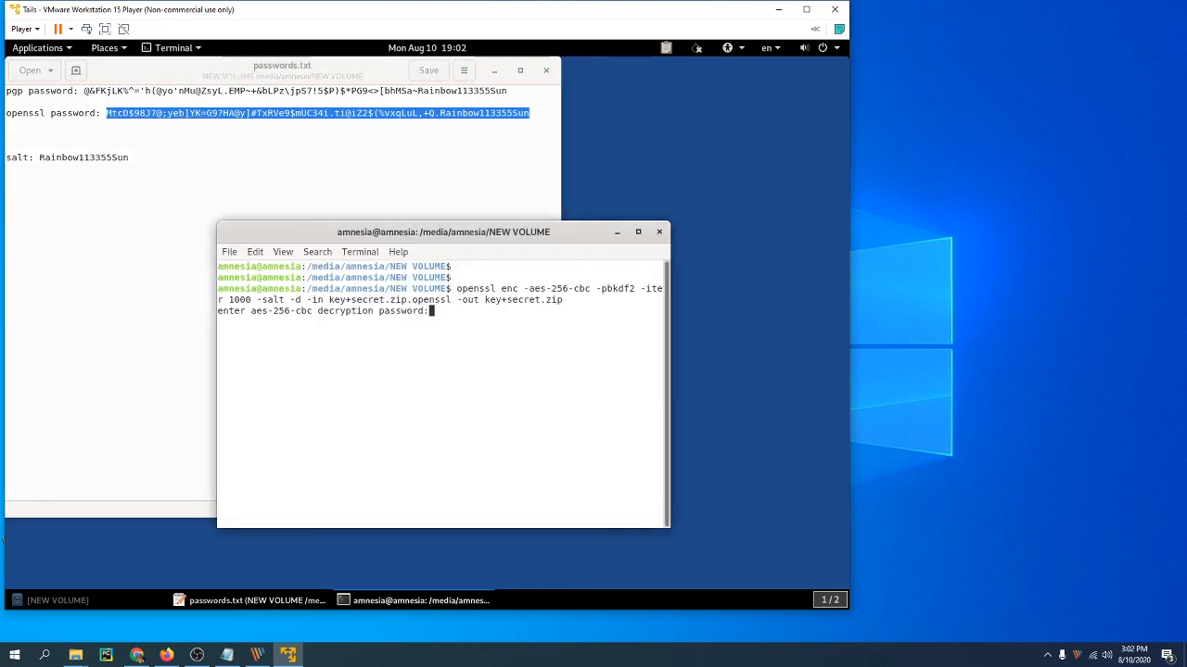
# Submit the stored decryption password and list the folder to confirm key+secret.zip exists
pyautogui.press('Return')
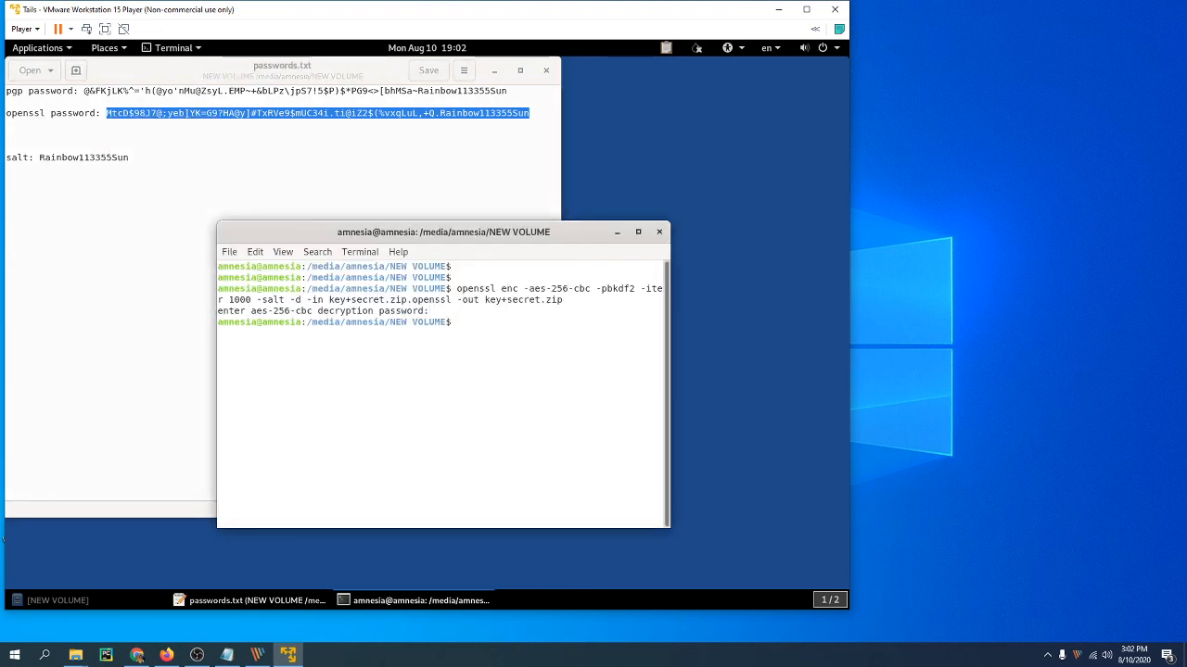
pyautogui.write('ls')
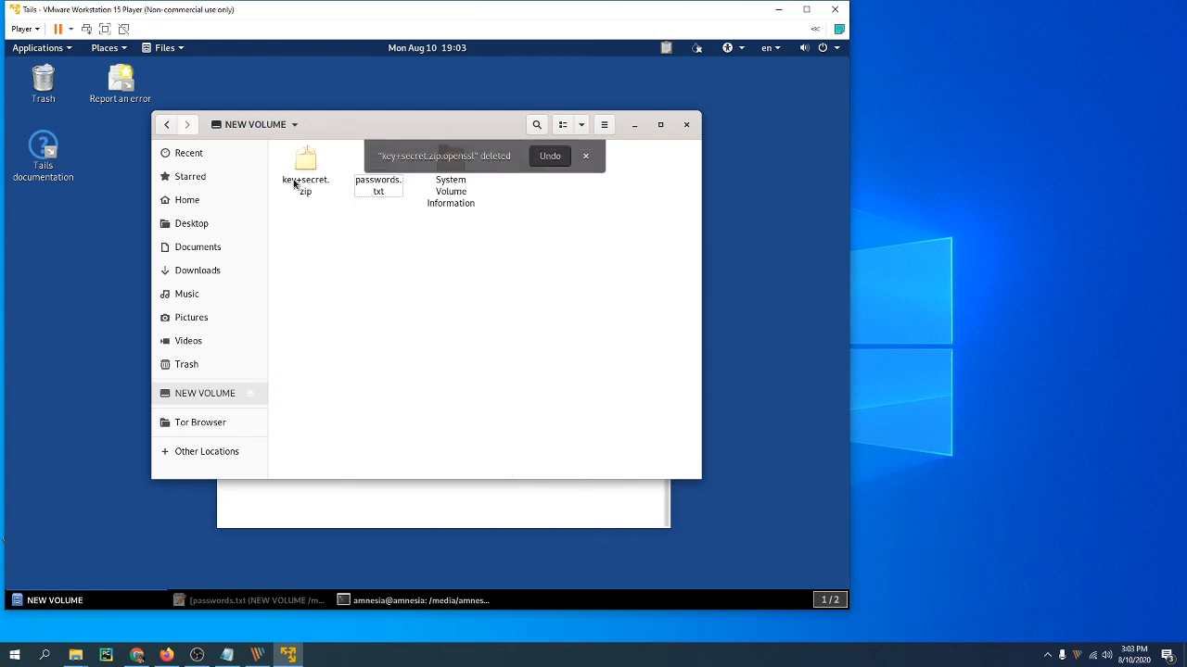
# Extract key+secret.zip, delete the archive, and import the yourname key from yourname.asc
pyautogui.doubleClick(306, 163)
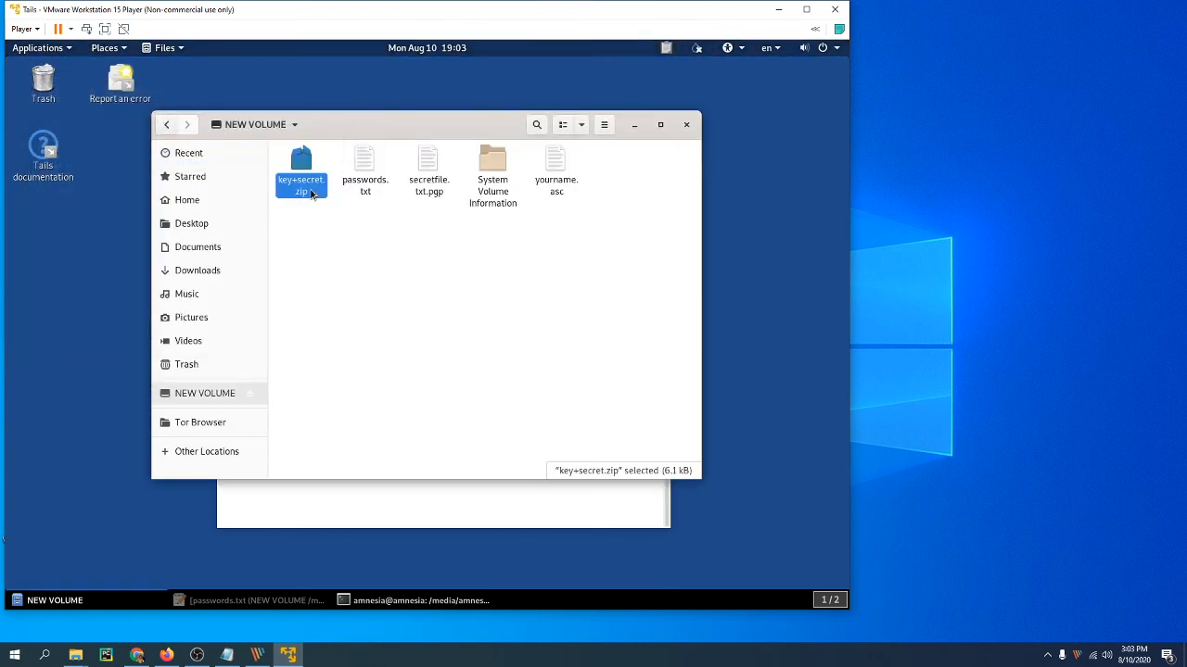
pyautogui.press('Delete')
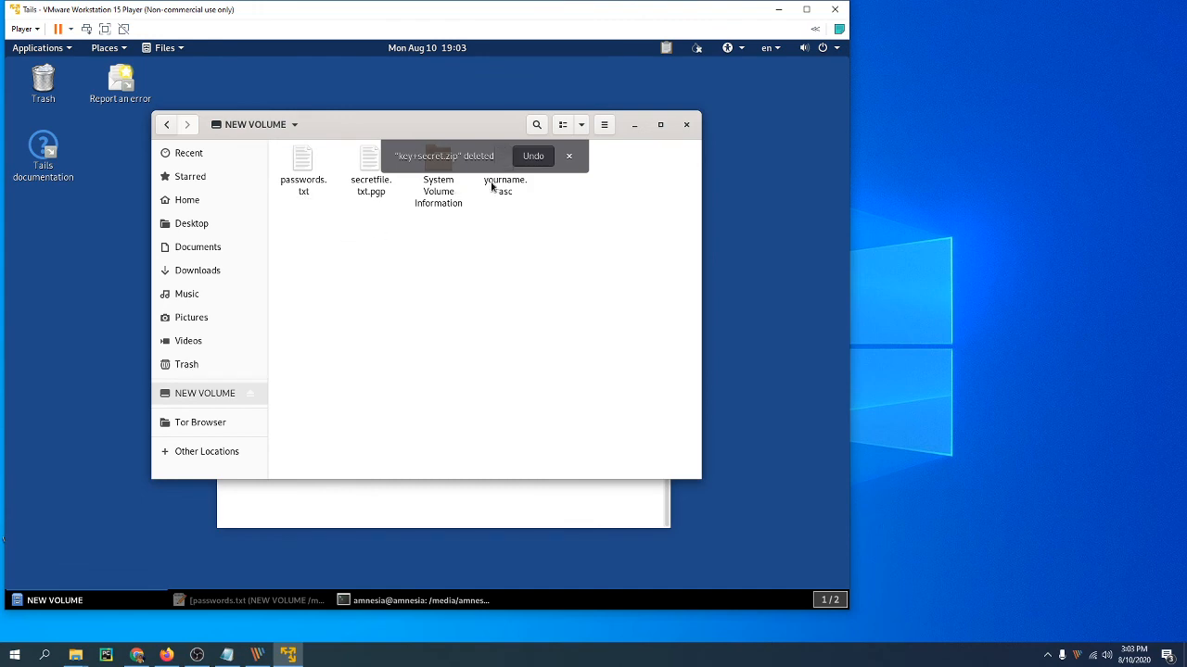
pyautogui.rightClick(505, 180)
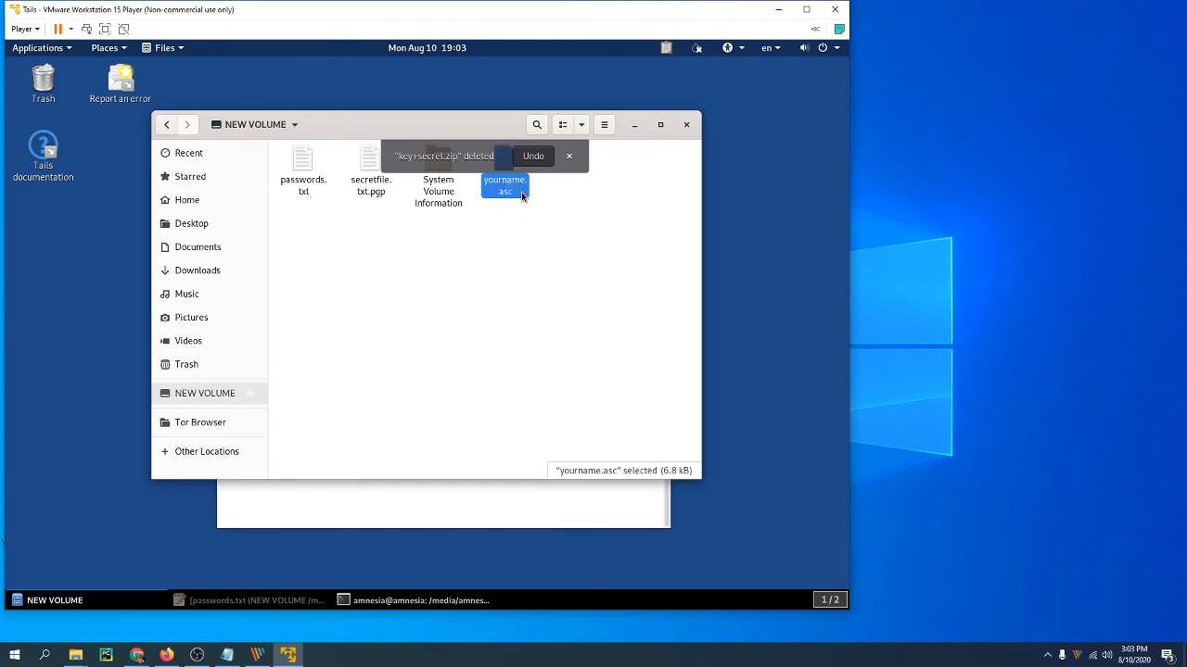
pyautogui.doubleClick(504, 185)
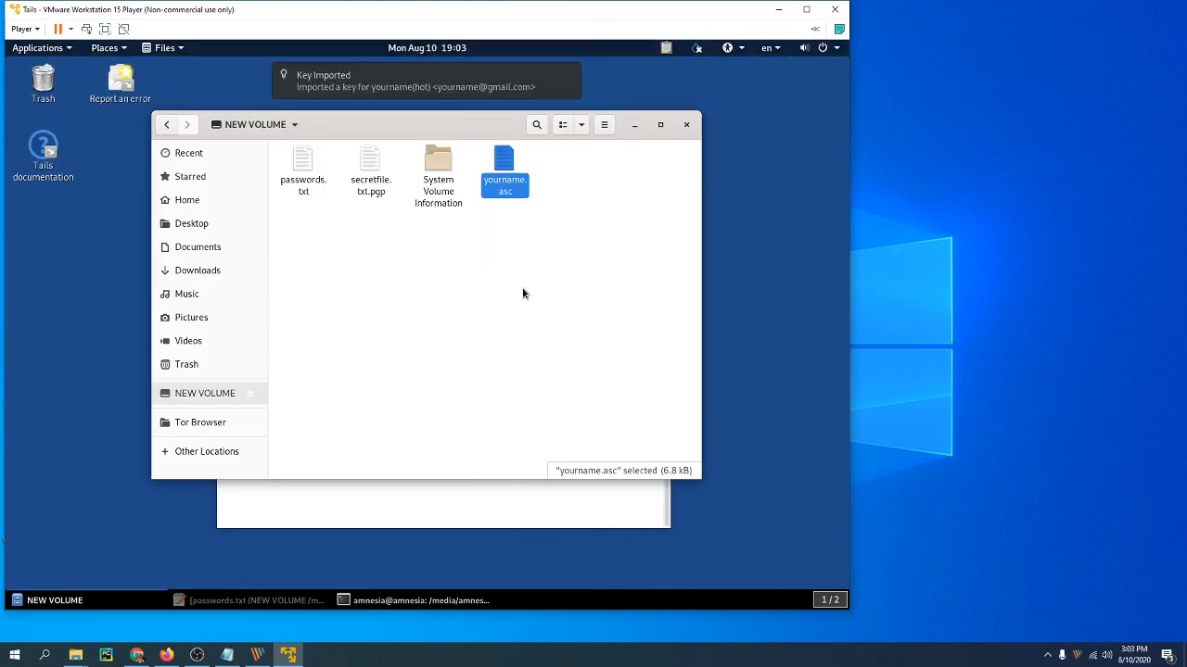
# Decrypt secretfile.txt.pgp and view secretfile.txt reading "this is a secret file"
pyautogui.click(523, 293)
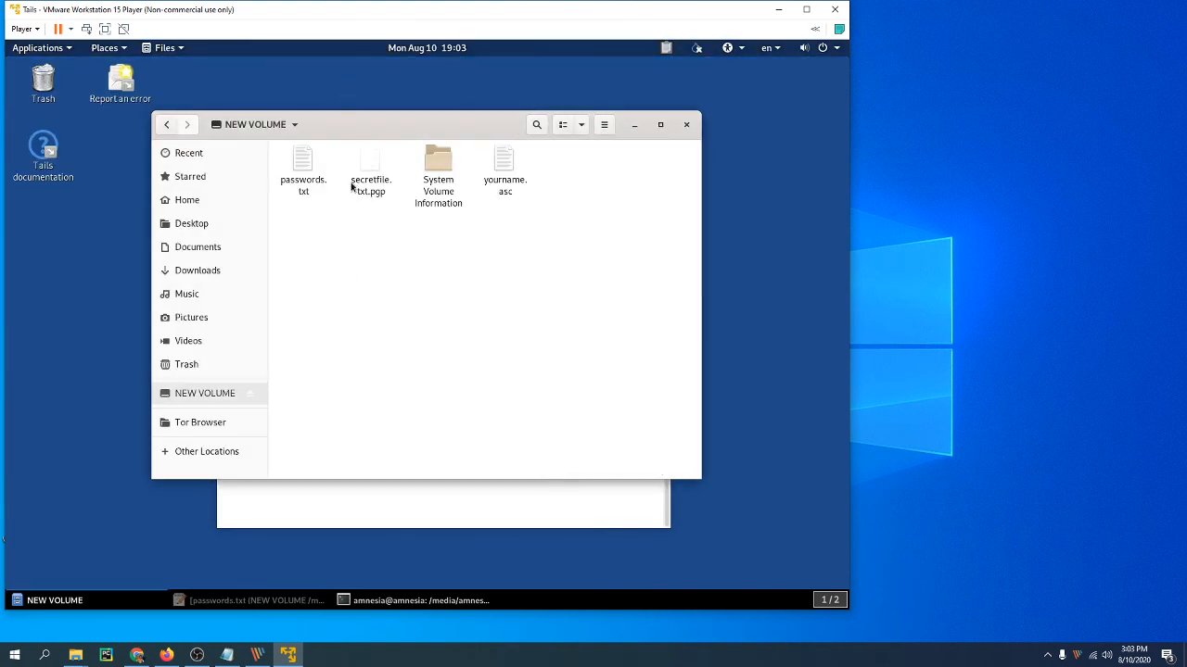
pyautogui.click(370, 171)
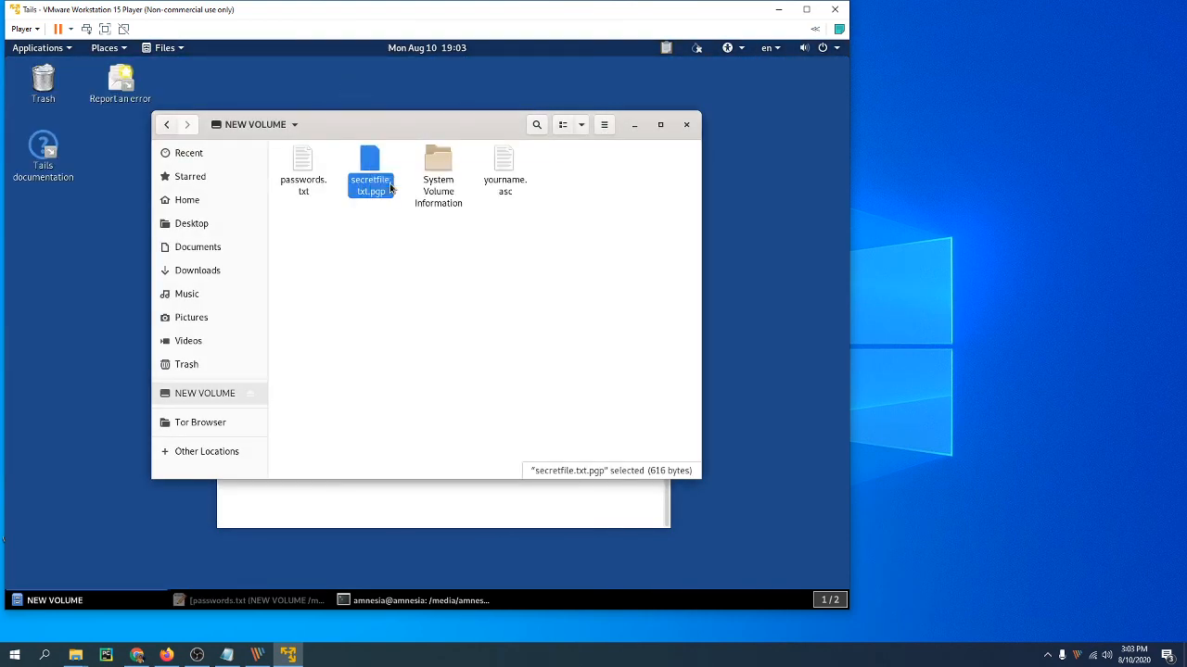
pyautogui.doubleClick(369, 171)
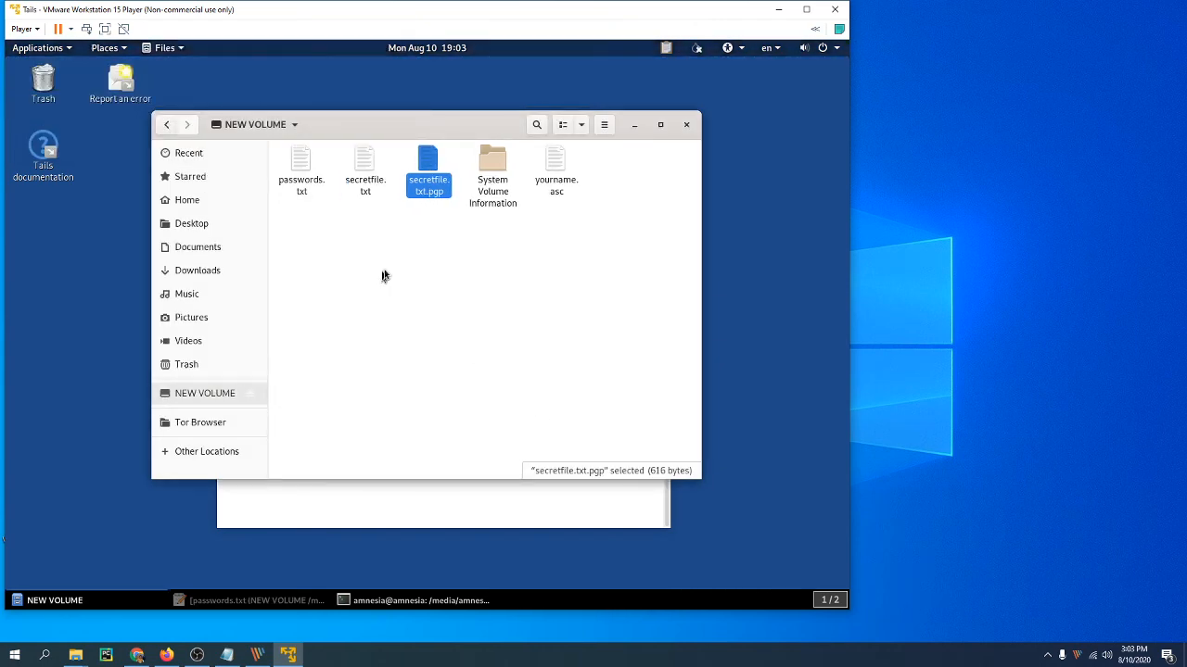
pyautogui.doubleClick(363, 167)
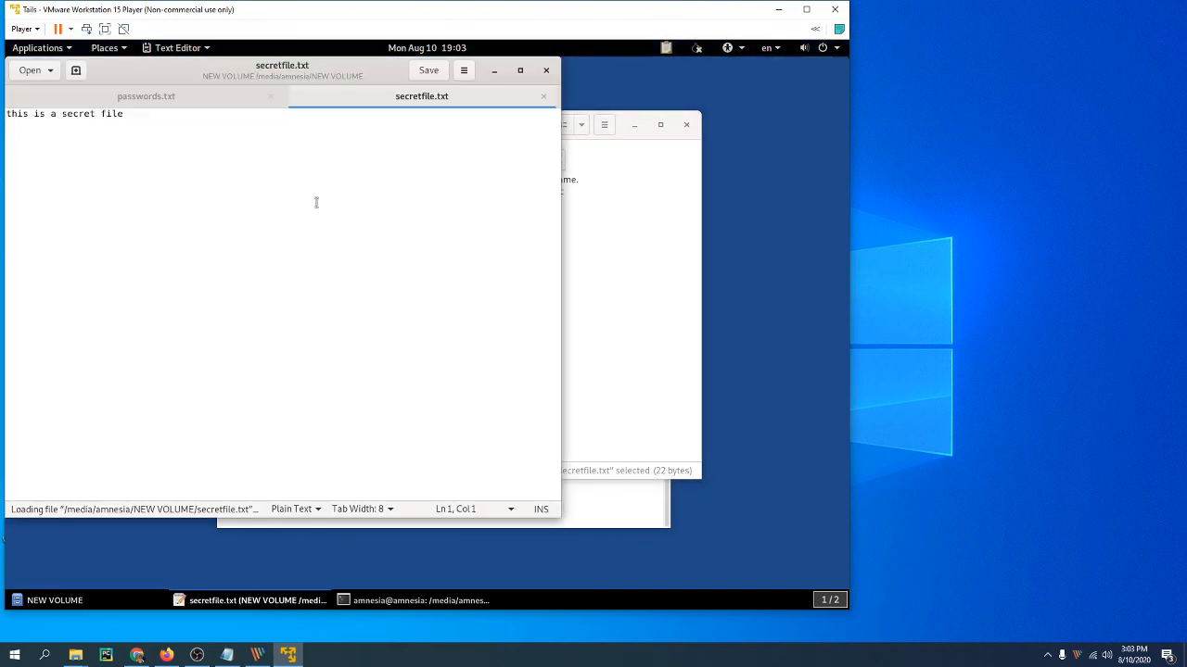
pyautogui.moveTo(548, 264)
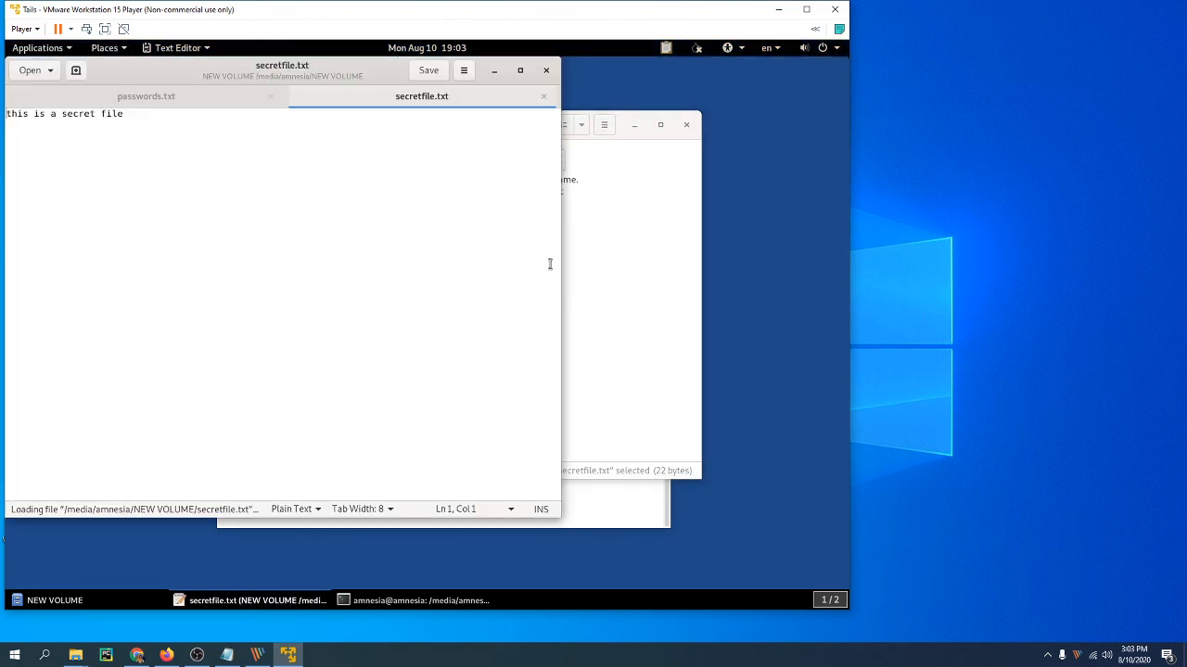